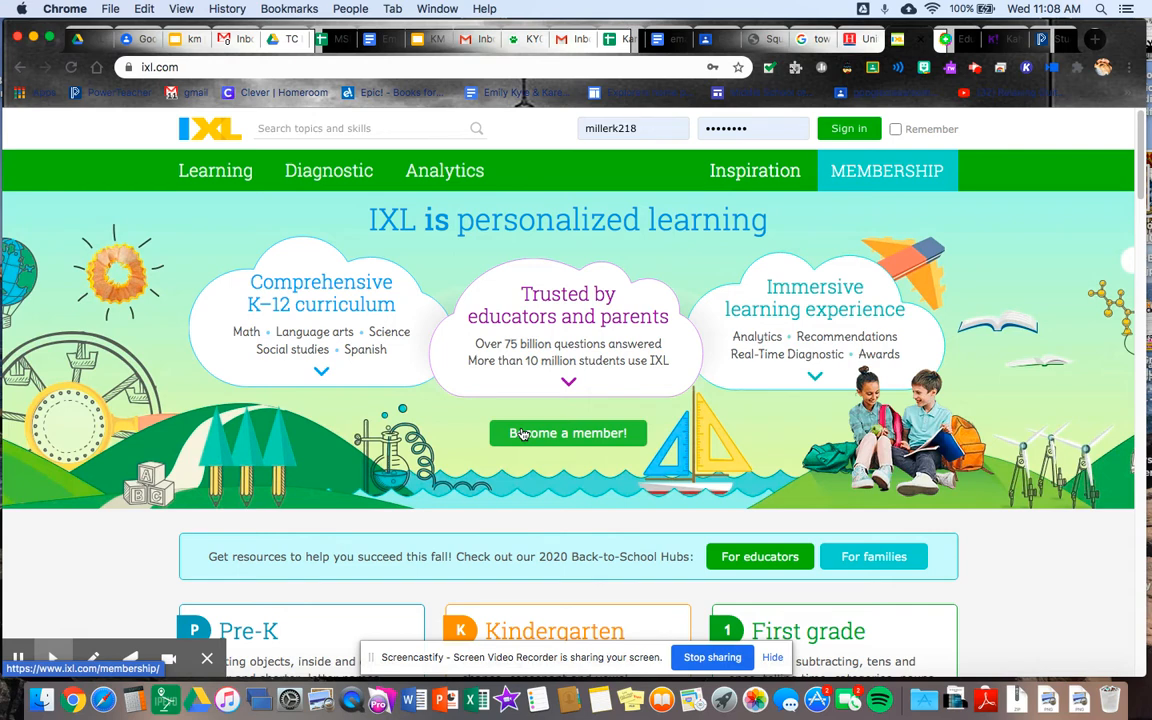
{"action": "mouse_move", "coordinate": [500, 218]}
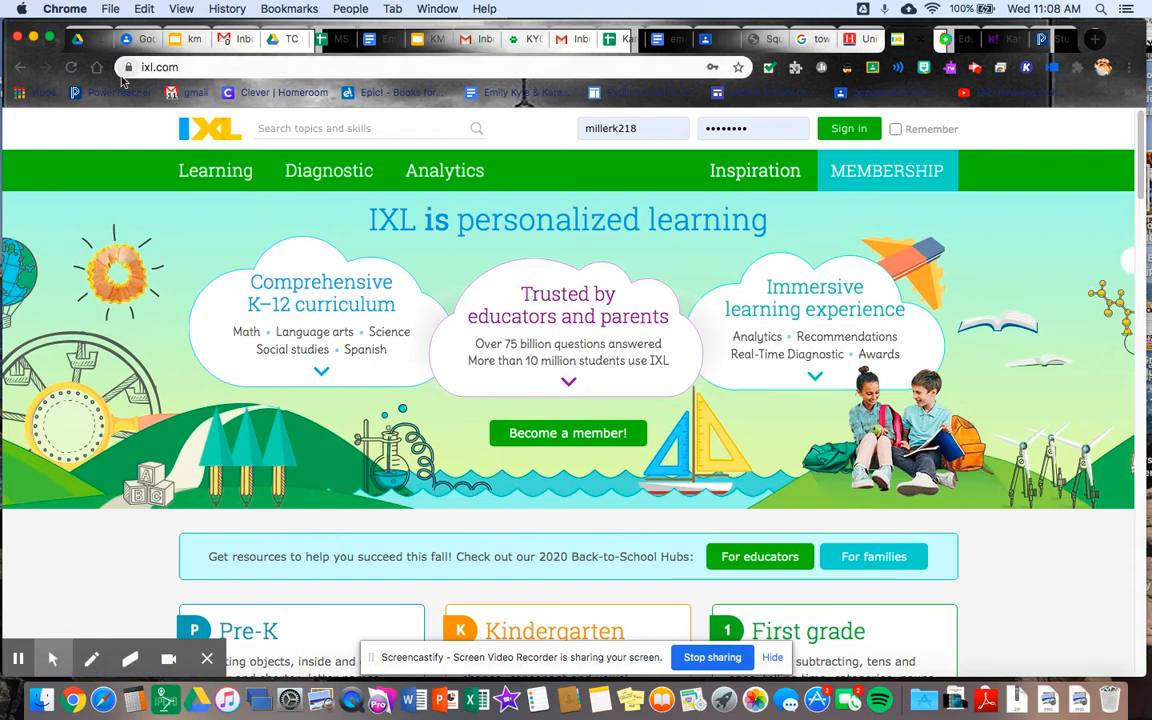
Sign in to the IXL account and return from the Analytics dashboard to the home page.
{"action": "left_click", "coordinate": [160, 68]}
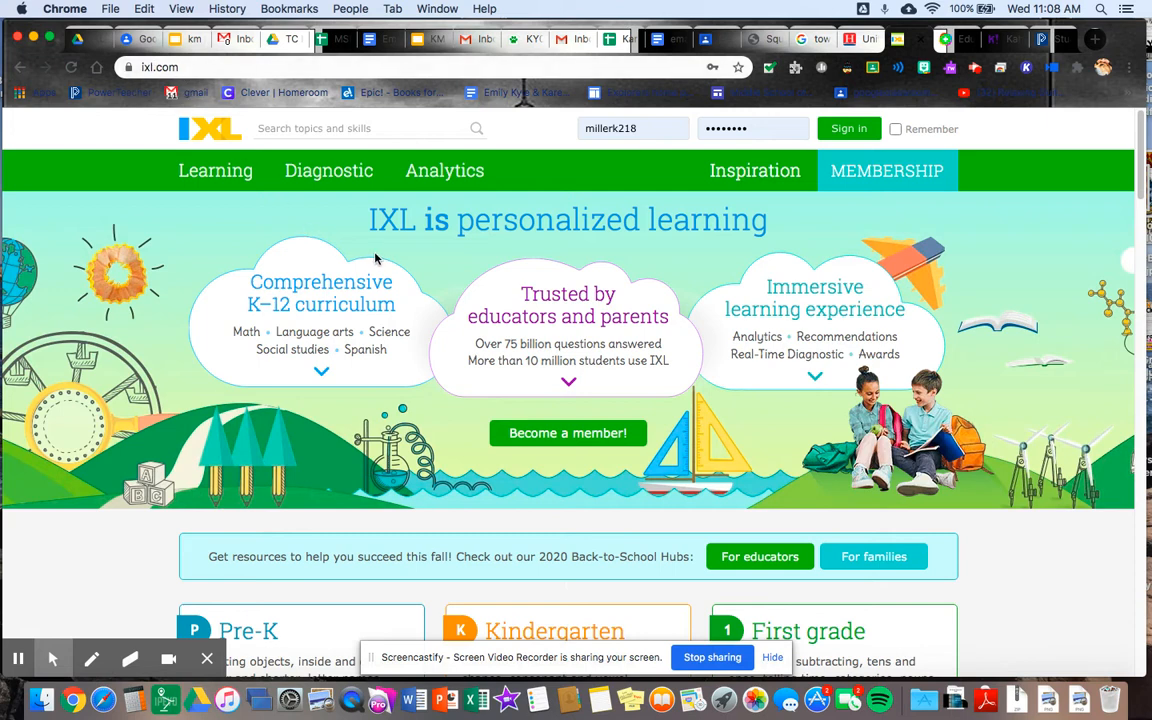
{"action": "mouse_move", "coordinate": [644, 108]}
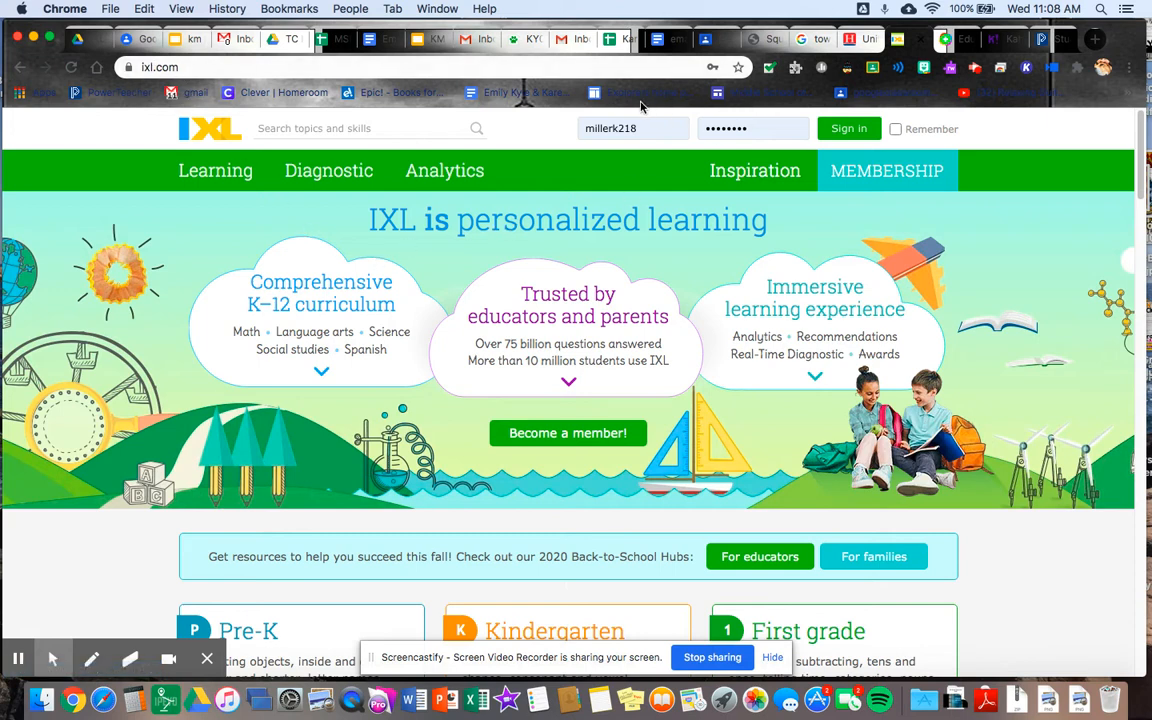
{"action": "mouse_move", "coordinate": [612, 320]}
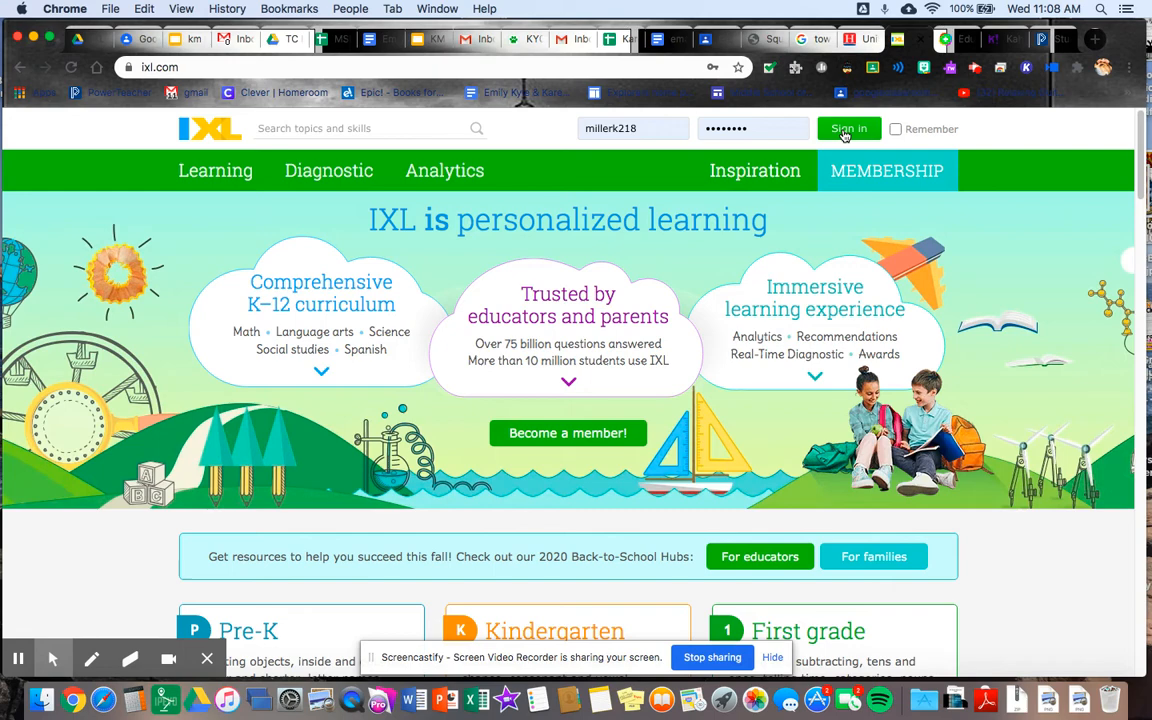
{"action": "left_click", "coordinate": [848, 128]}
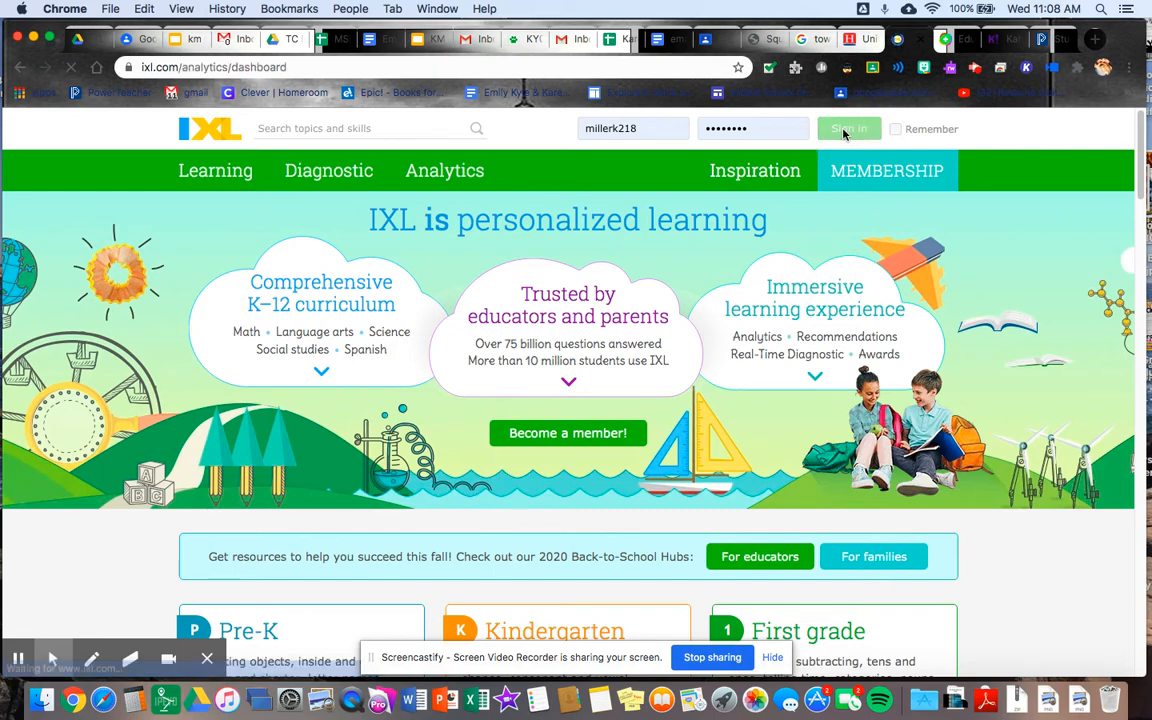
{"action": "left_click", "coordinate": [848, 128]}
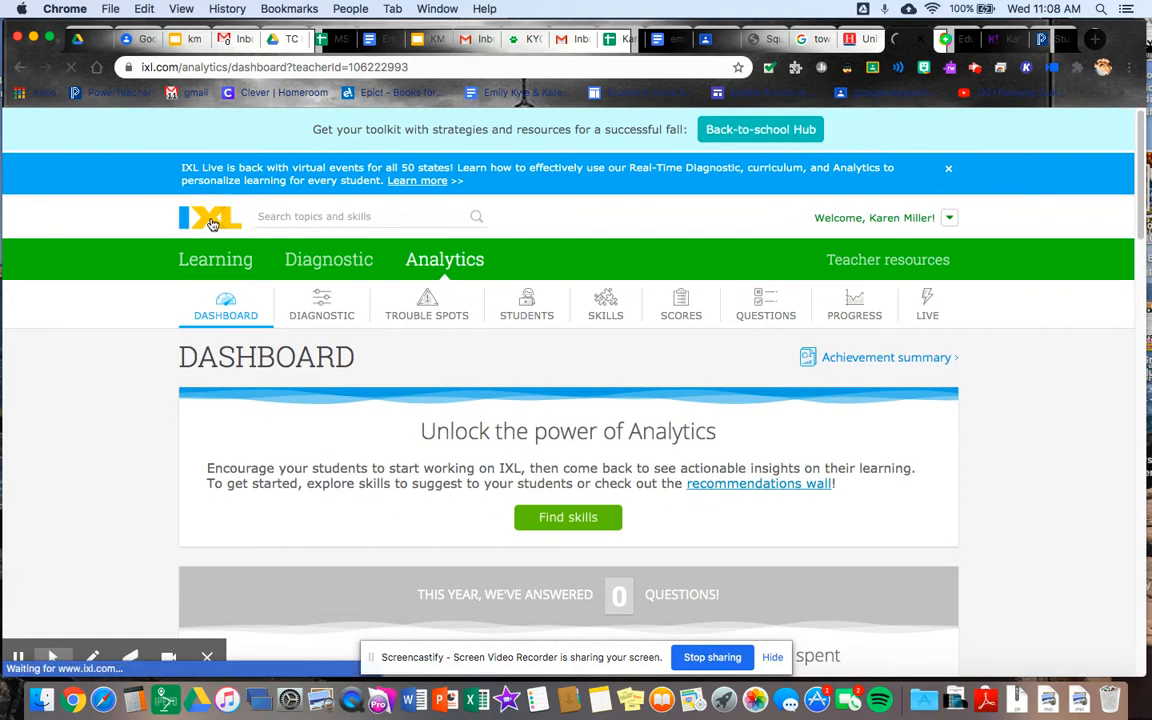
{"action": "left_click", "coordinate": [210, 216]}
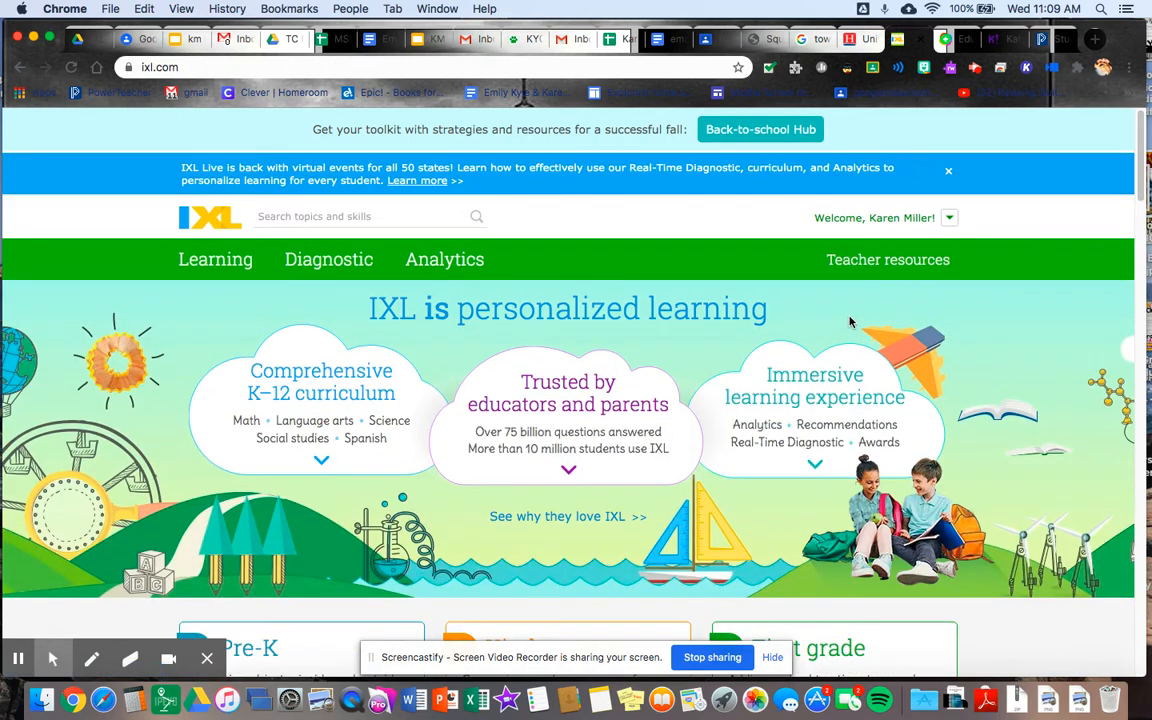
{"action": "mouse_move", "coordinate": [758, 424]}
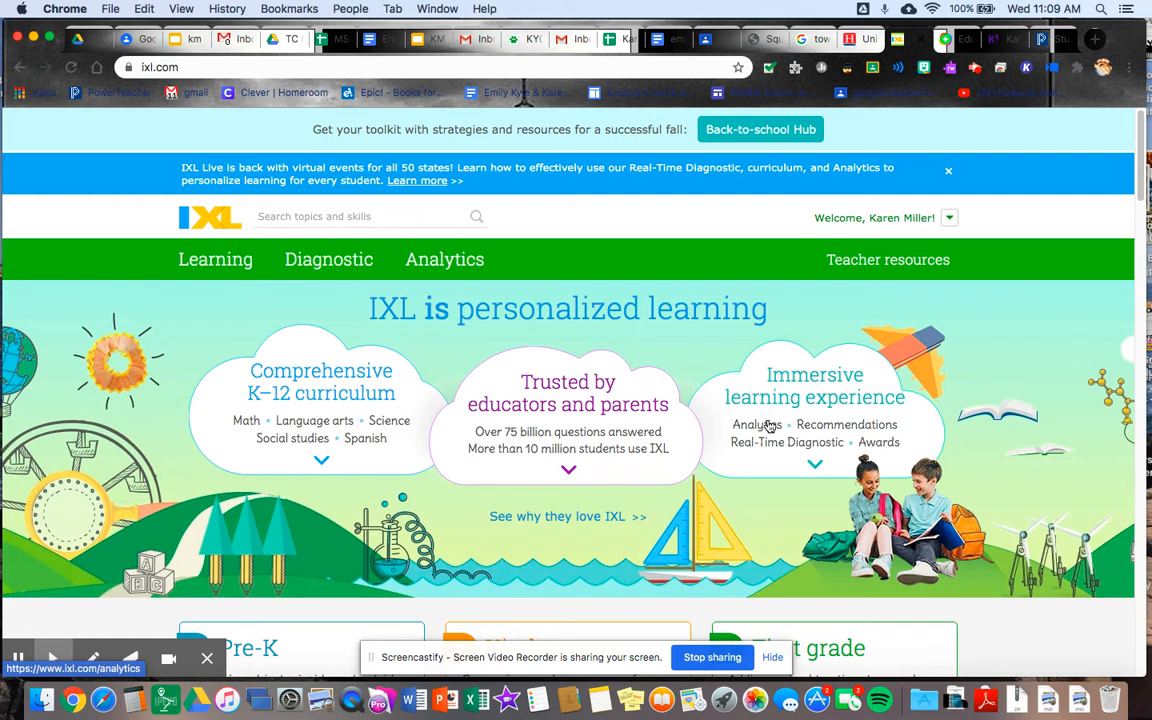
{"action": "mouse_move", "coordinate": [658, 352]}
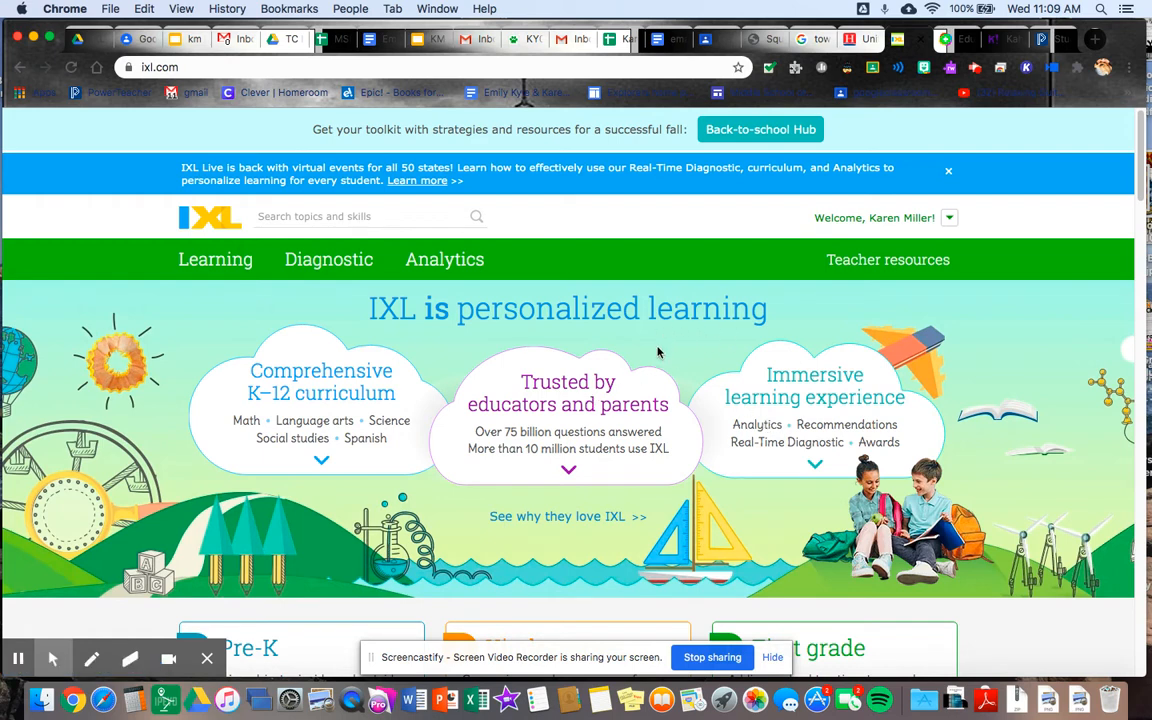
Scroll the home page down to the grade cards from Pre-K through tenth grade.
{"action": "scroll", "scroll_direction": "down", "scroll_amount": 3}
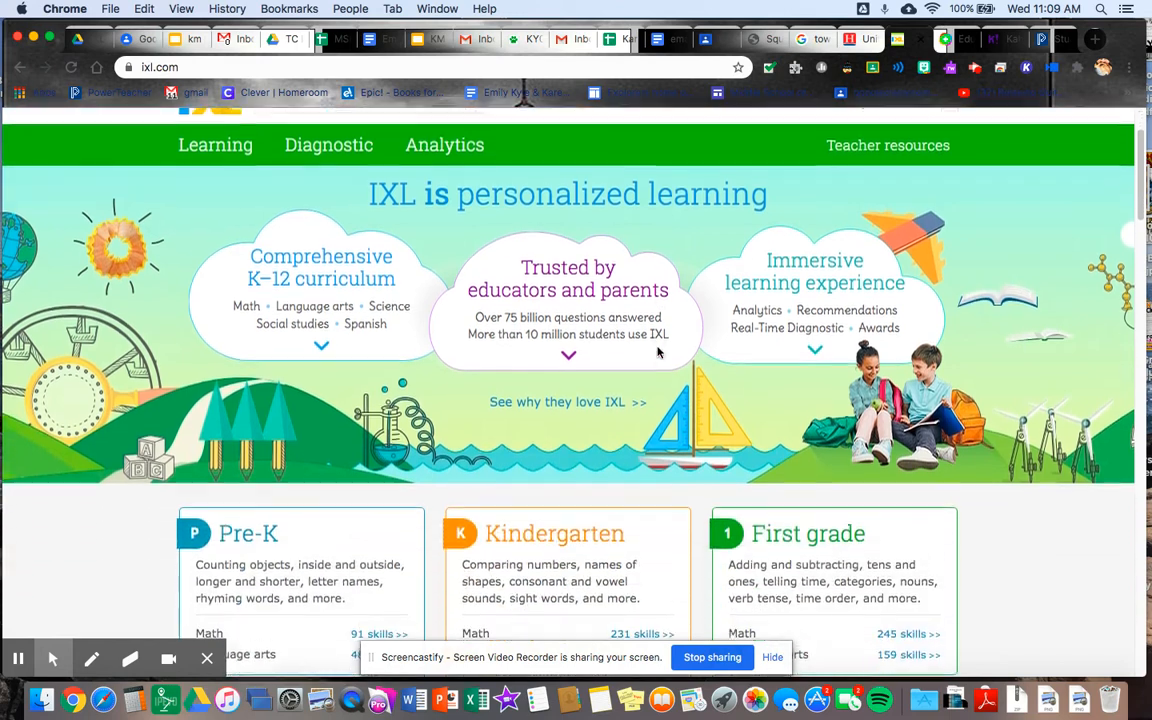
{"action": "scroll", "scroll_direction": "down", "scroll_amount": 3}
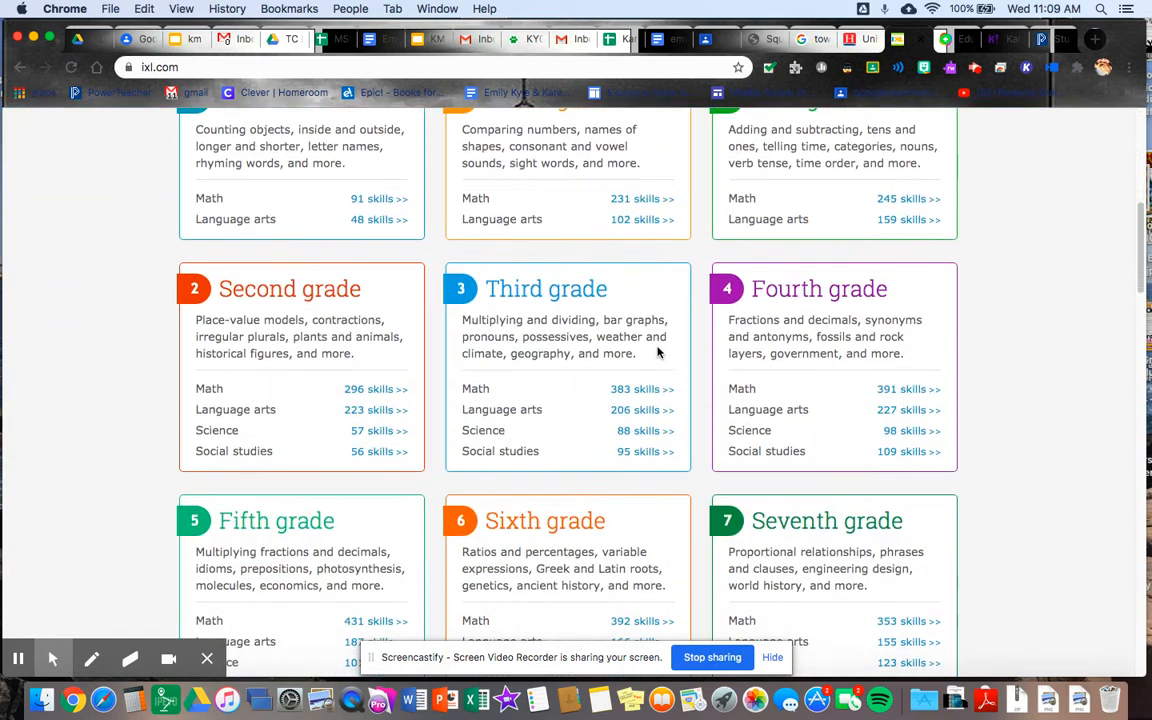
{"action": "scroll", "scroll_direction": "down", "scroll_amount": 3}
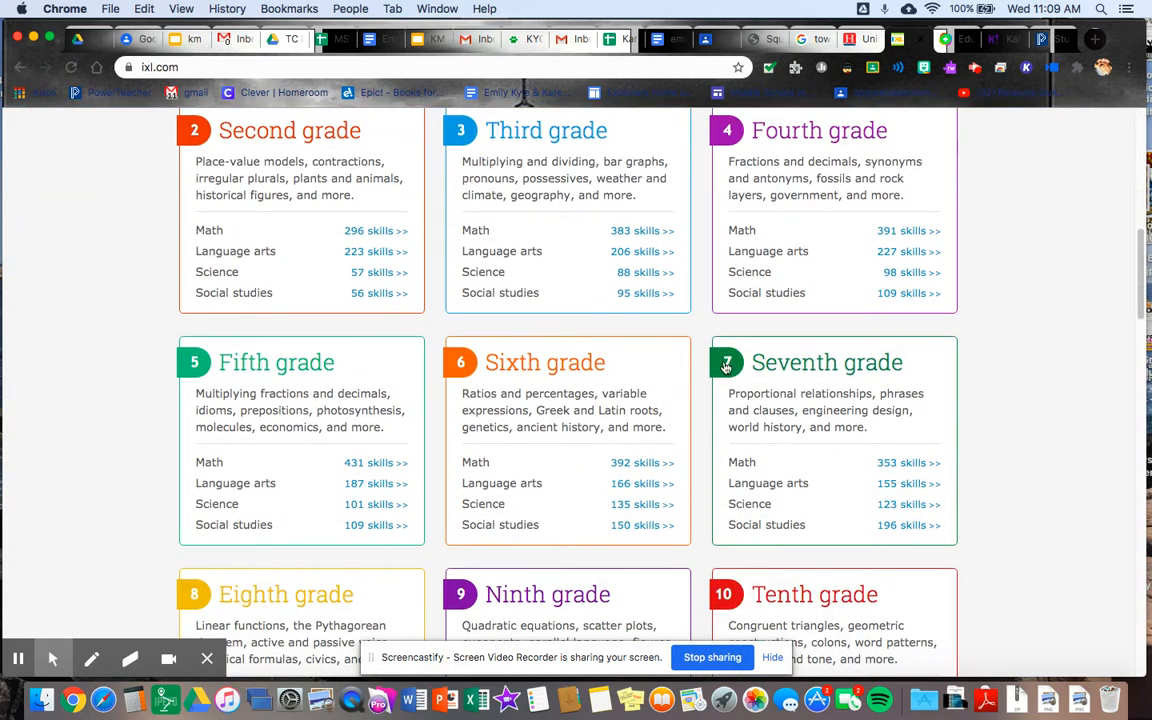
{"action": "mouse_move", "coordinate": [484, 488]}
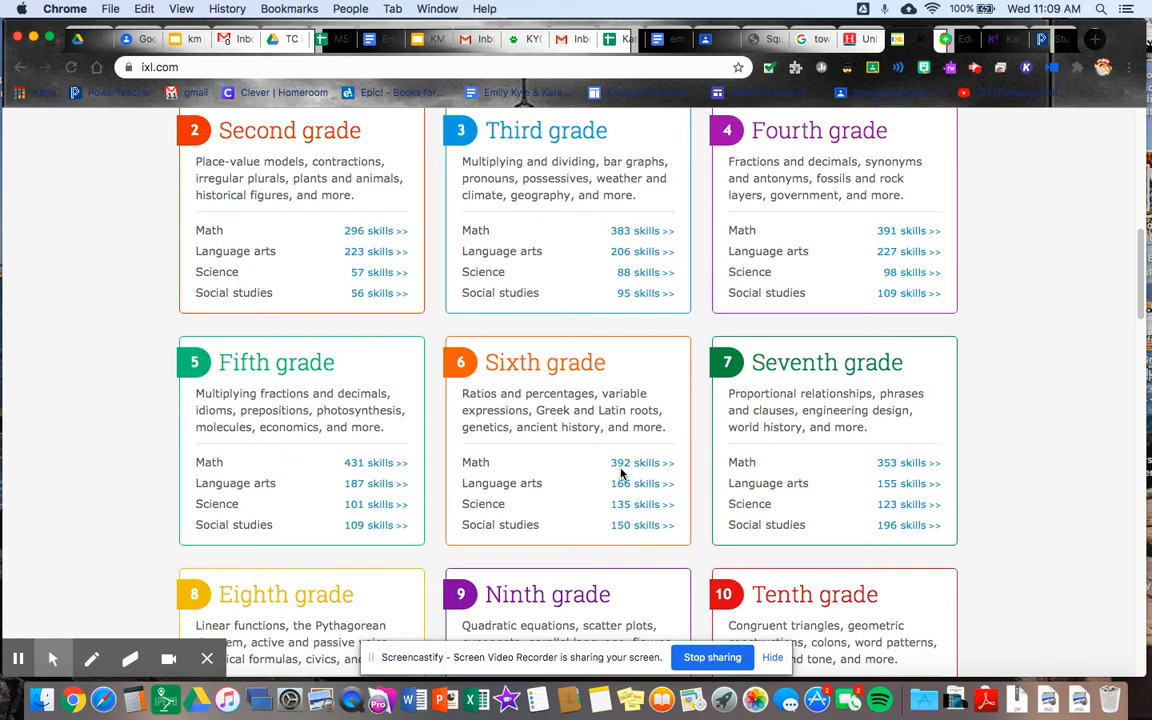
{"action": "mouse_move", "coordinate": [642, 504]}
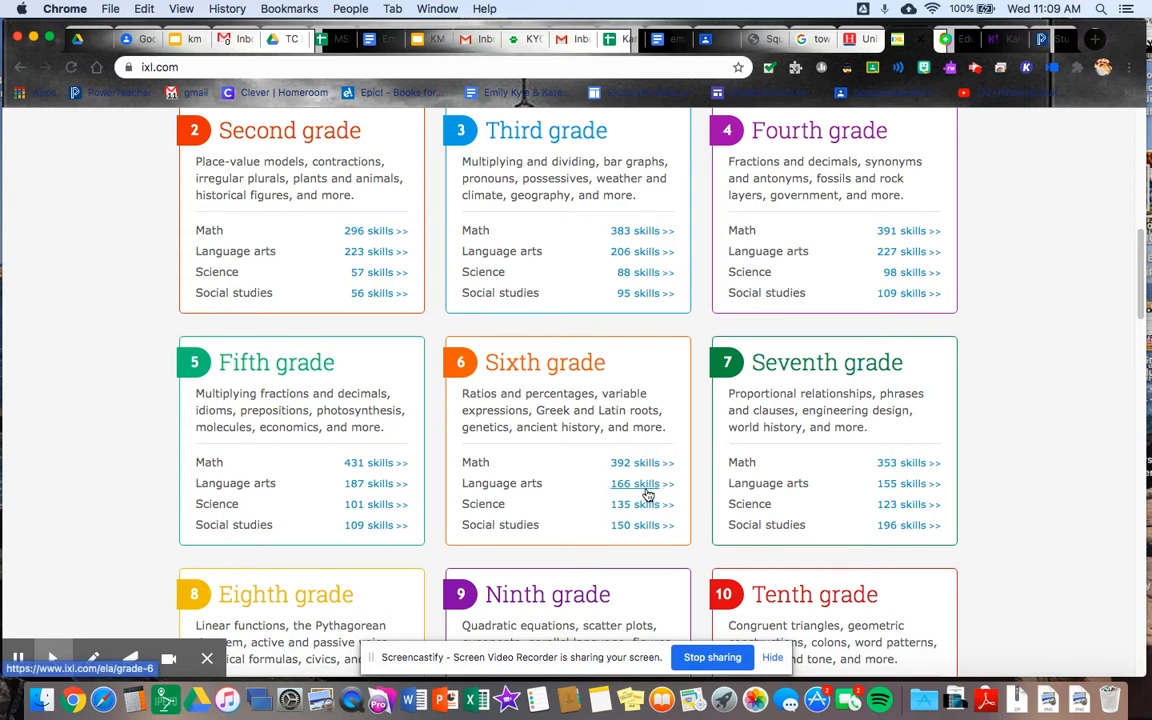
{"action": "mouse_move", "coordinate": [644, 490]}
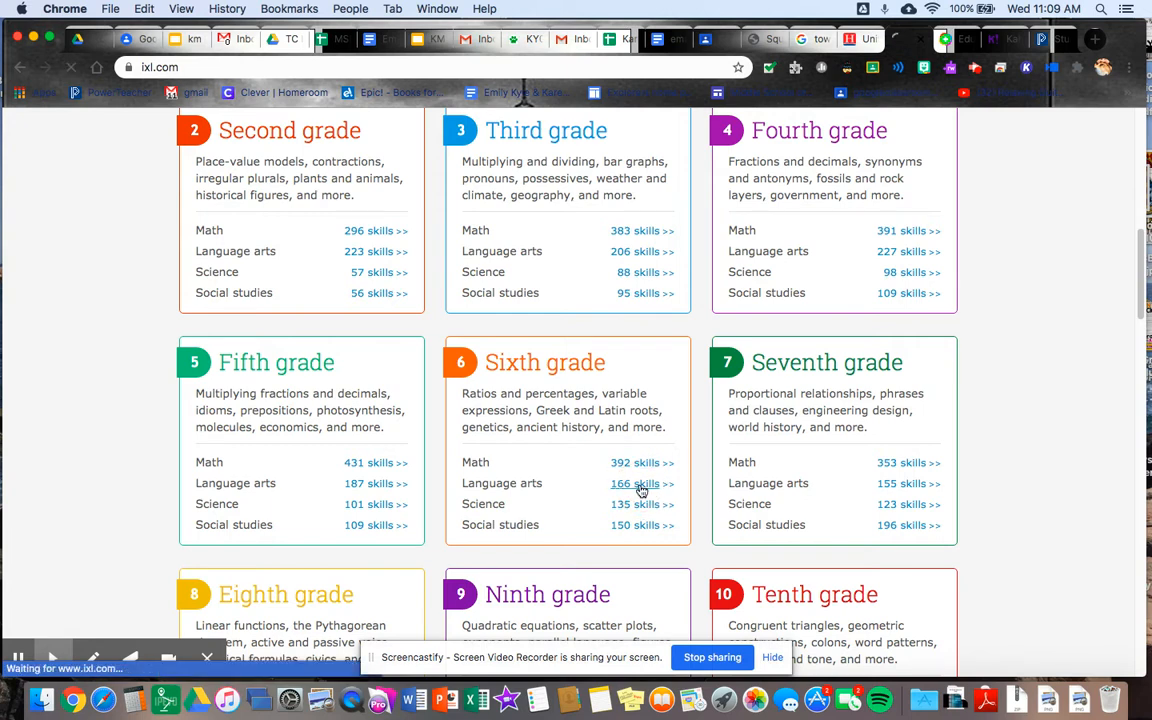
Open Sixth grade Language arts (166 skills) and scroll past Reading strategies to Writing strategies.
{"action": "left_click", "coordinate": [642, 482]}
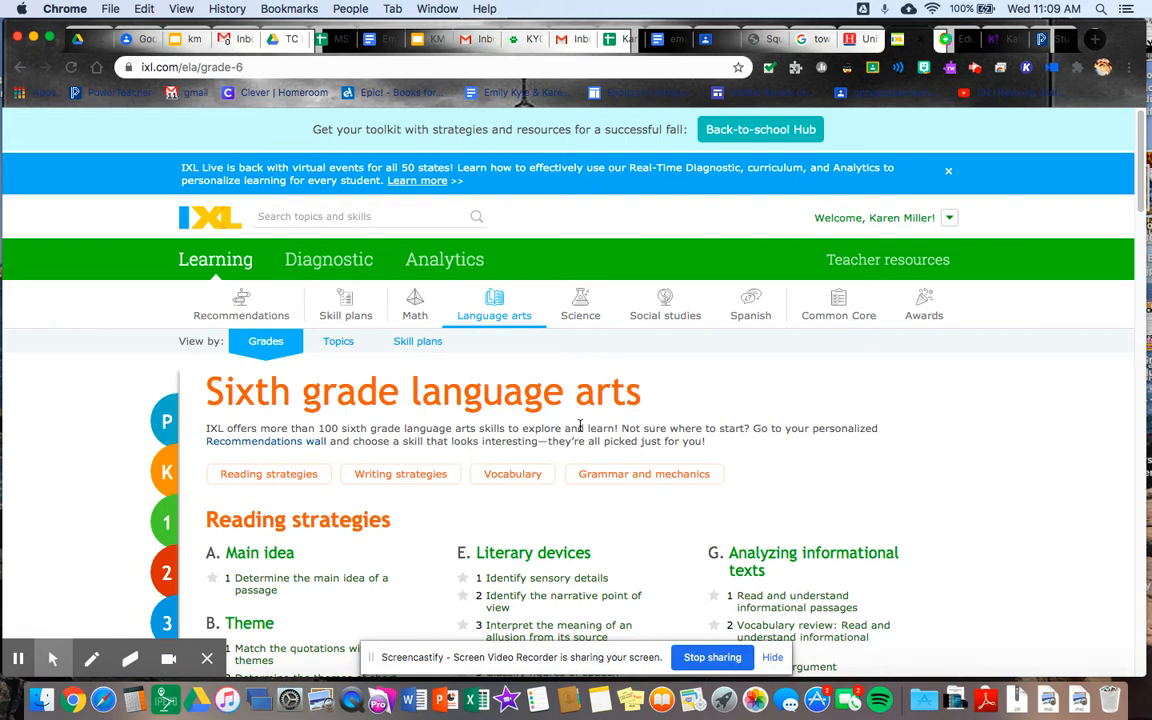
{"action": "scroll", "scroll_direction": "down", "scroll_amount": 3}
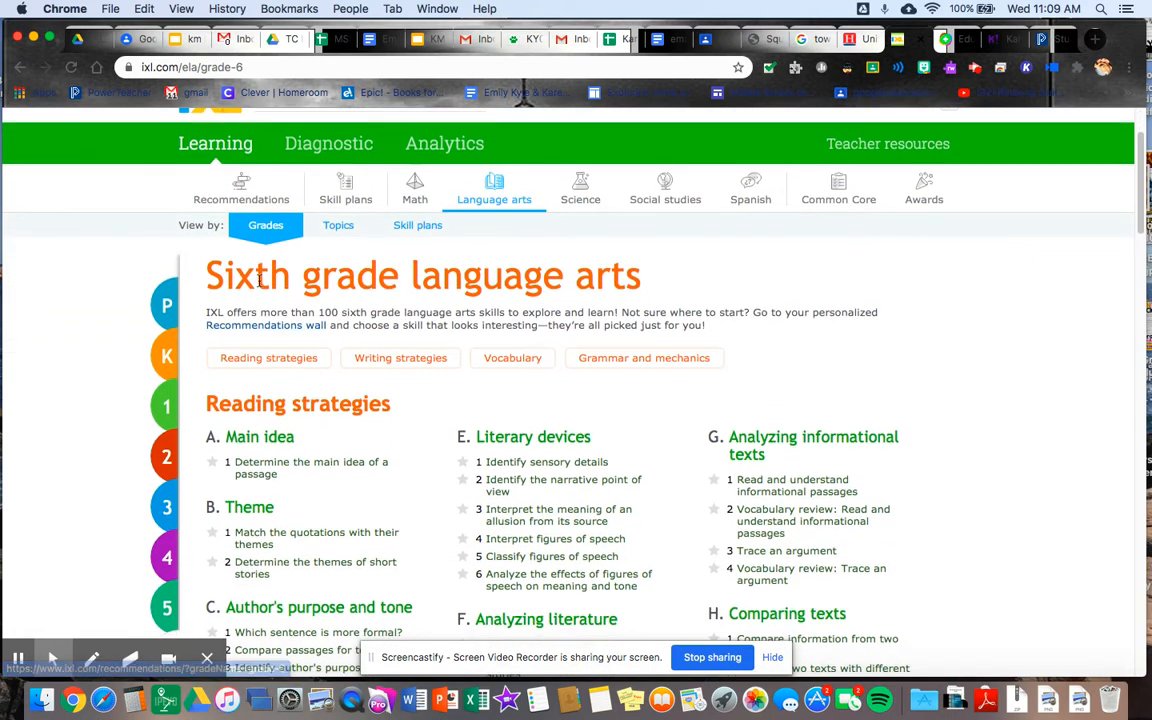
{"action": "scroll", "scroll_direction": "down", "scroll_amount": 3}
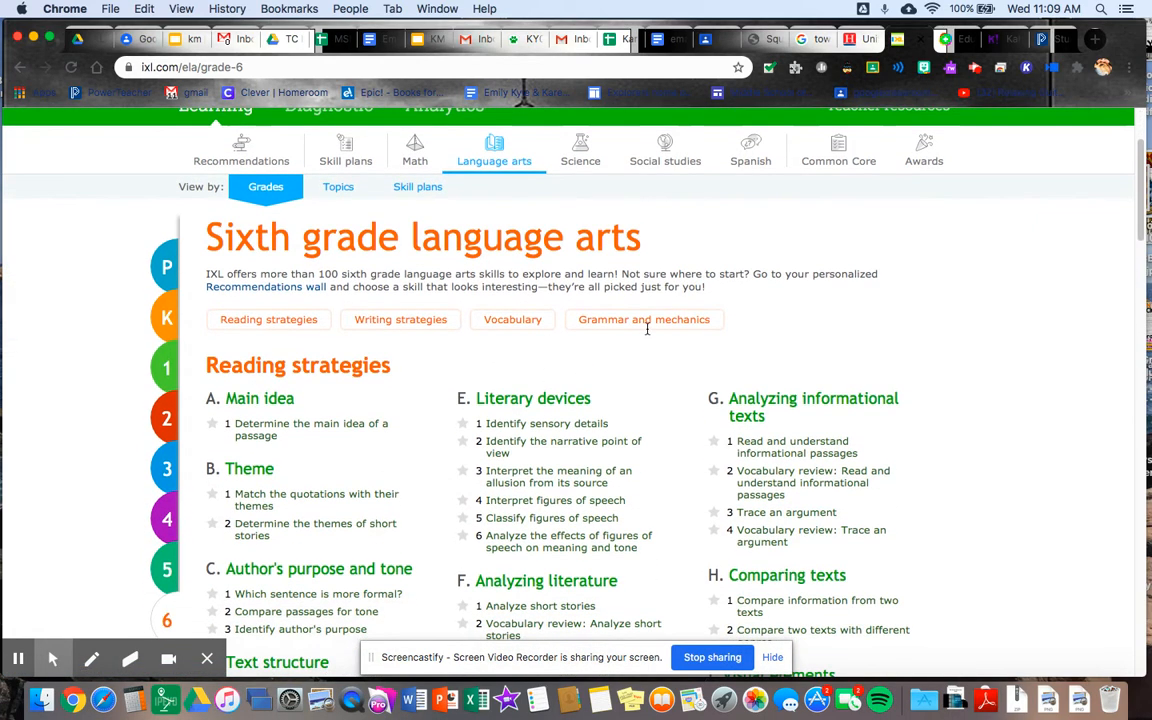
{"action": "scroll", "scroll_direction": "down", "scroll_amount": 3}
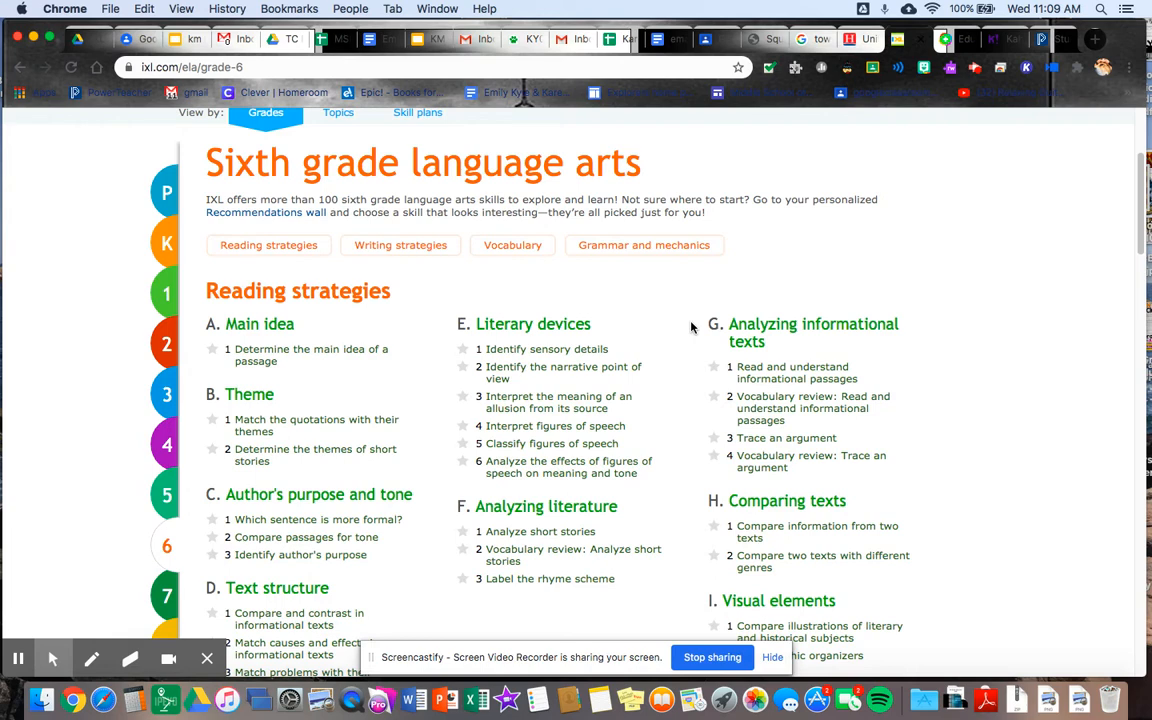
{"action": "scroll", "scroll_direction": "down", "scroll_amount": 3}
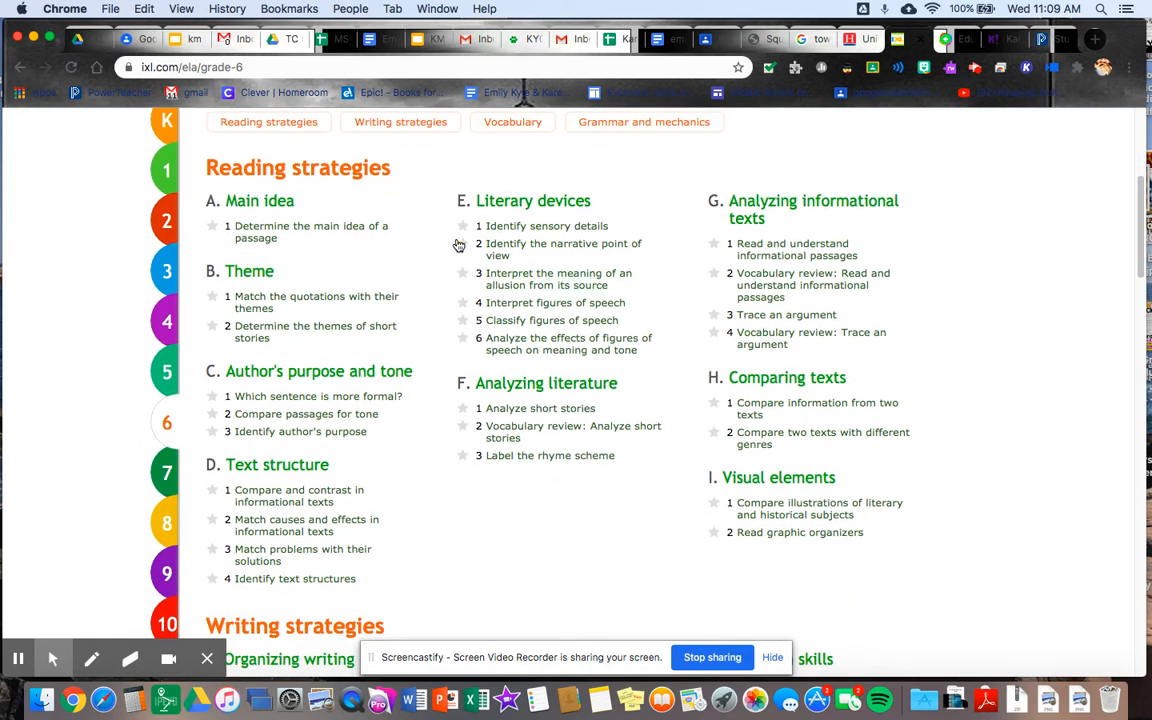
{"action": "mouse_move", "coordinate": [462, 270]}
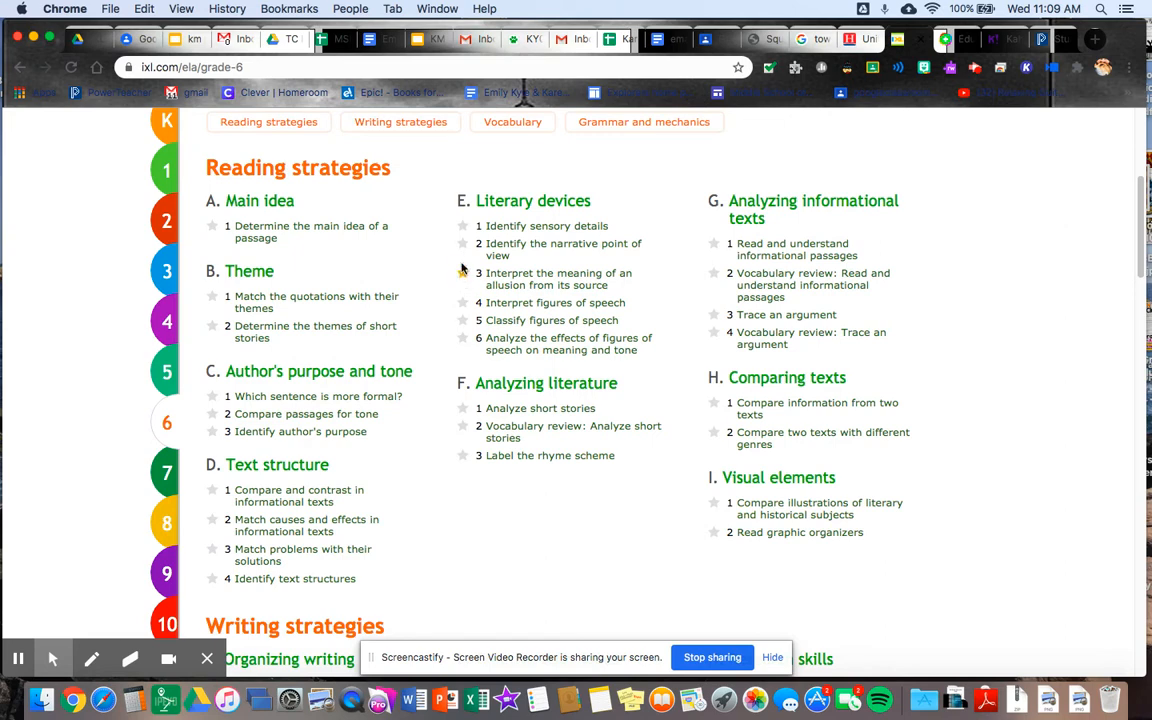
{"action": "mouse_move", "coordinate": [460, 316]}
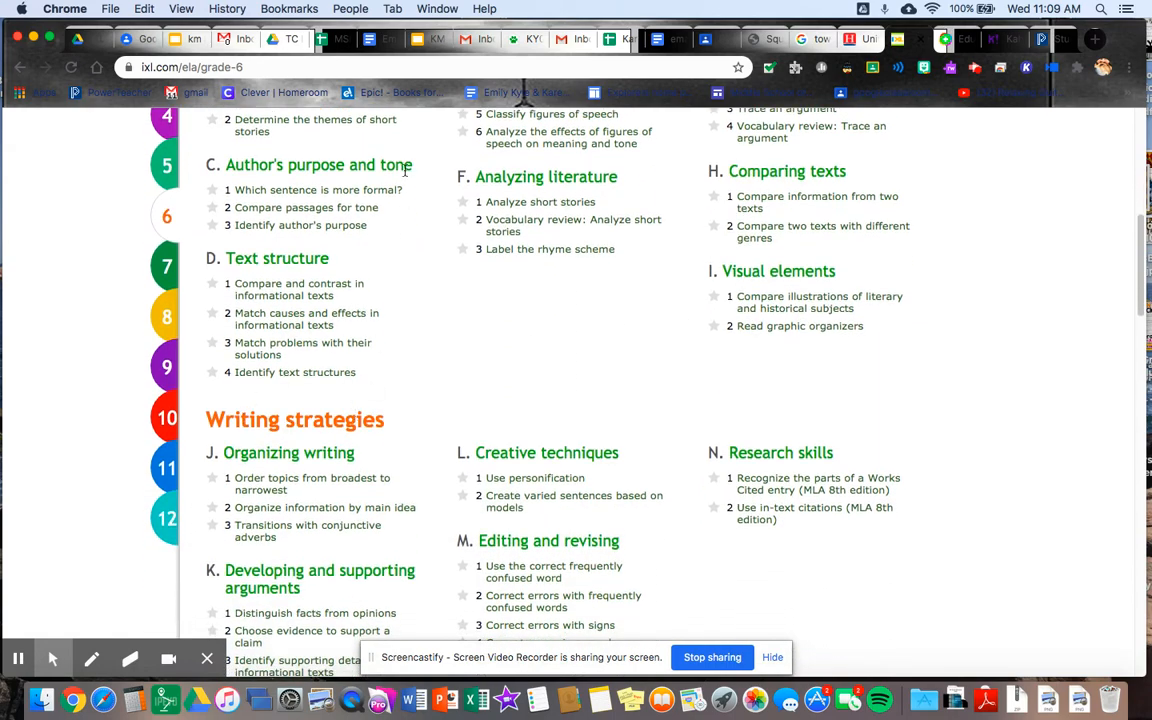
Scroll the sixth-grade skills page down to section KK. Capitalization.
{"action": "scroll", "scroll_direction": "down", "scroll_amount": 3}
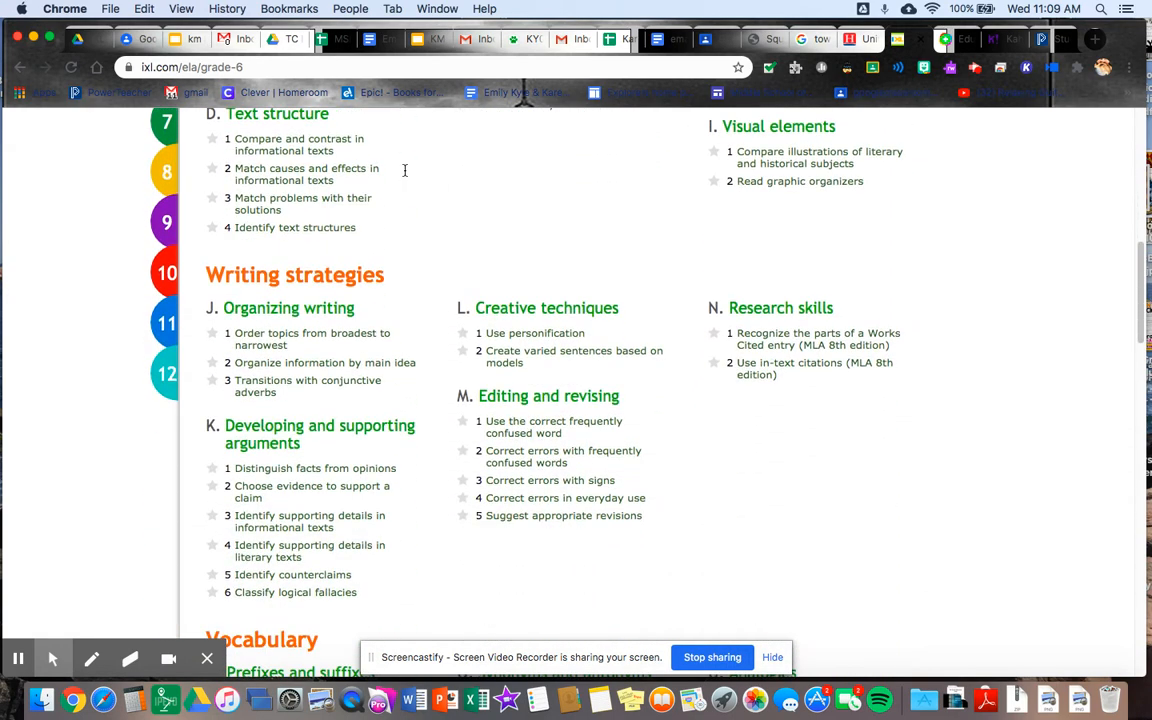
{"action": "scroll", "scroll_direction": "down", "scroll_amount": 3}
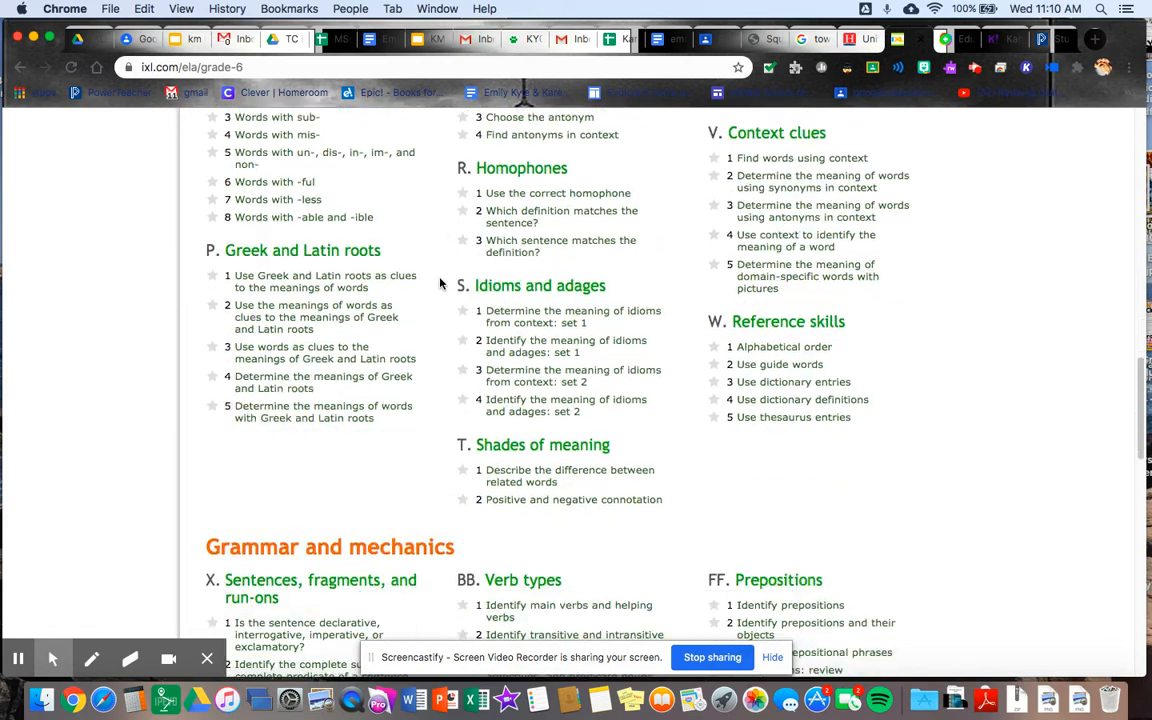
{"action": "scroll", "scroll_direction": "down", "scroll_amount": 3}
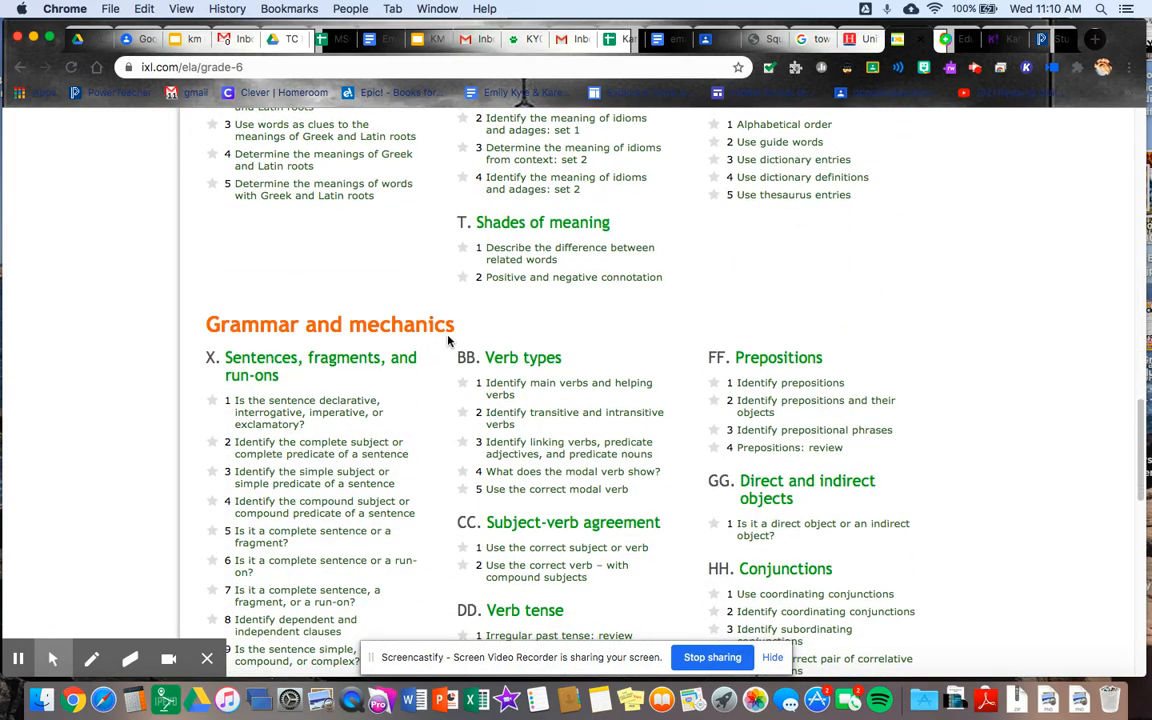
{"action": "mouse_move", "coordinate": [456, 362]}
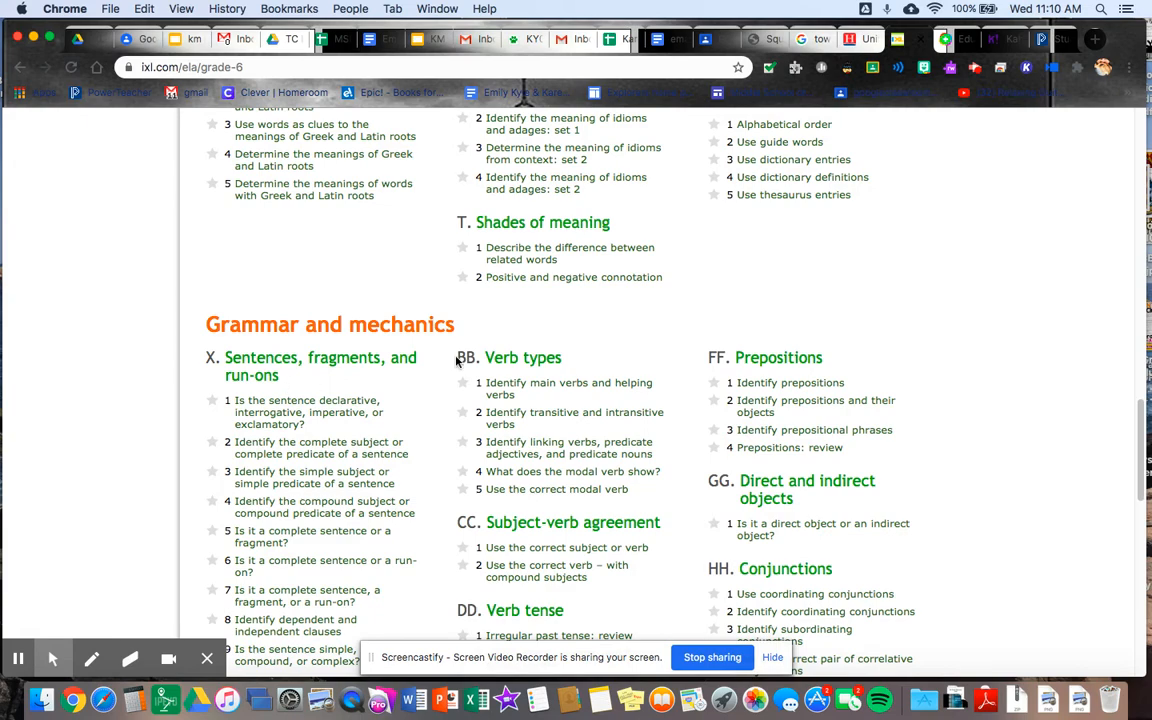
{"action": "scroll", "scroll_direction": "down", "scroll_amount": 3}
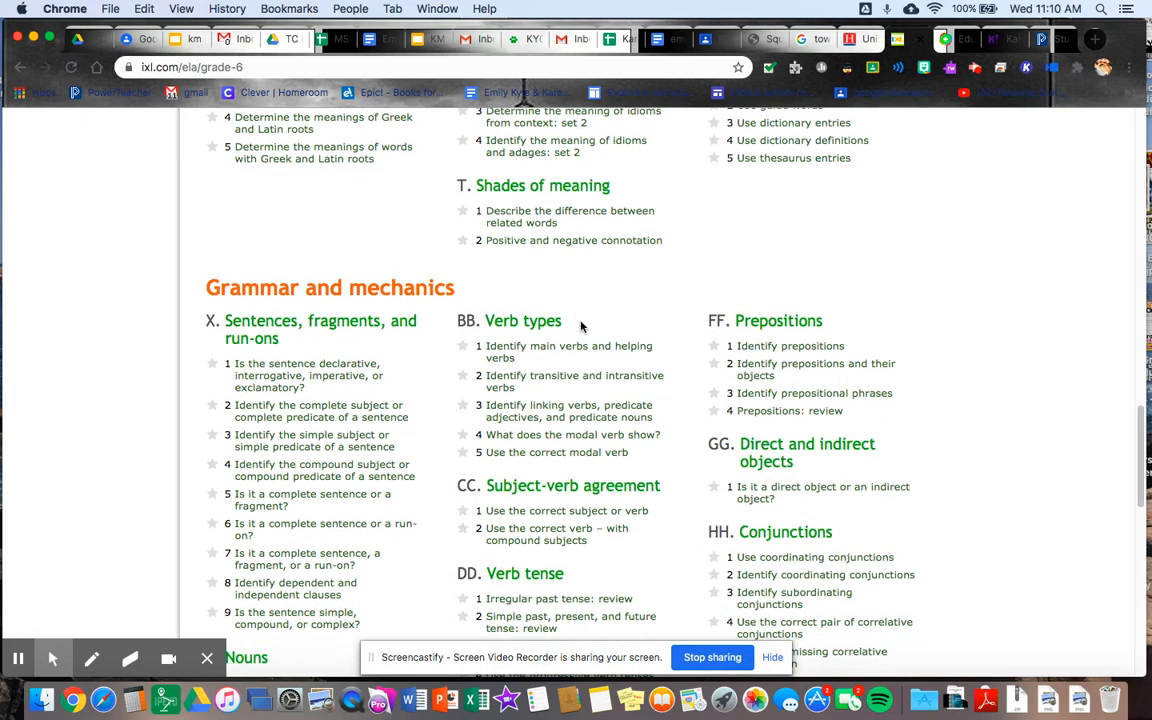
{"action": "scroll", "scroll_direction": "down", "scroll_amount": 3}
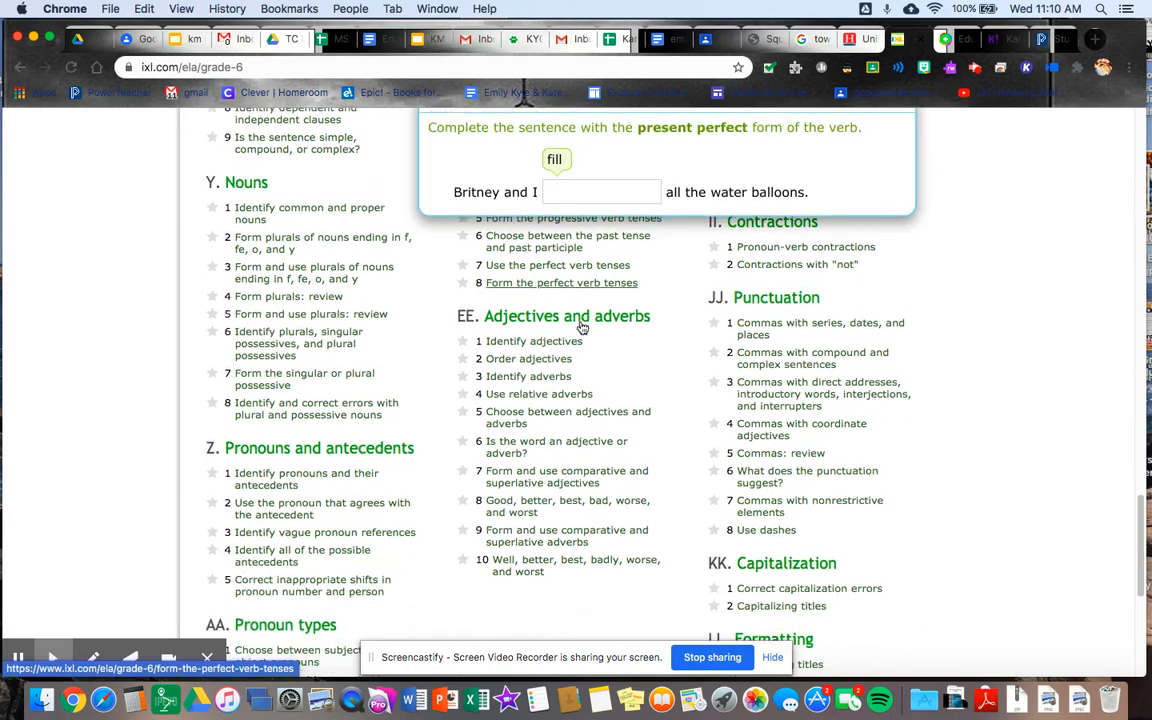
{"action": "scroll", "scroll_direction": "down", "scroll_amount": 3}
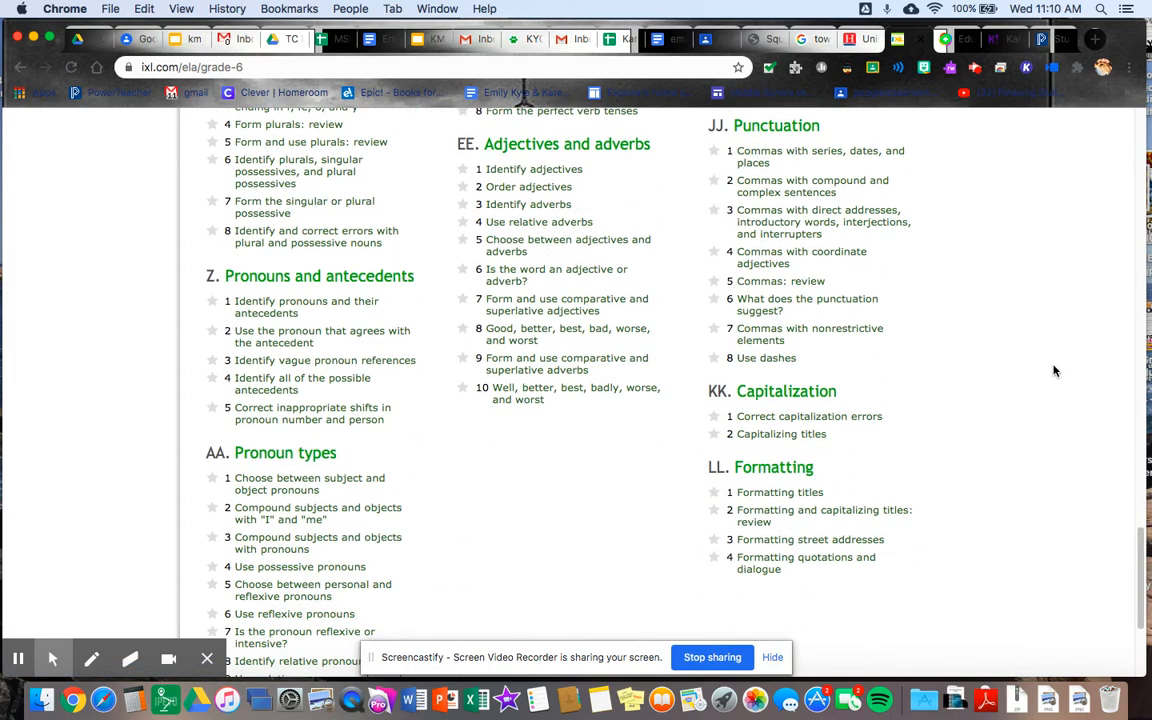
{"action": "mouse_move", "coordinate": [816, 452]}
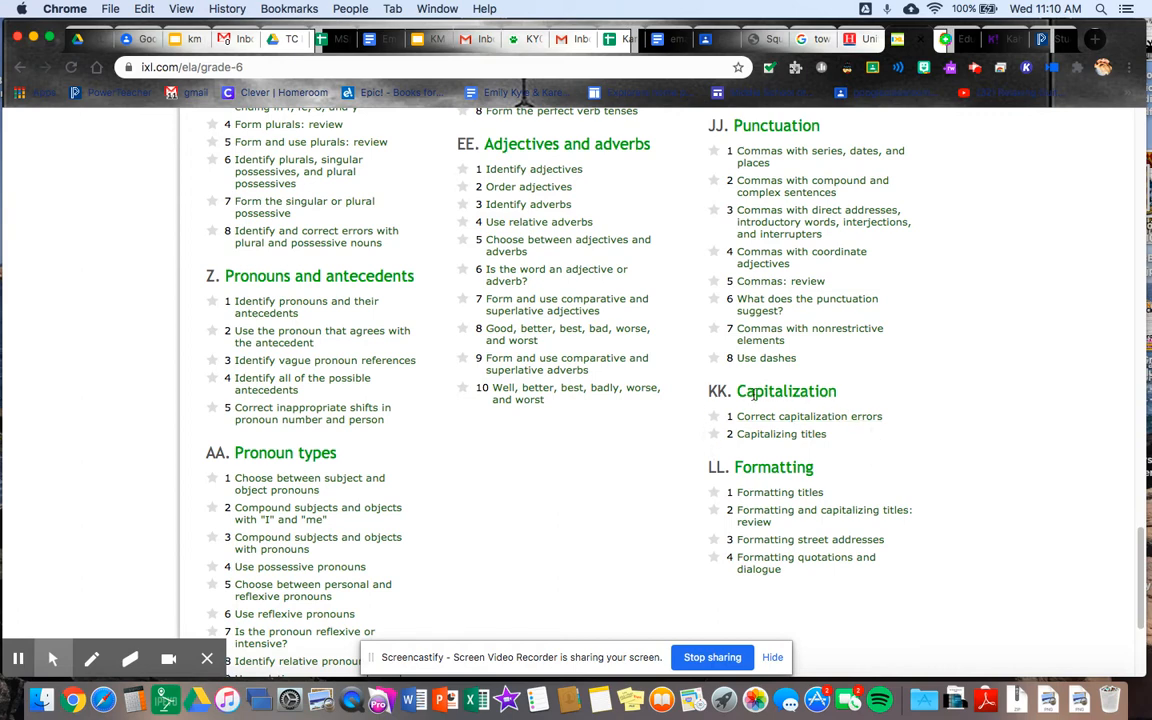
{"action": "mouse_move", "coordinate": [752, 400]}
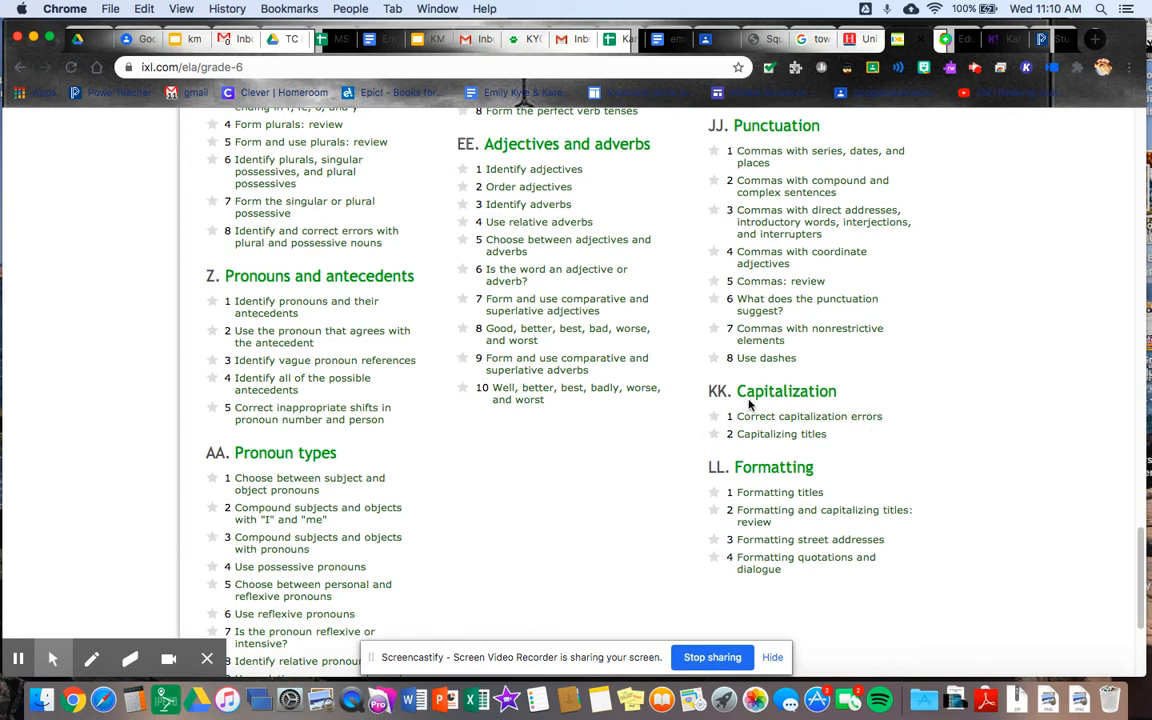
{"action": "scroll", "scroll_direction": "up", "scroll_amount": 3}
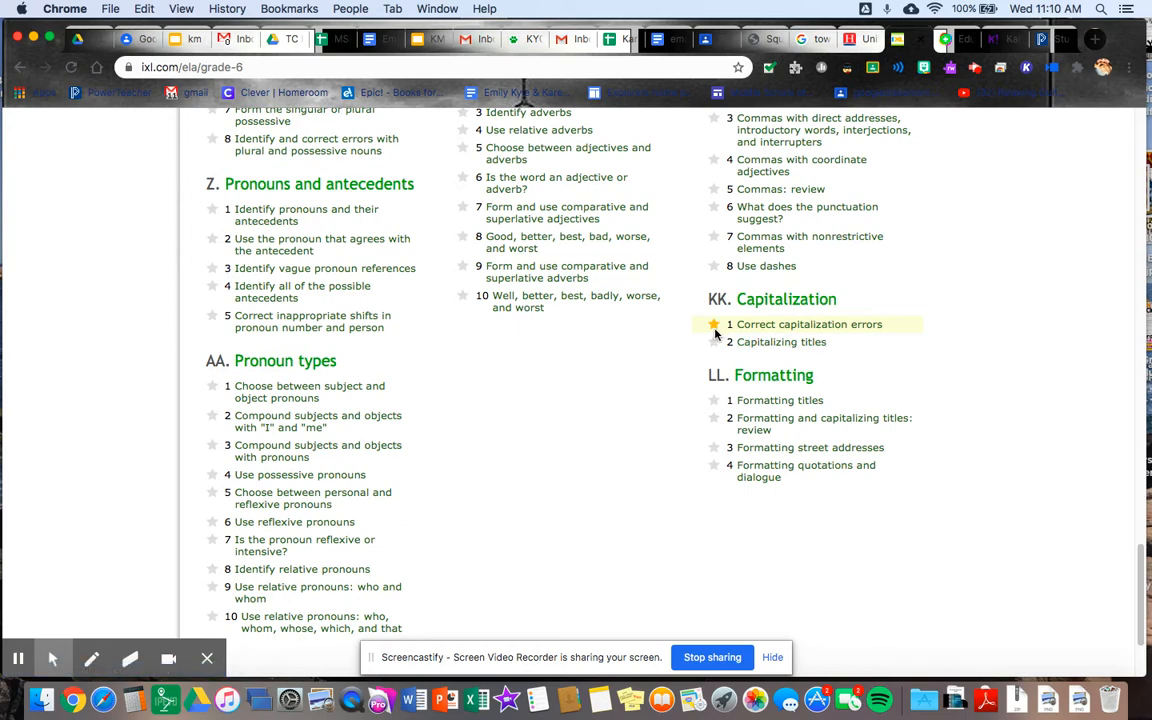
{"action": "mouse_move", "coordinate": [722, 334]}
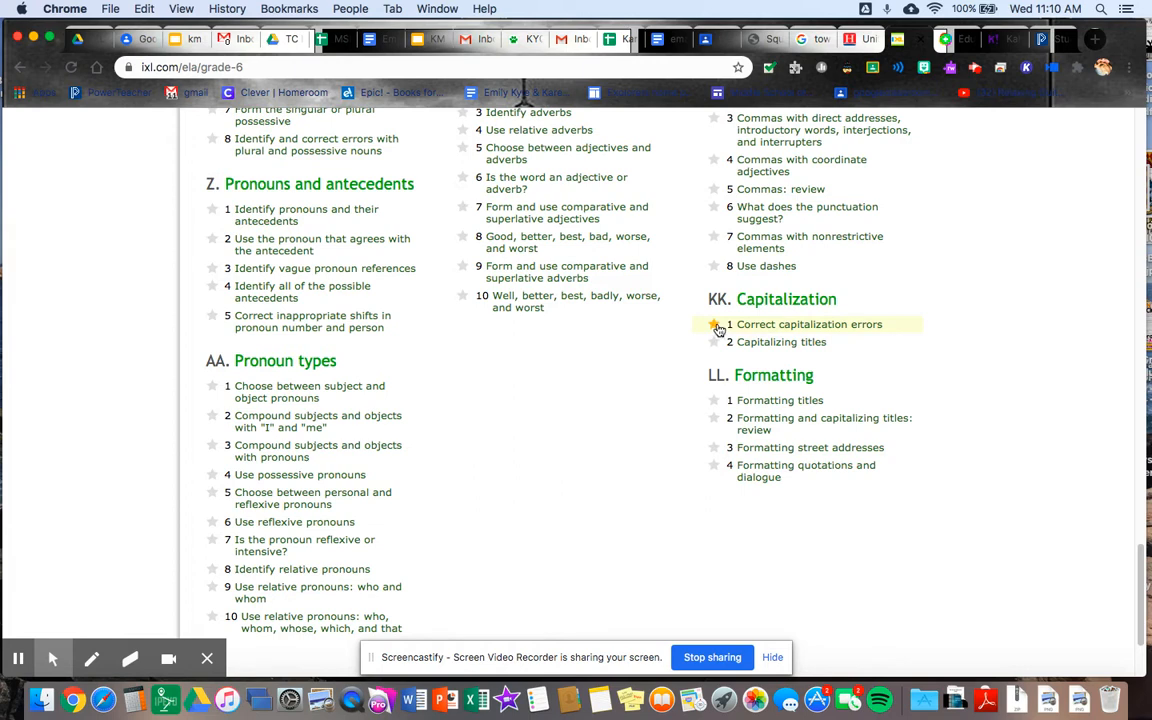
Open skill KK.1 'Correct capitalization errors' to its first practice question.
{"action": "left_click", "coordinate": [808, 324]}
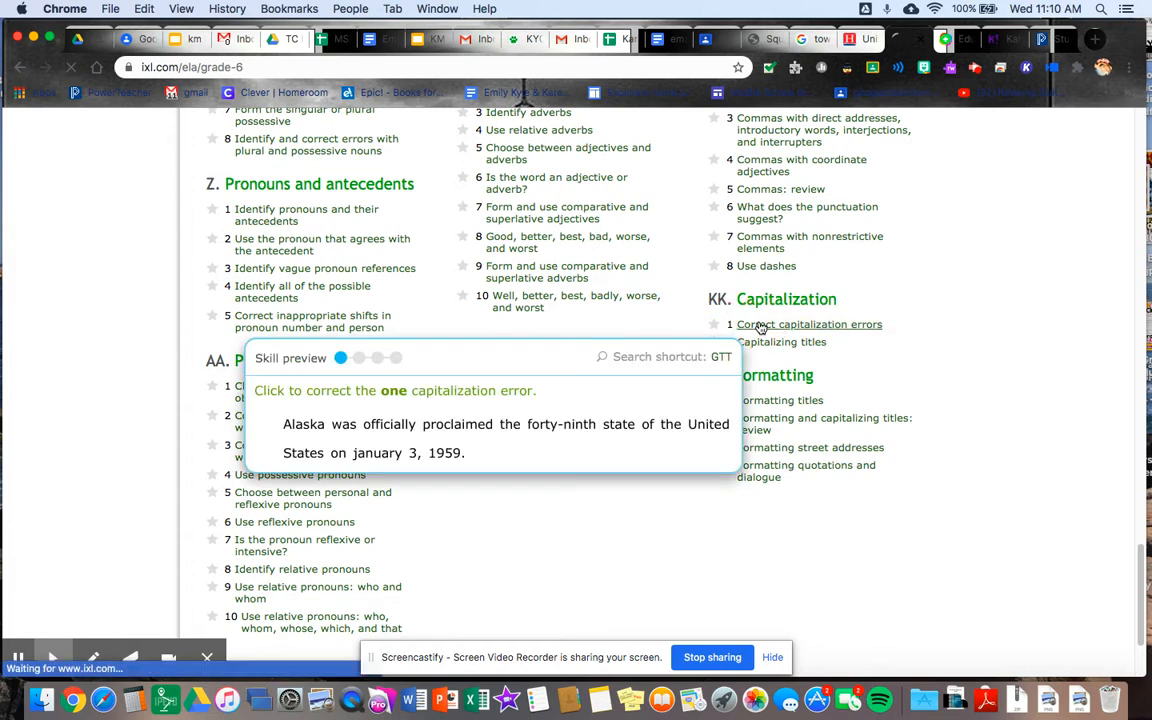
{"action": "left_click", "coordinate": [808, 324]}
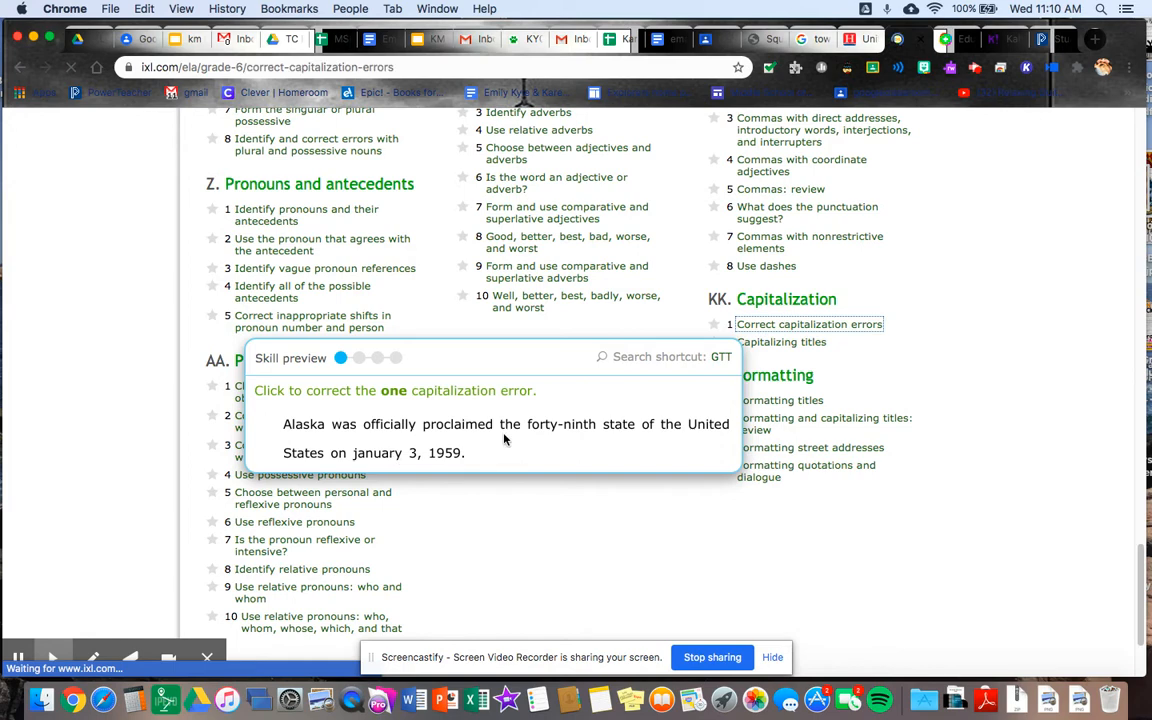
{"action": "left_click", "coordinate": [808, 324]}
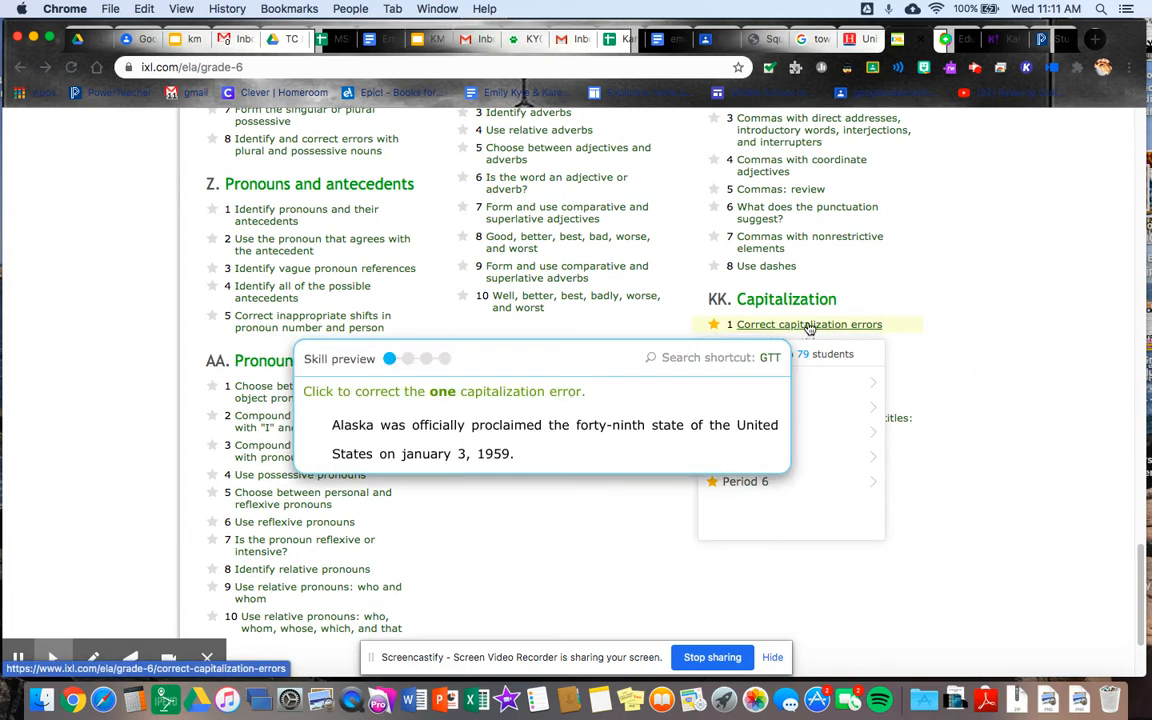
{"action": "left_click", "coordinate": [808, 324]}
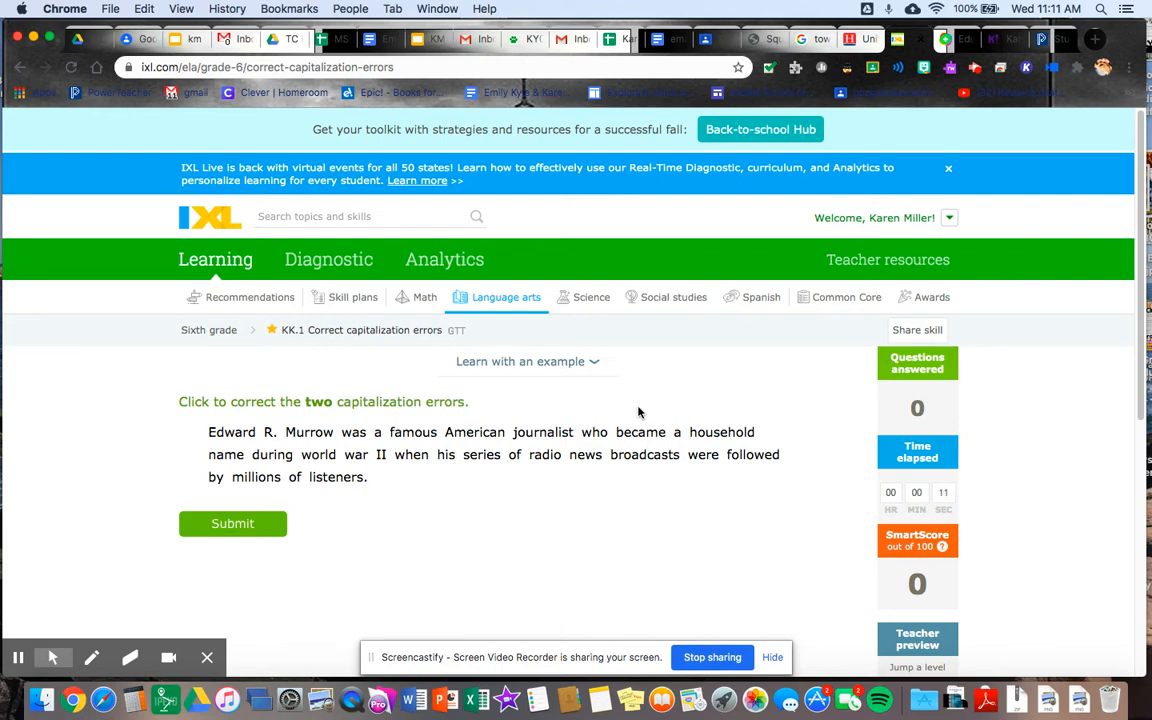
{"action": "mouse_move", "coordinate": [740, 358]}
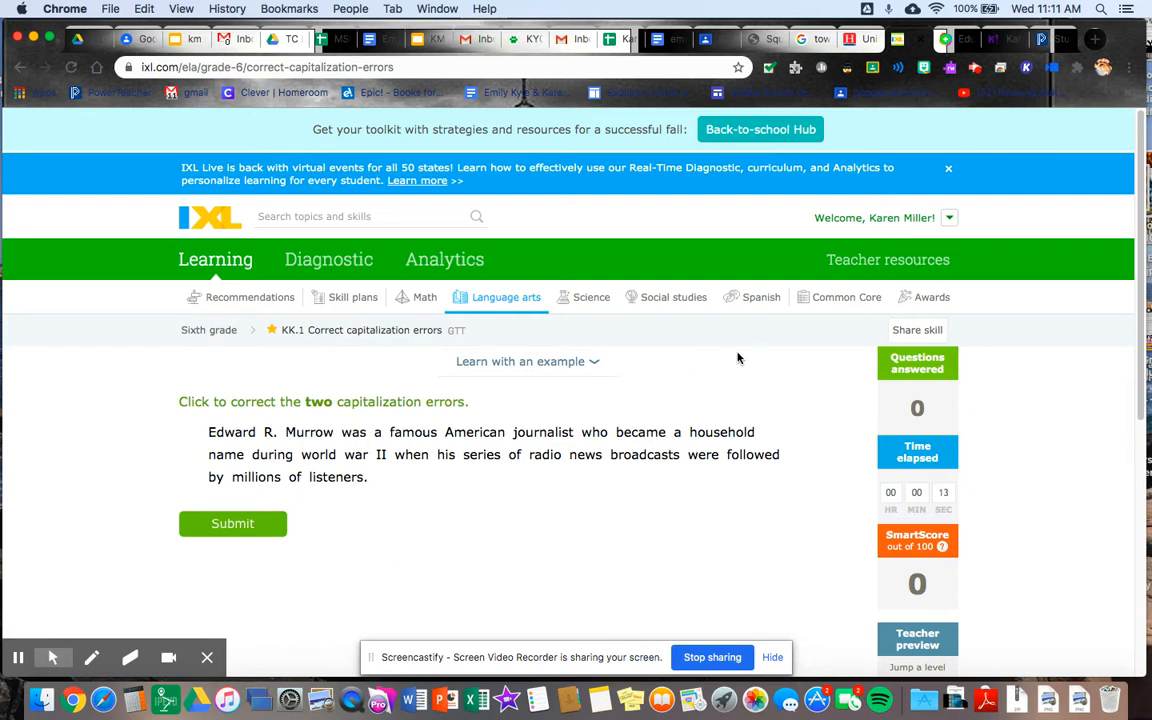
{"action": "mouse_move", "coordinate": [744, 356]}
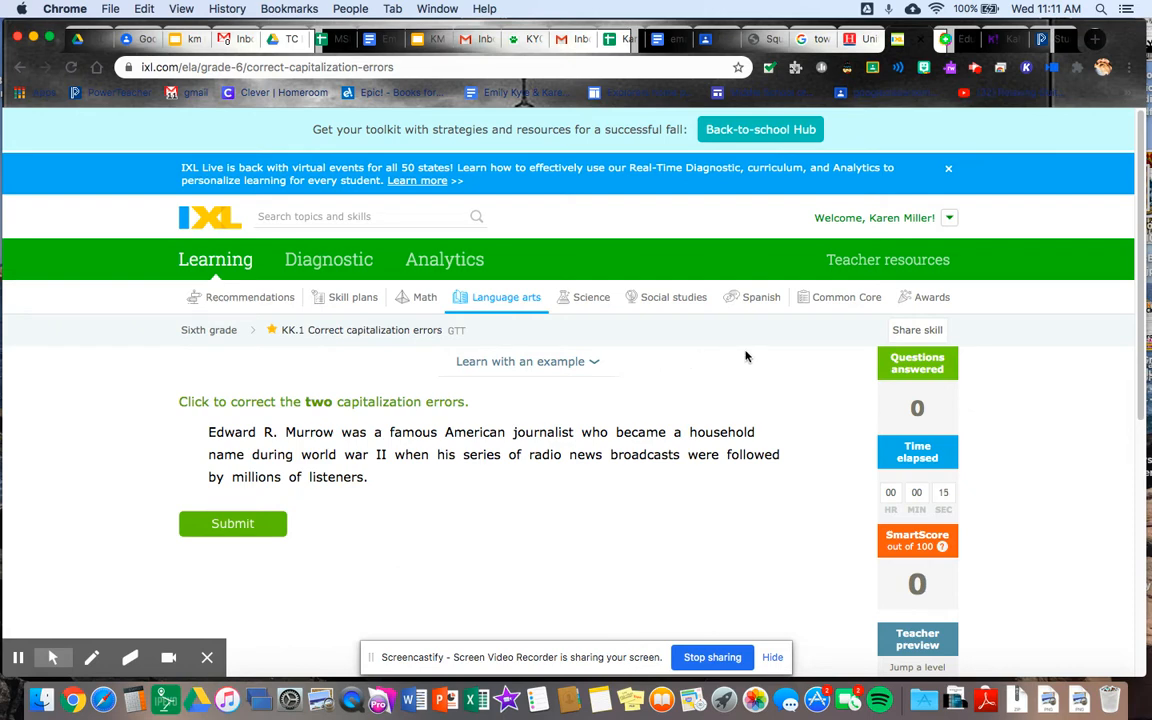
{"action": "mouse_move", "coordinate": [852, 392]}
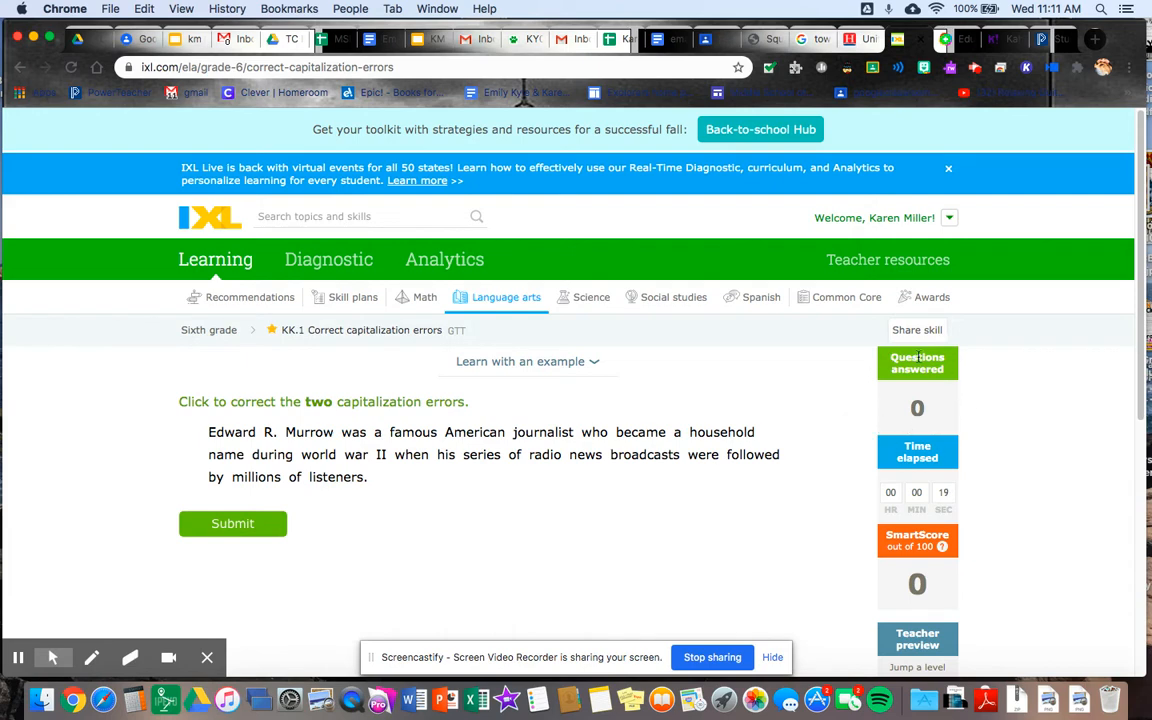
{"action": "mouse_move", "coordinate": [928, 400]}
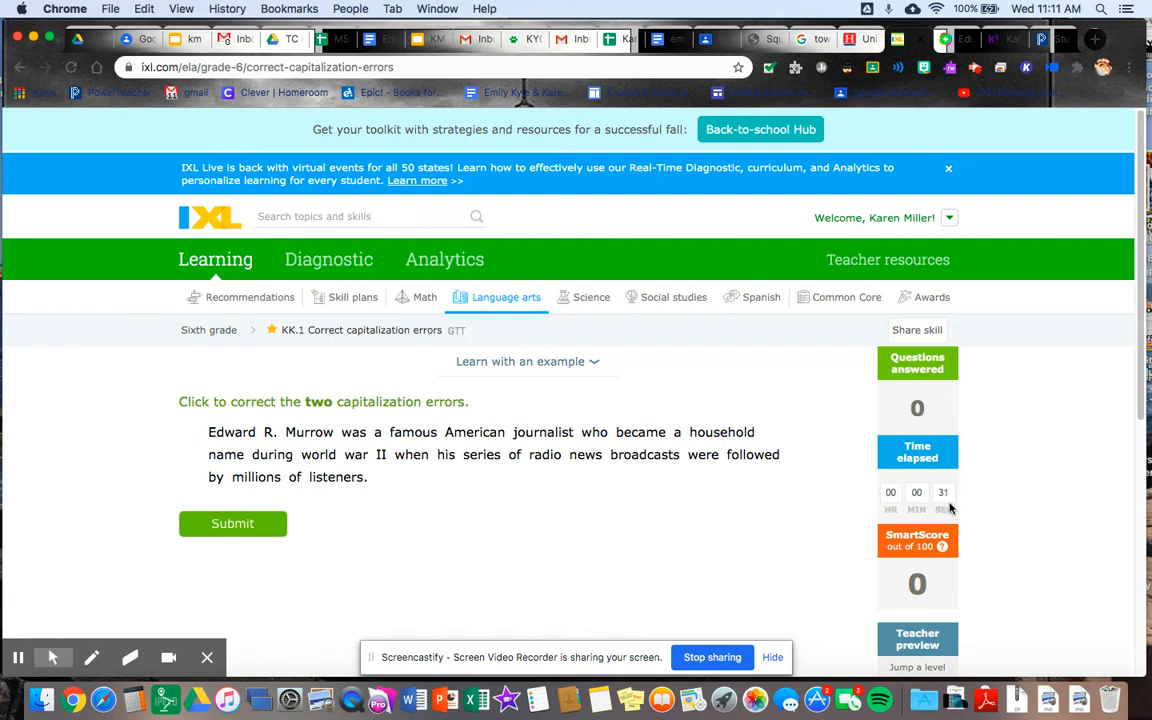
{"action": "scroll", "scroll_direction": "down", "scroll_amount": 3}
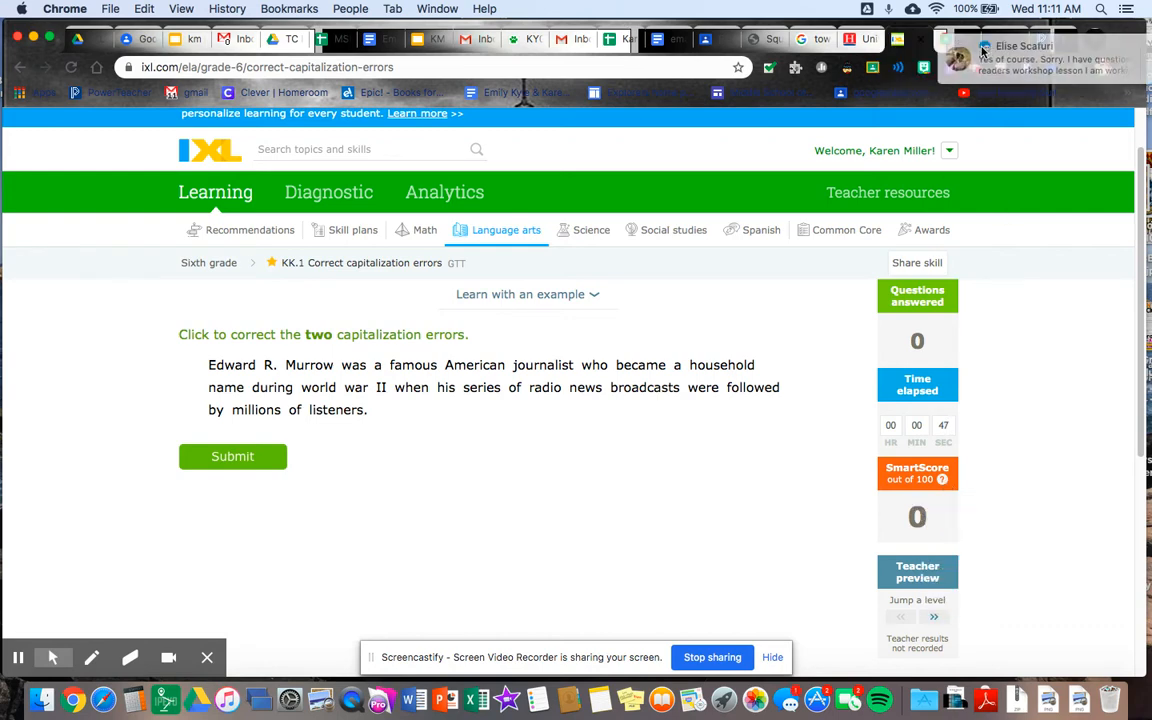
{"action": "mouse_move", "coordinate": [940, 480]}
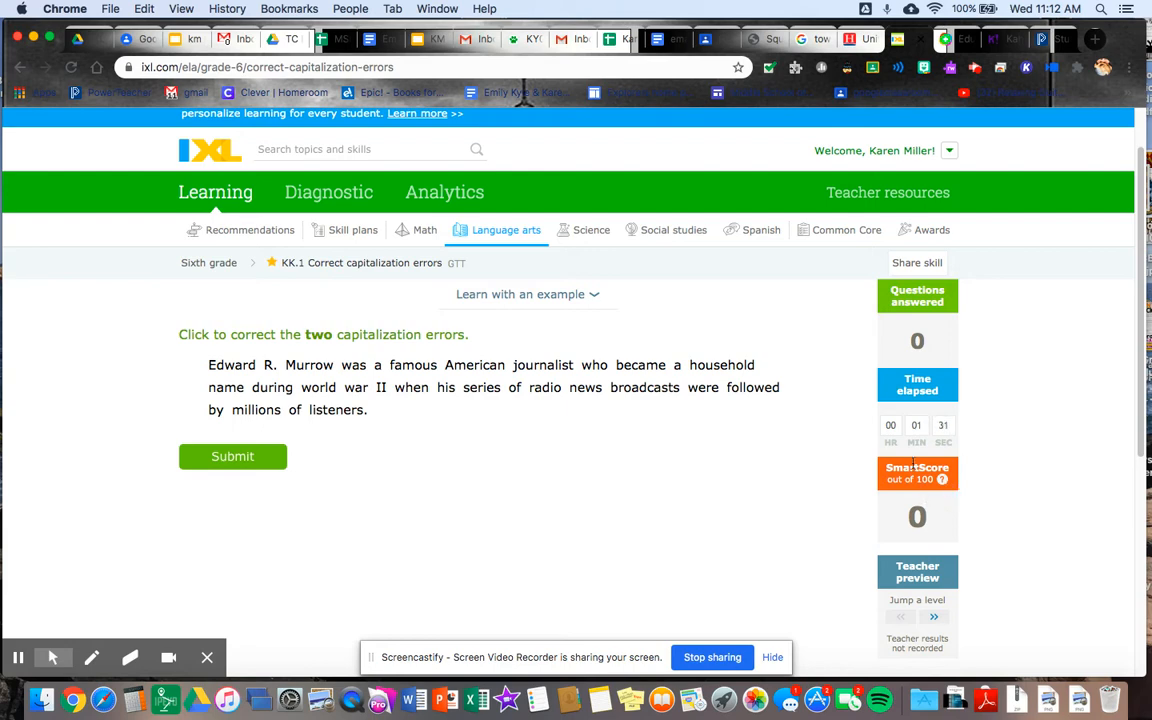
{"action": "mouse_move", "coordinate": [952, 544]}
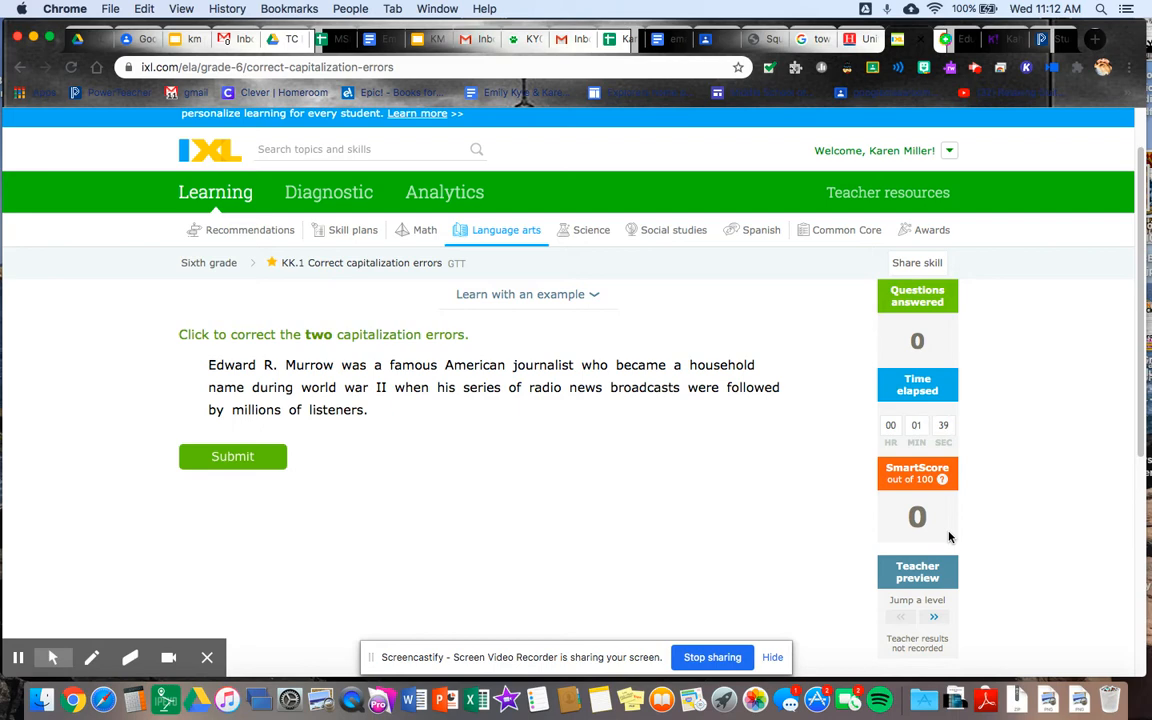
{"action": "mouse_move", "coordinate": [888, 548]}
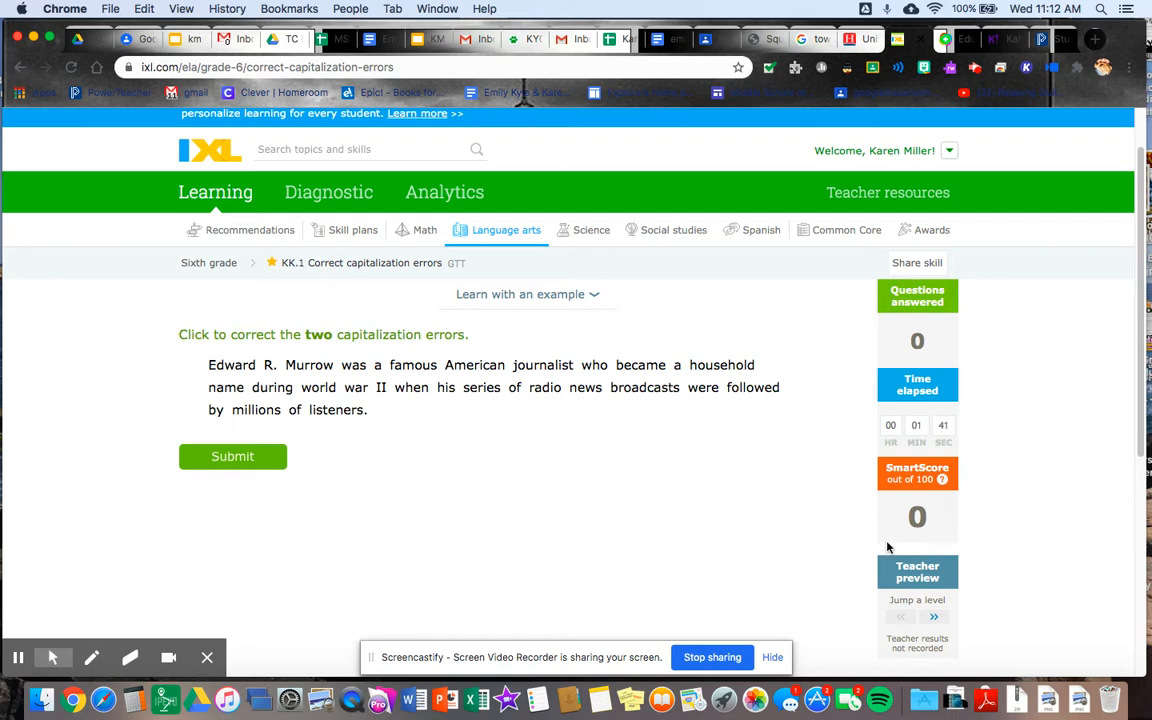
{"action": "mouse_move", "coordinate": [950, 532]}
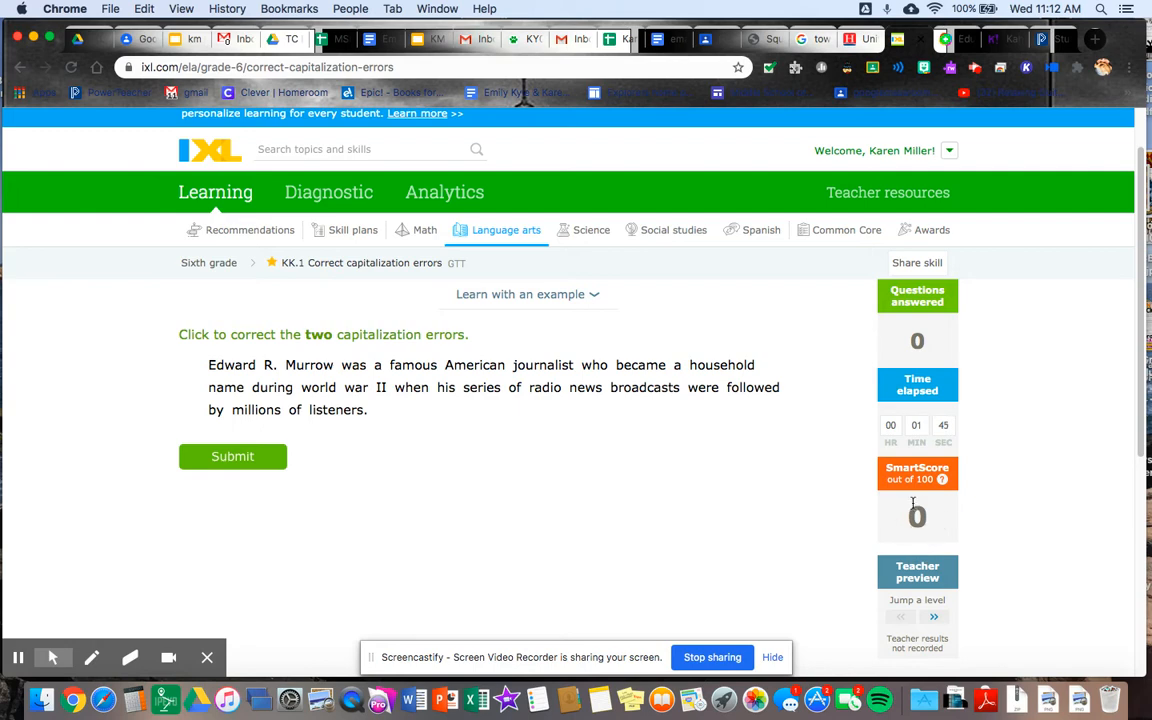
{"action": "mouse_move", "coordinate": [780, 512]}
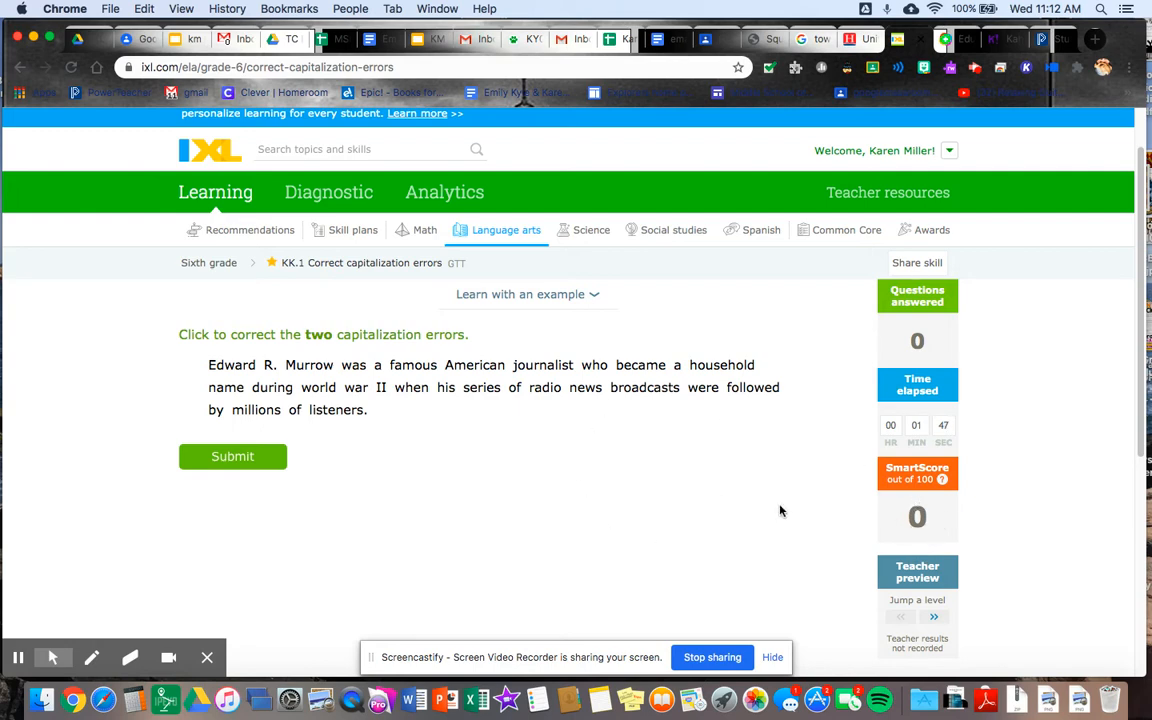
{"action": "mouse_move", "coordinate": [930, 528]}
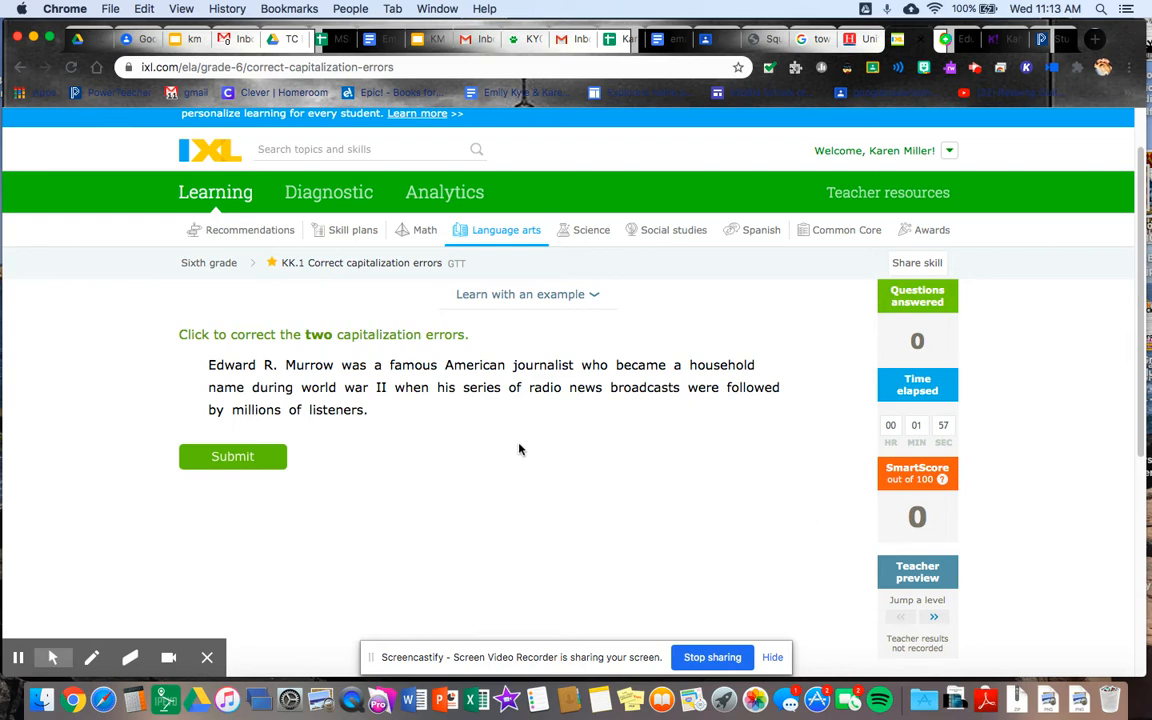
{"action": "mouse_move", "coordinate": [370, 292]}
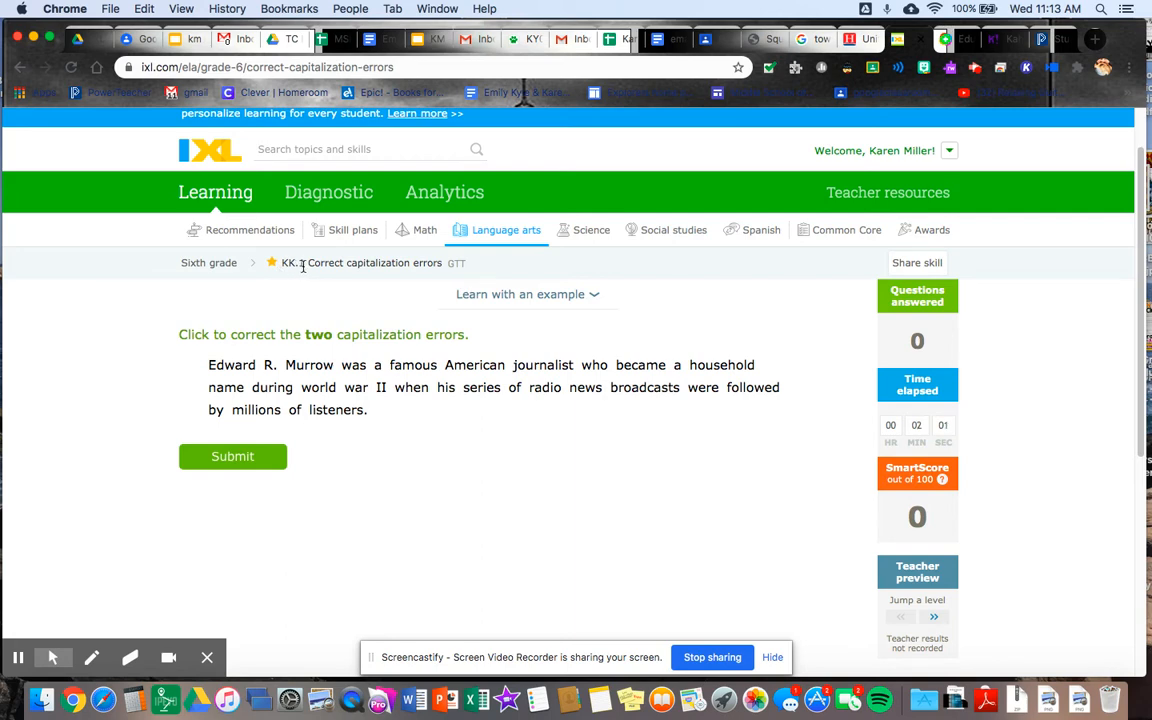
{"action": "mouse_move", "coordinate": [398, 284]}
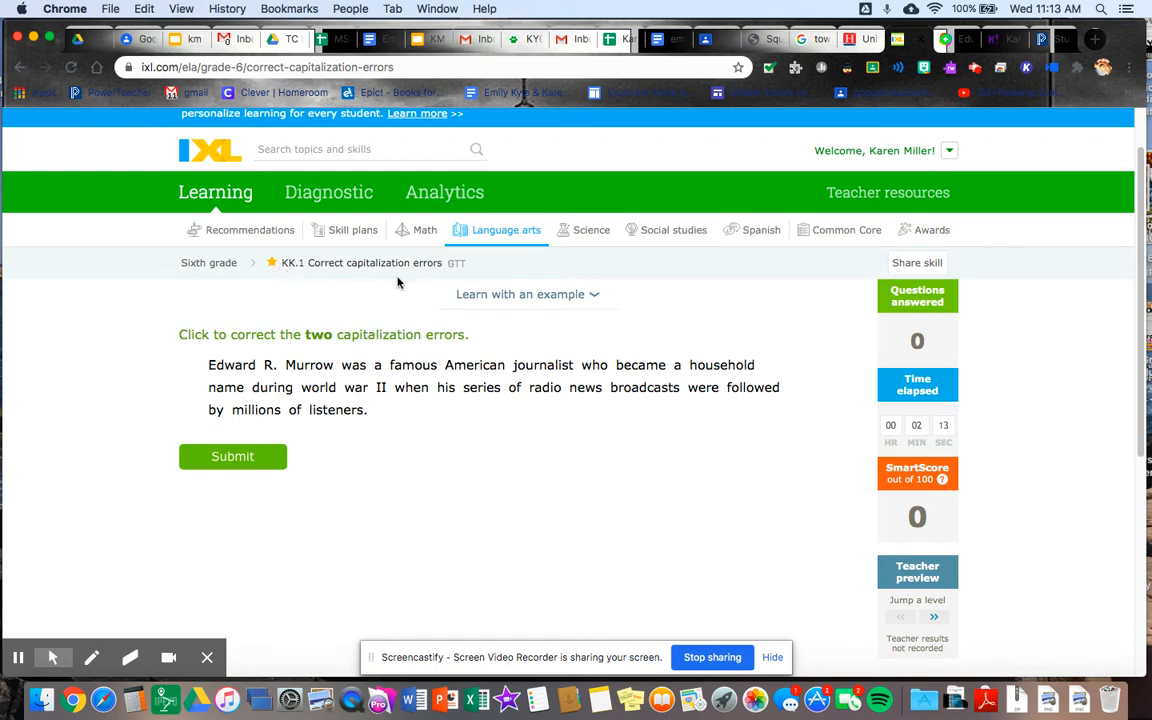
{"action": "mouse_move", "coordinate": [380, 284]}
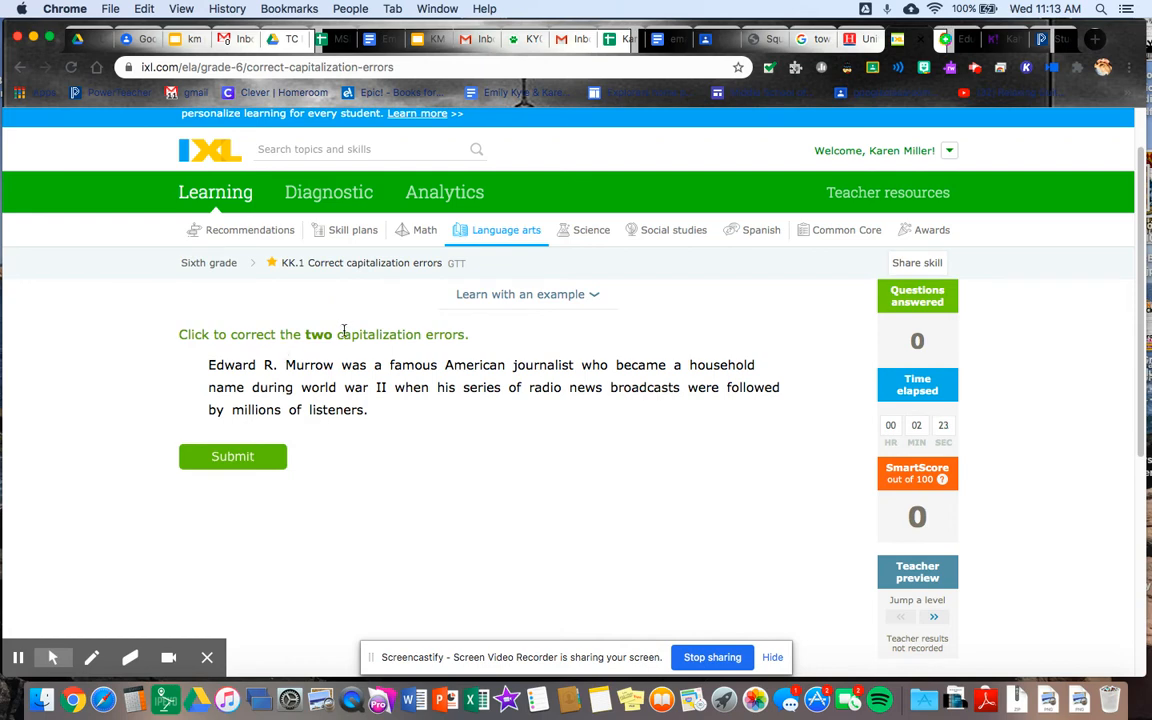
{"action": "mouse_move", "coordinate": [472, 356]}
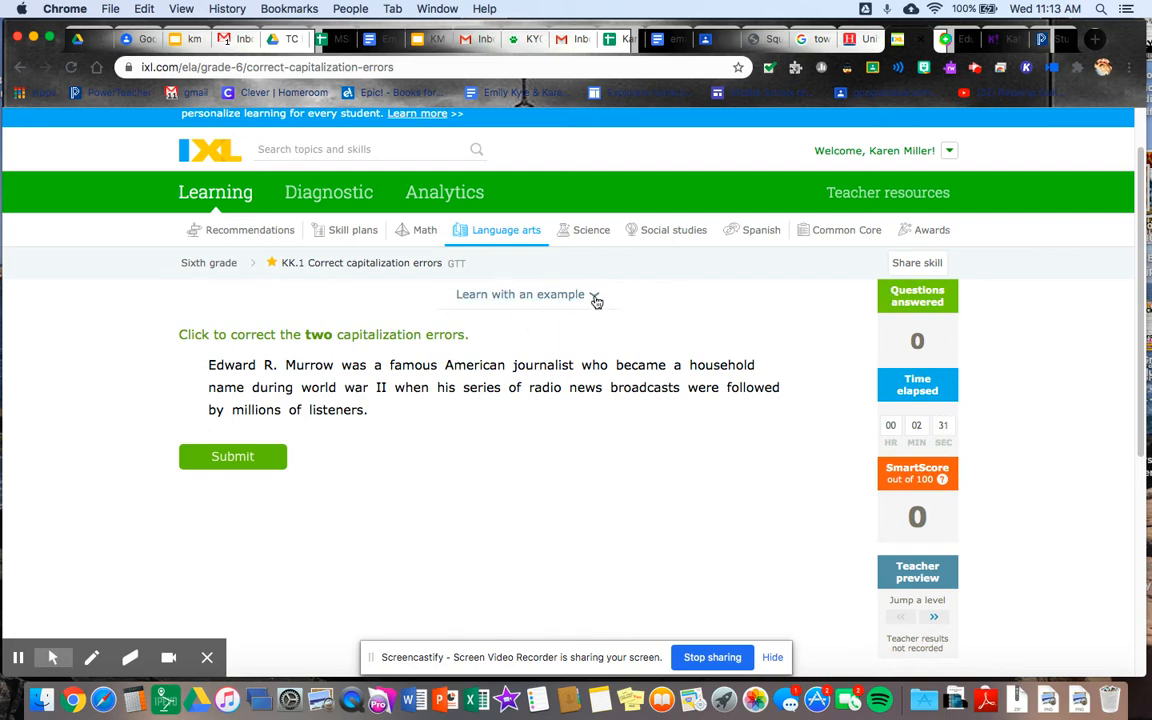
Show Learn with an example and read down through its Key idea capitalization rules.
{"action": "left_click", "coordinate": [520, 294]}
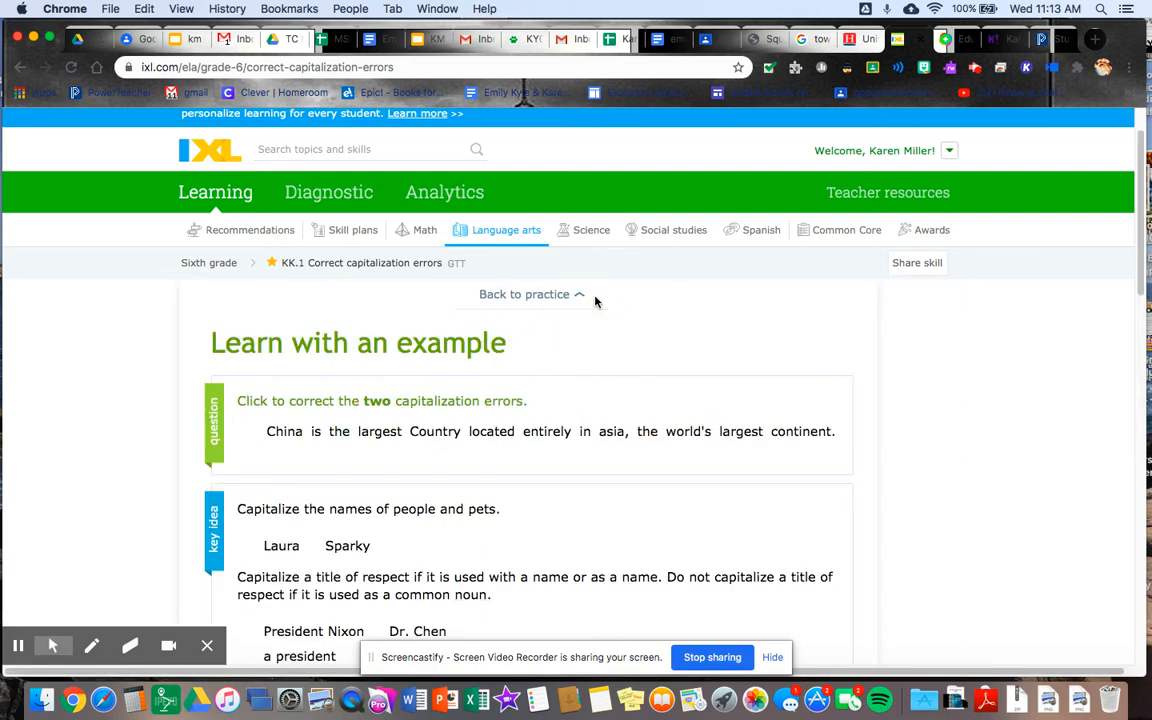
{"action": "scroll", "scroll_direction": "down", "scroll_amount": 3}
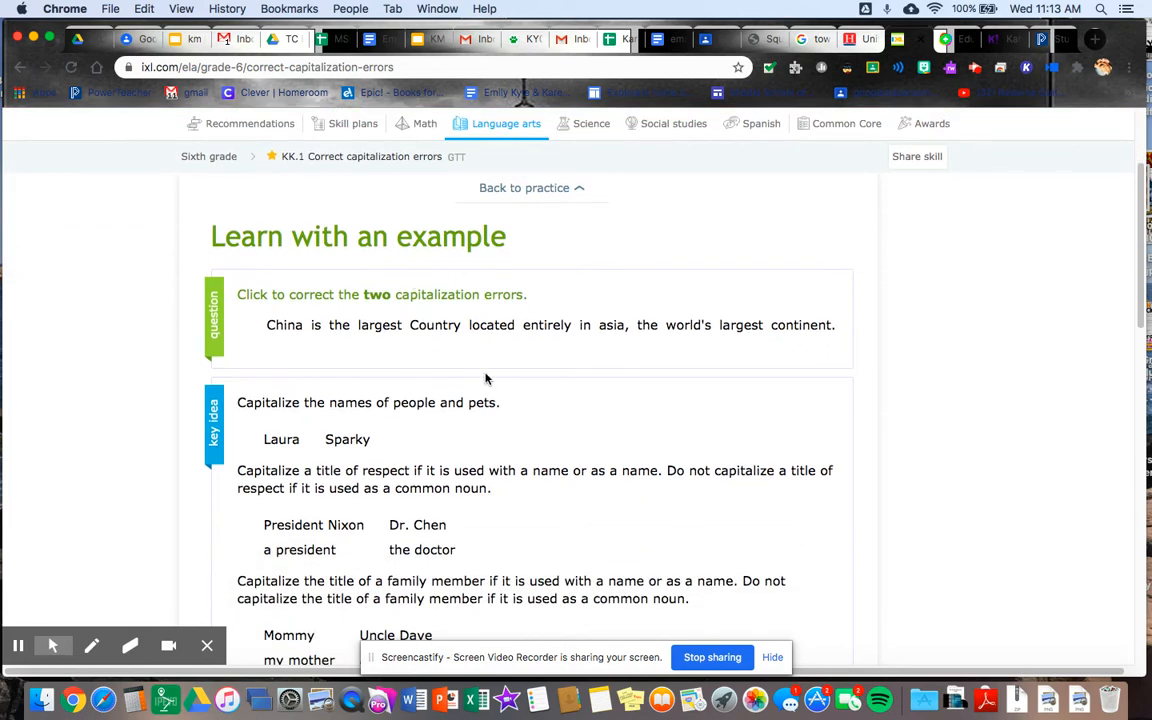
{"action": "mouse_move", "coordinate": [490, 378]}
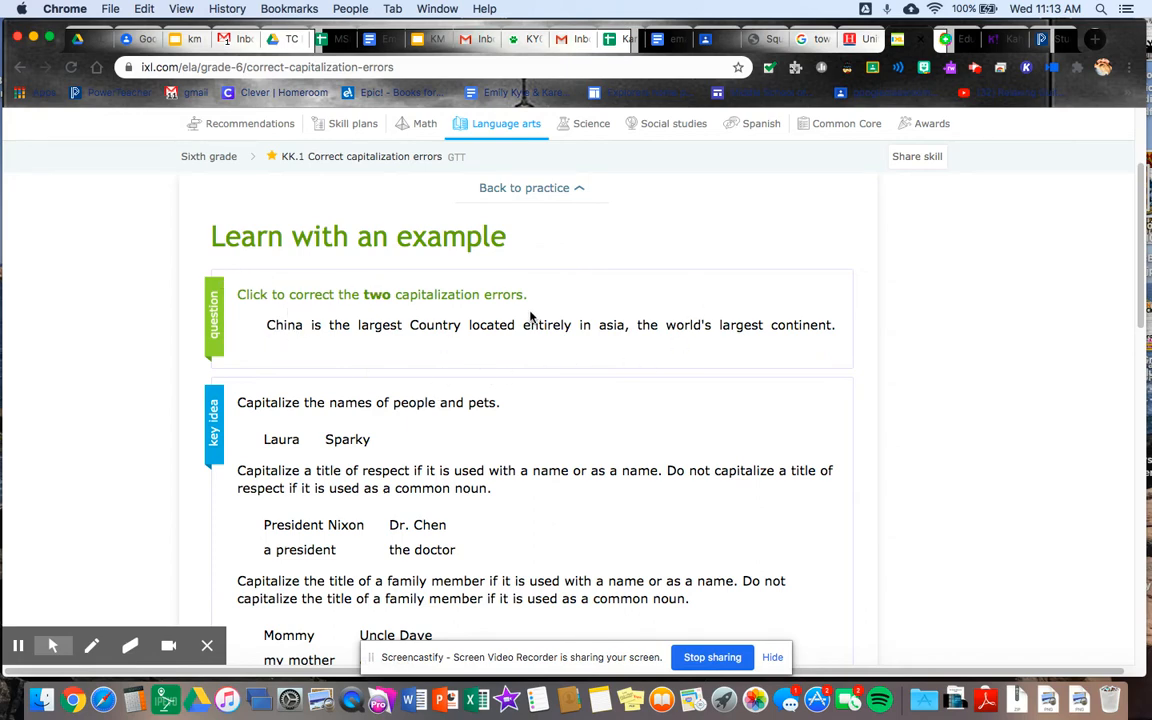
{"action": "scroll", "scroll_direction": "down", "scroll_amount": 3}
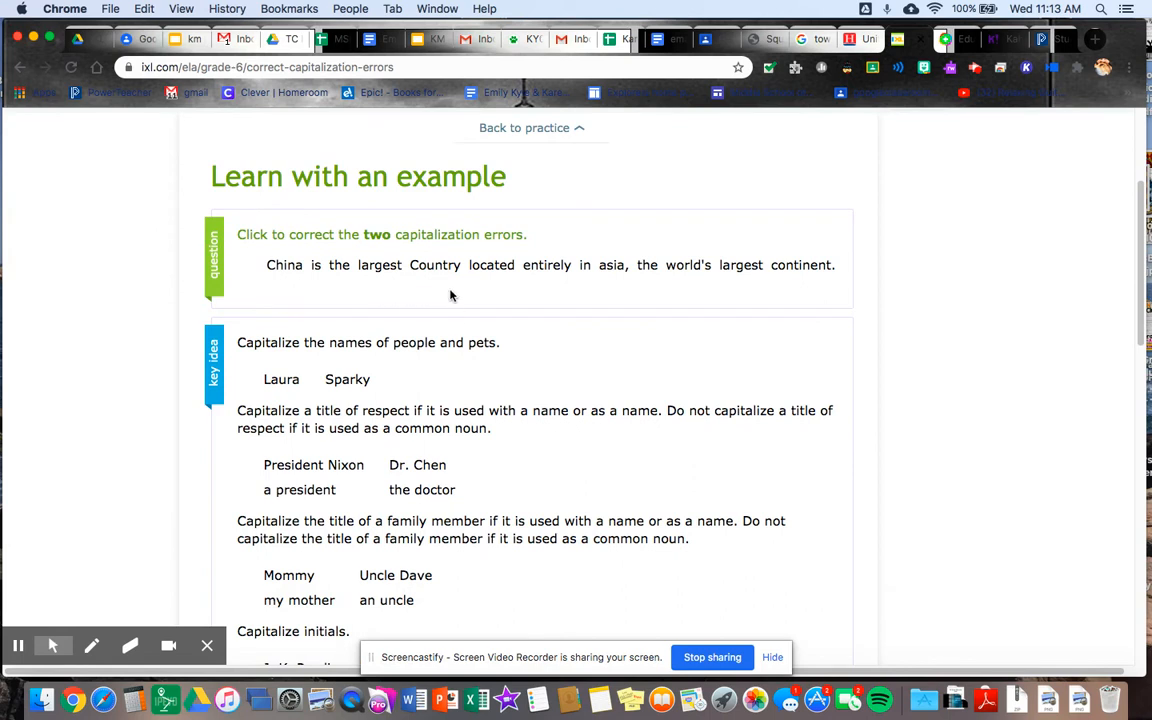
{"action": "mouse_move", "coordinate": [584, 284]}
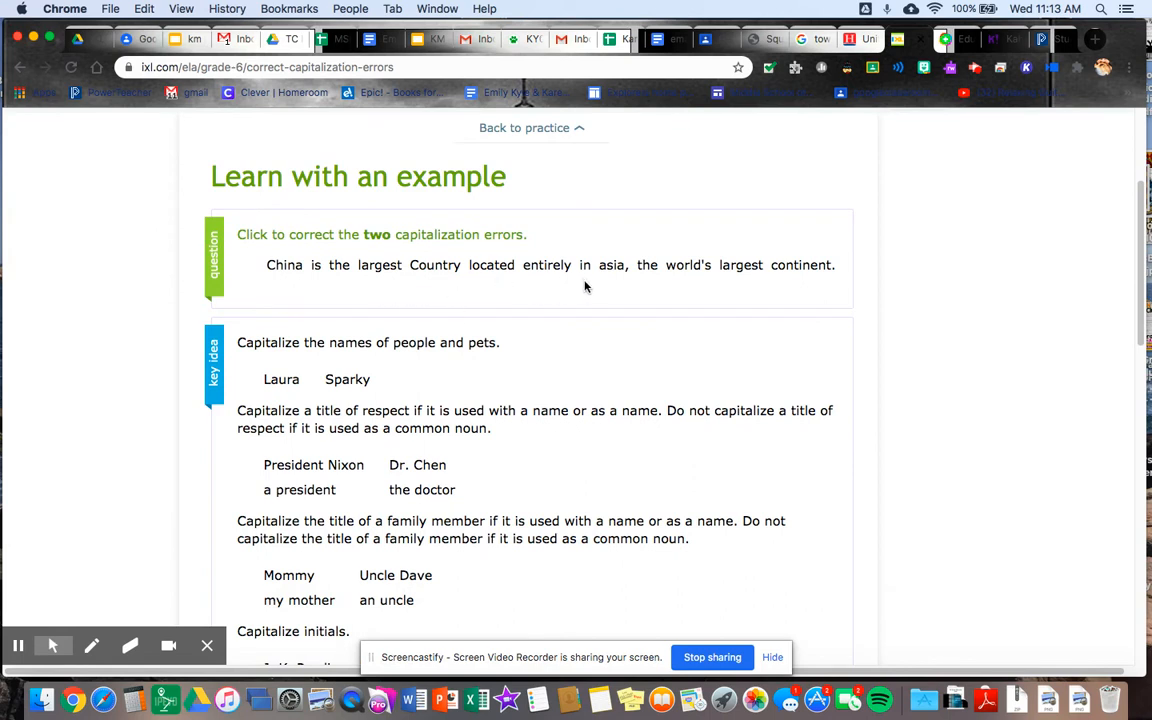
{"action": "scroll", "scroll_direction": "down", "scroll_amount": 3}
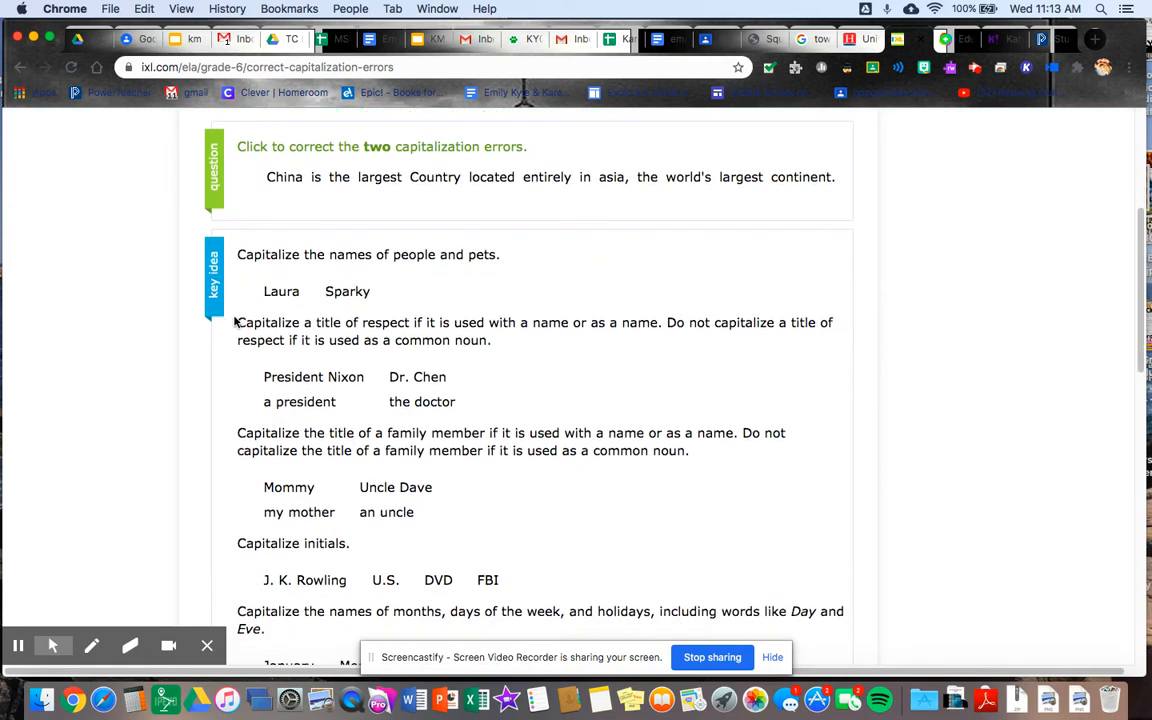
{"action": "scroll", "scroll_direction": "down", "scroll_amount": 3}
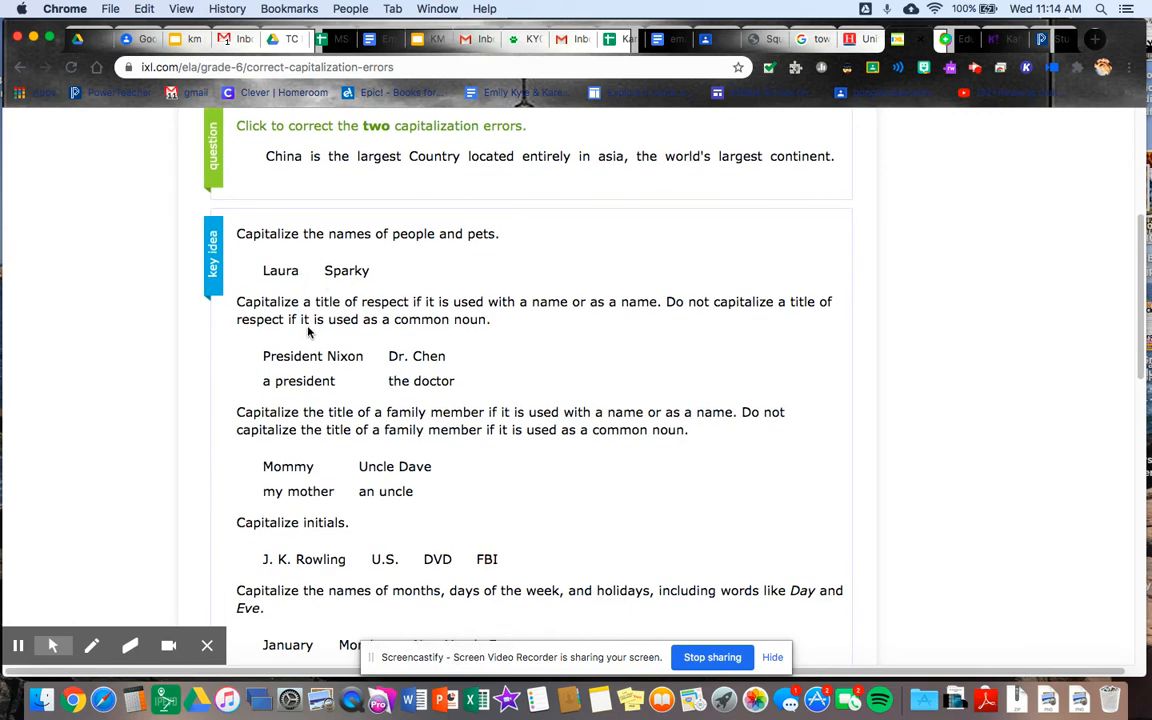
{"action": "mouse_move", "coordinate": [492, 340]}
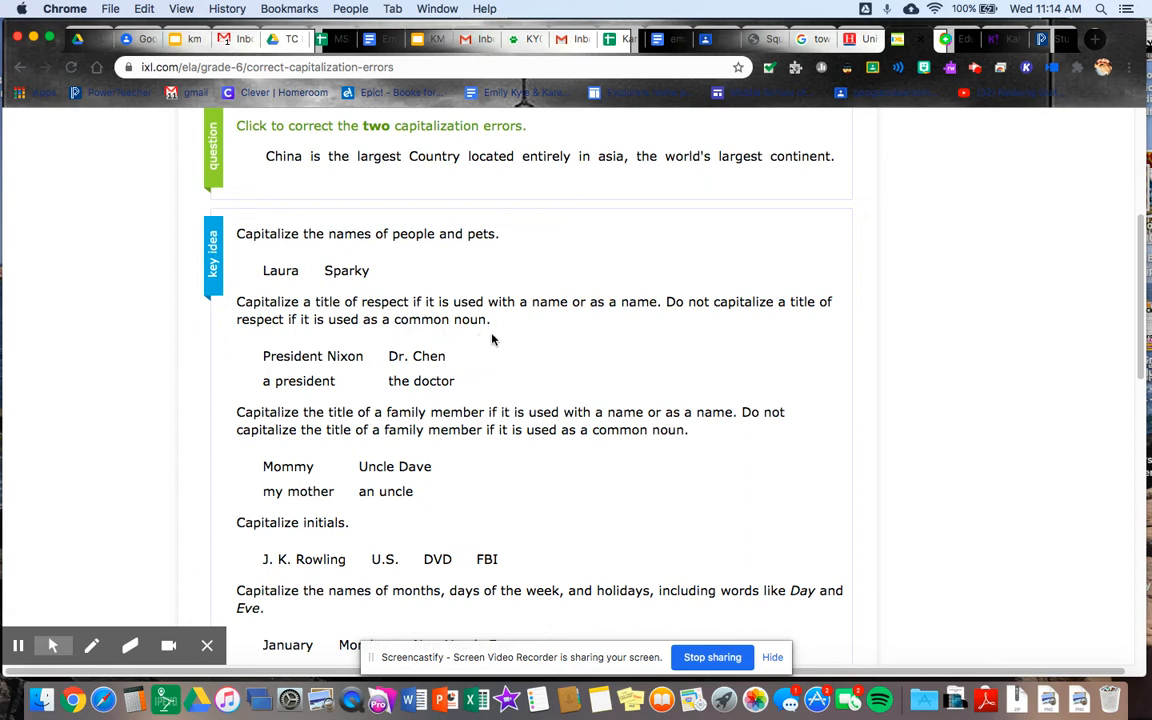
{"action": "mouse_move", "coordinate": [636, 344]}
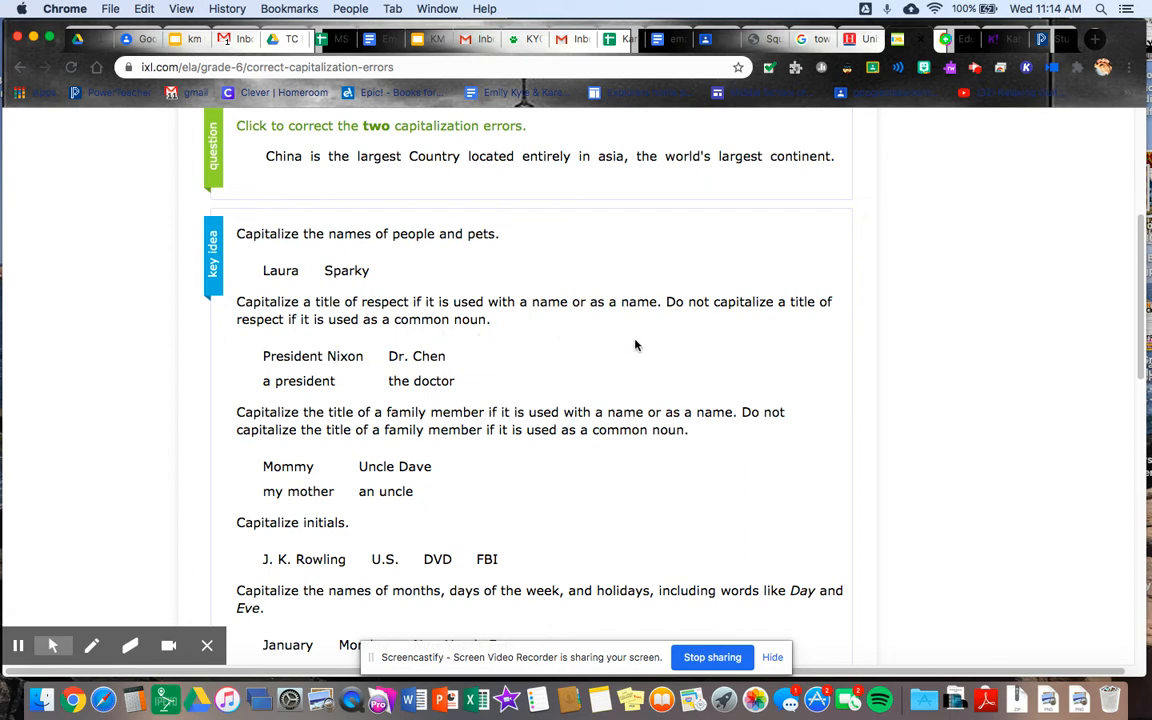
{"action": "mouse_move", "coordinate": [548, 334]}
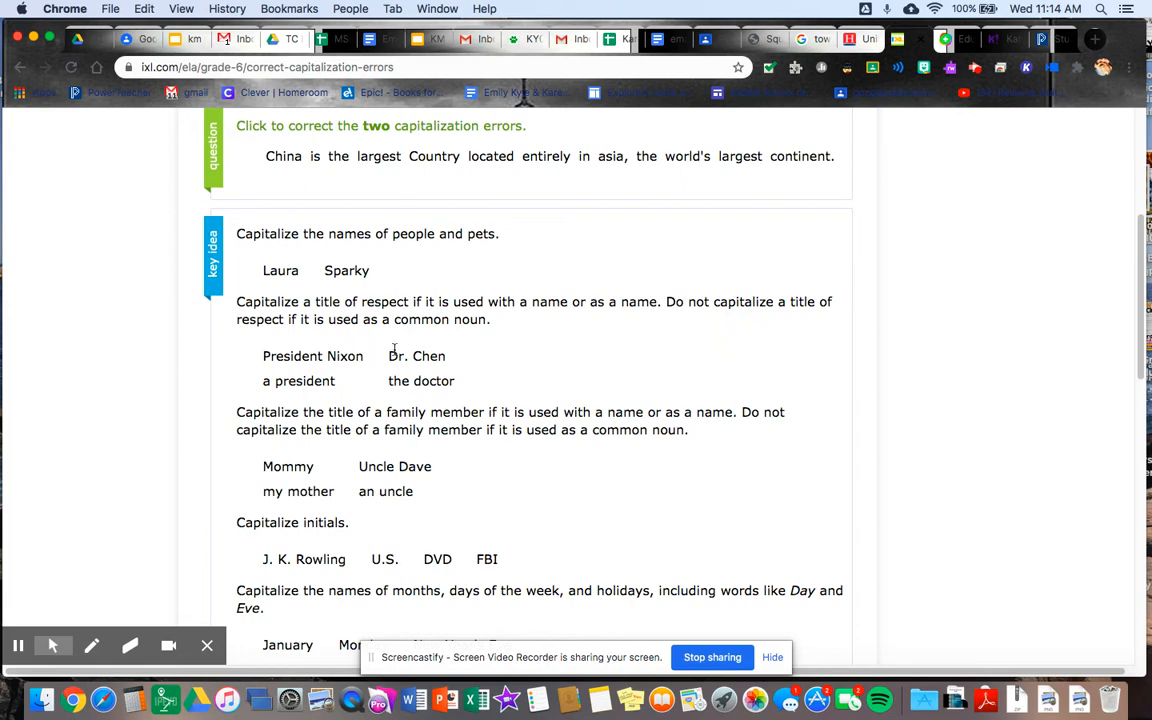
{"action": "scroll", "scroll_direction": "down", "scroll_amount": 3}
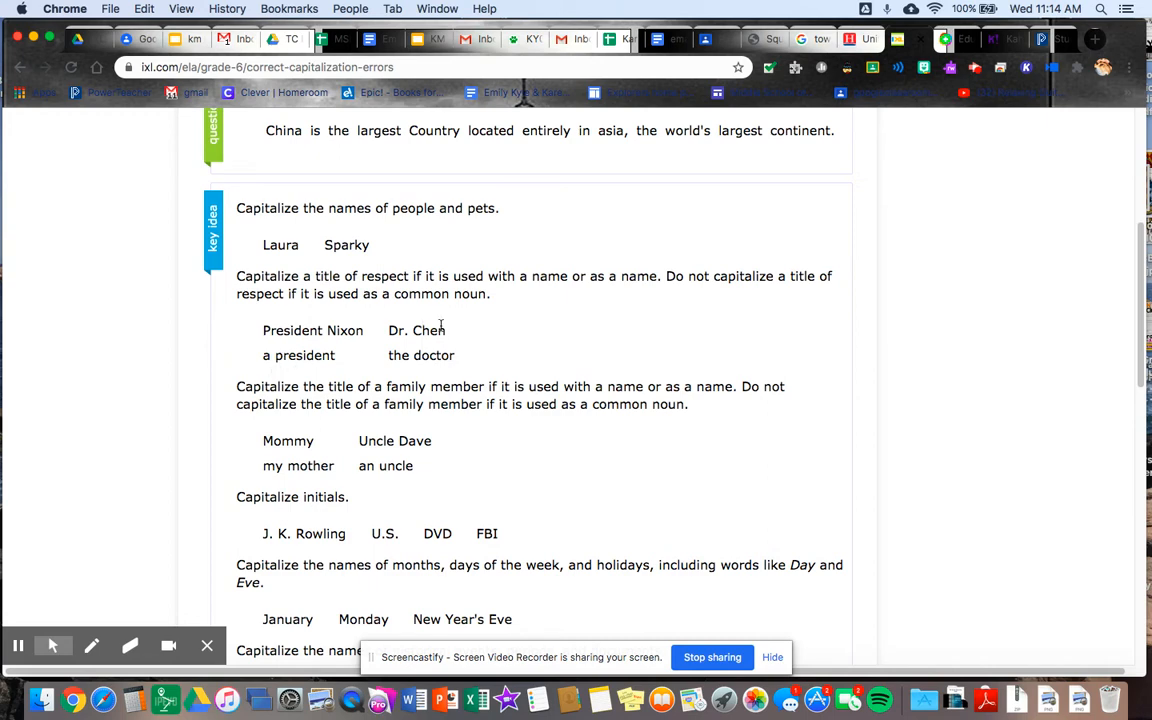
{"action": "scroll", "scroll_direction": "down", "scroll_amount": 3}
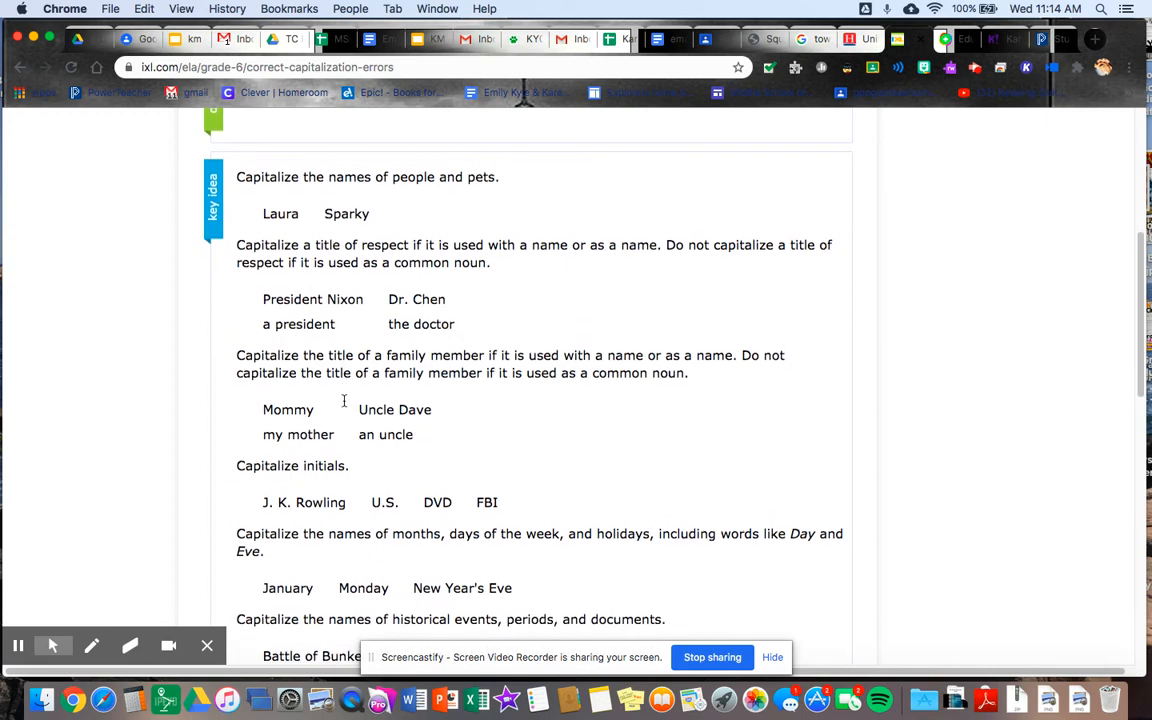
{"action": "scroll", "scroll_direction": "down", "scroll_amount": 3}
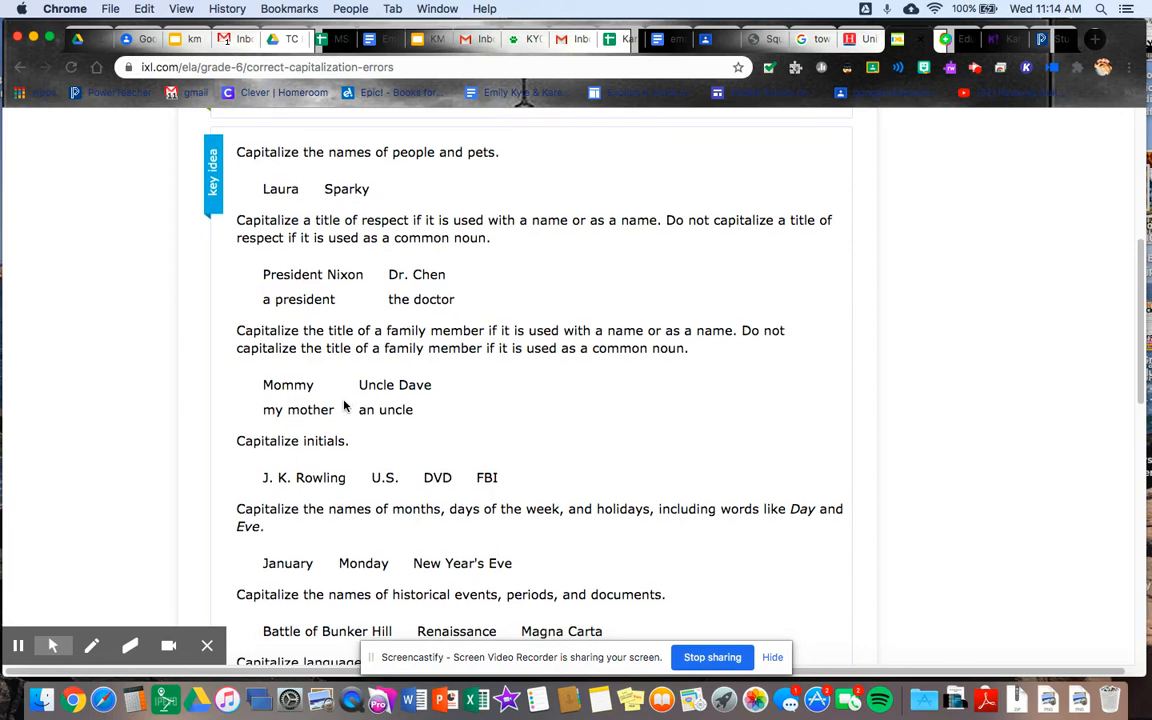
{"action": "scroll", "scroll_direction": "down", "scroll_amount": 3}
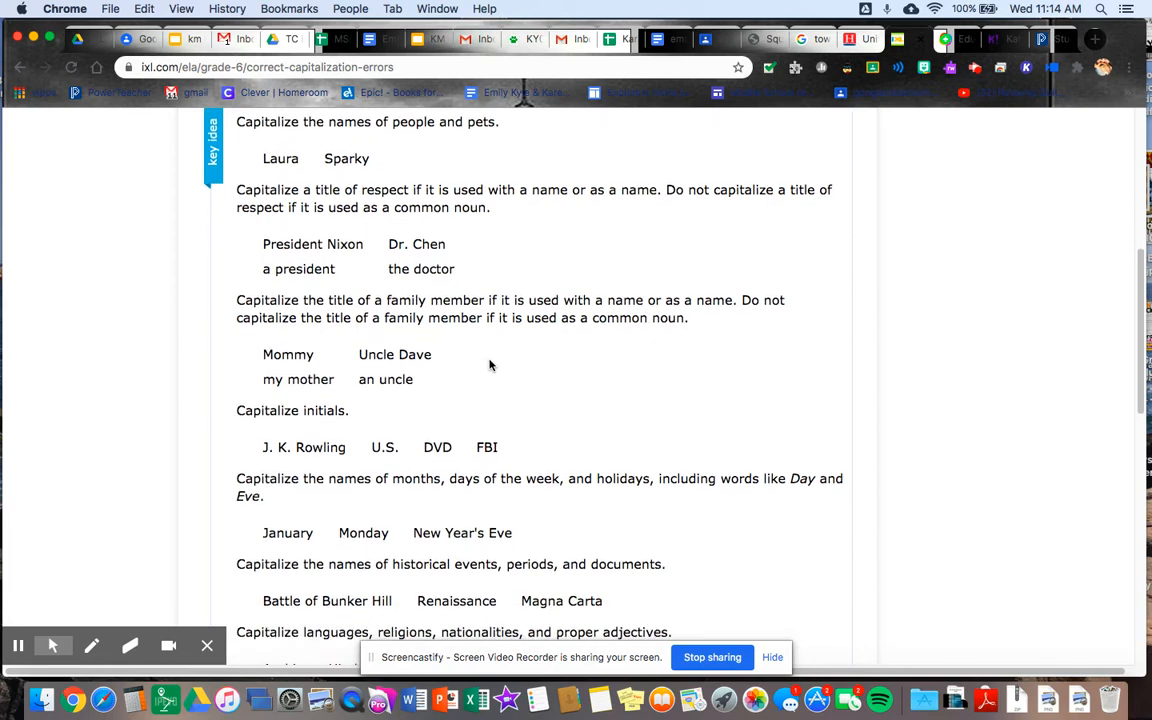
Continue down to the Solution box stating China and Asia need capitals.
{"action": "scroll", "scroll_direction": "down", "scroll_amount": 3}
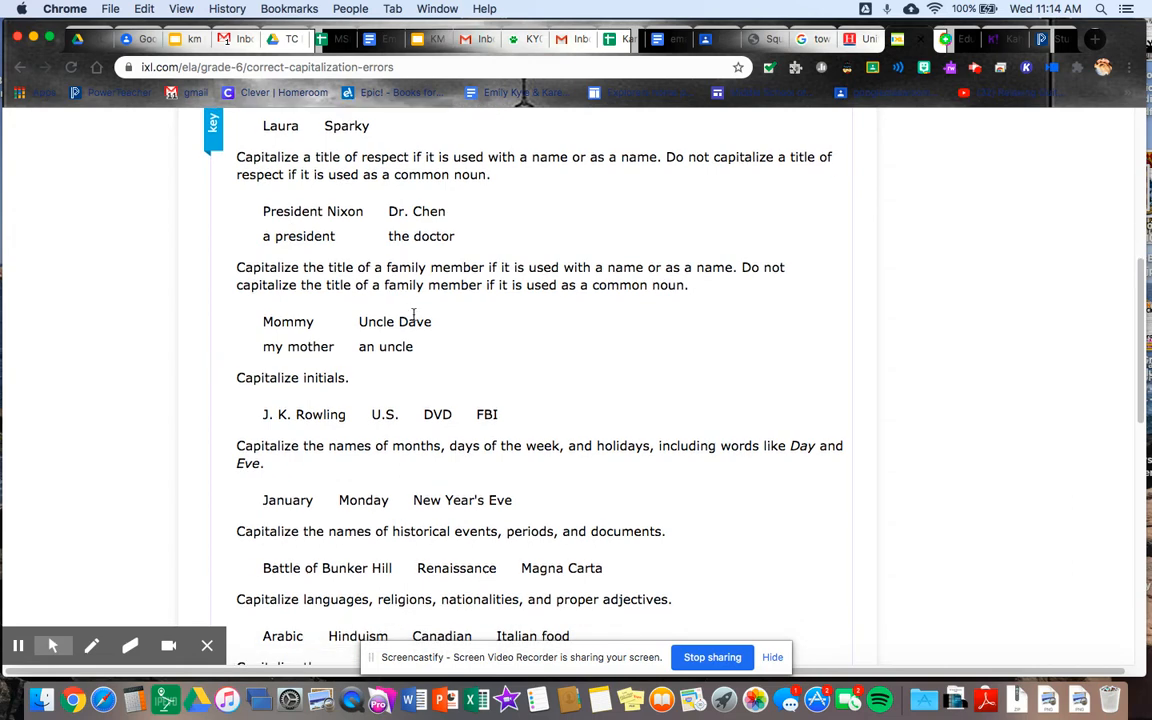
{"action": "mouse_move", "coordinate": [408, 312]}
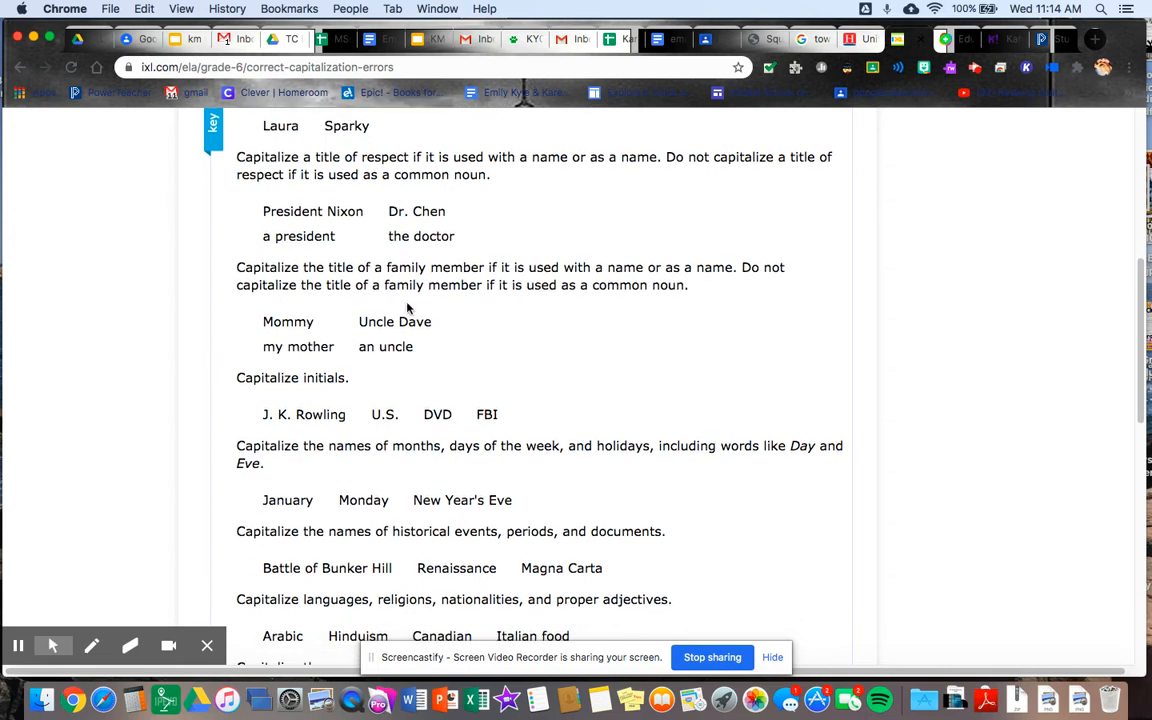
{"action": "mouse_move", "coordinate": [396, 360]}
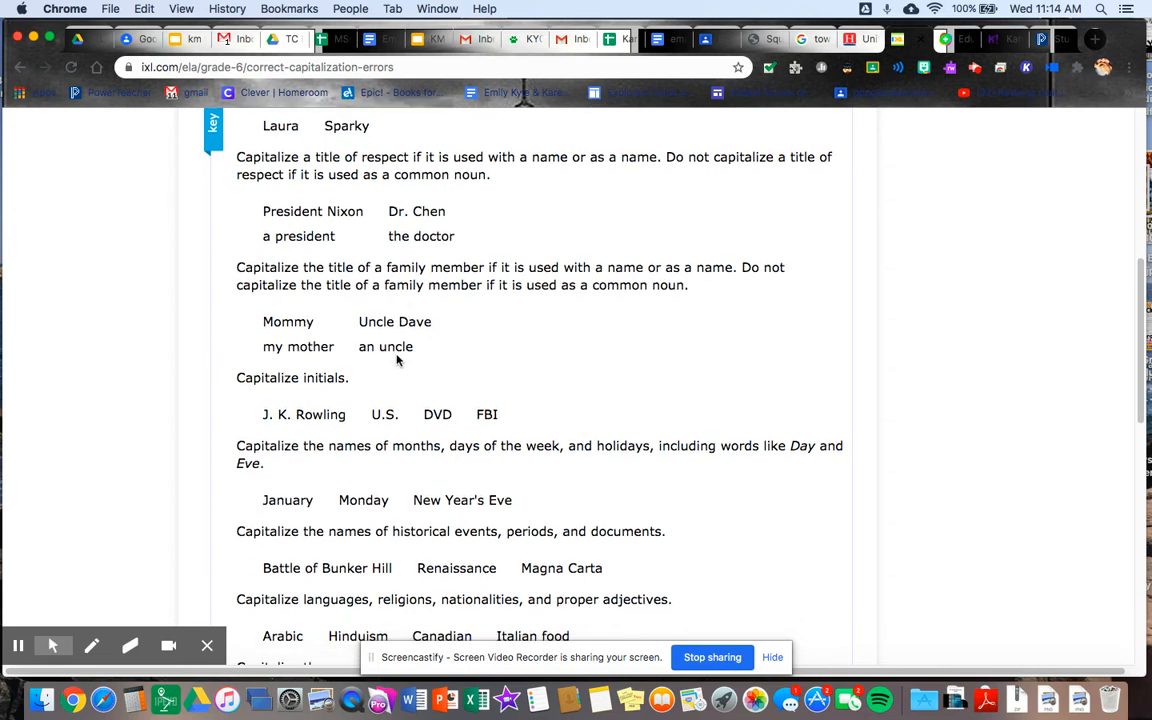
{"action": "scroll", "scroll_direction": "down", "scroll_amount": 3}
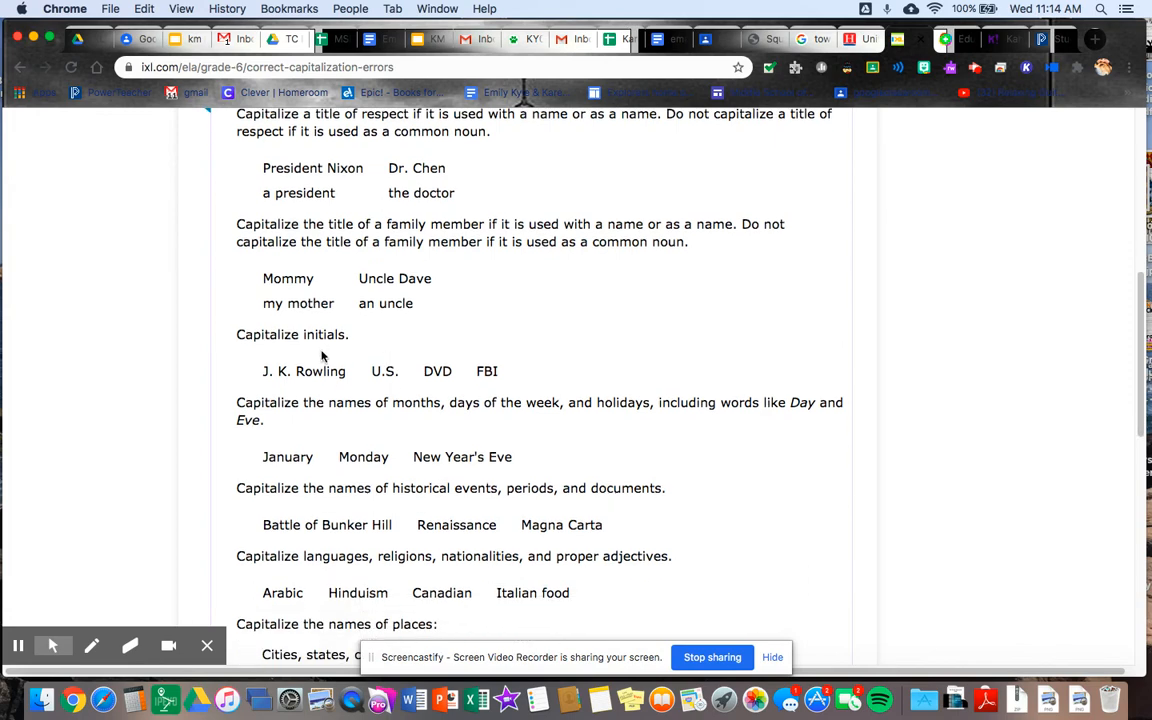
{"action": "scroll", "scroll_direction": "down", "scroll_amount": 3}
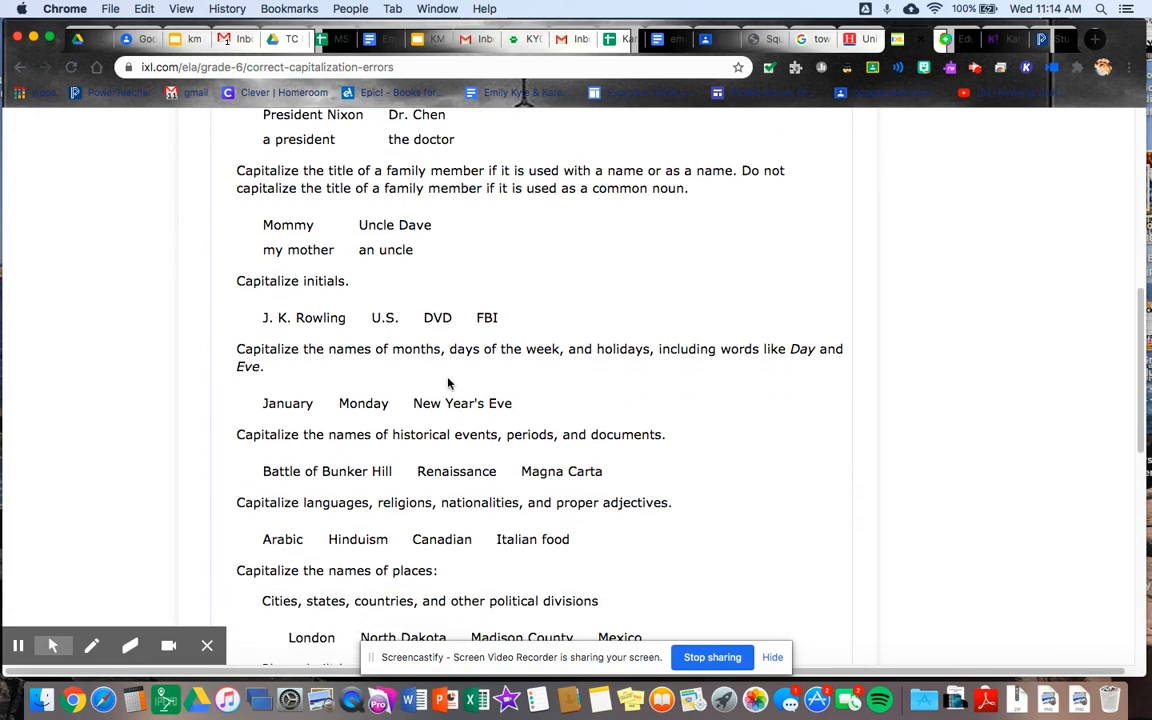
{"action": "scroll", "scroll_direction": "down", "scroll_amount": 3}
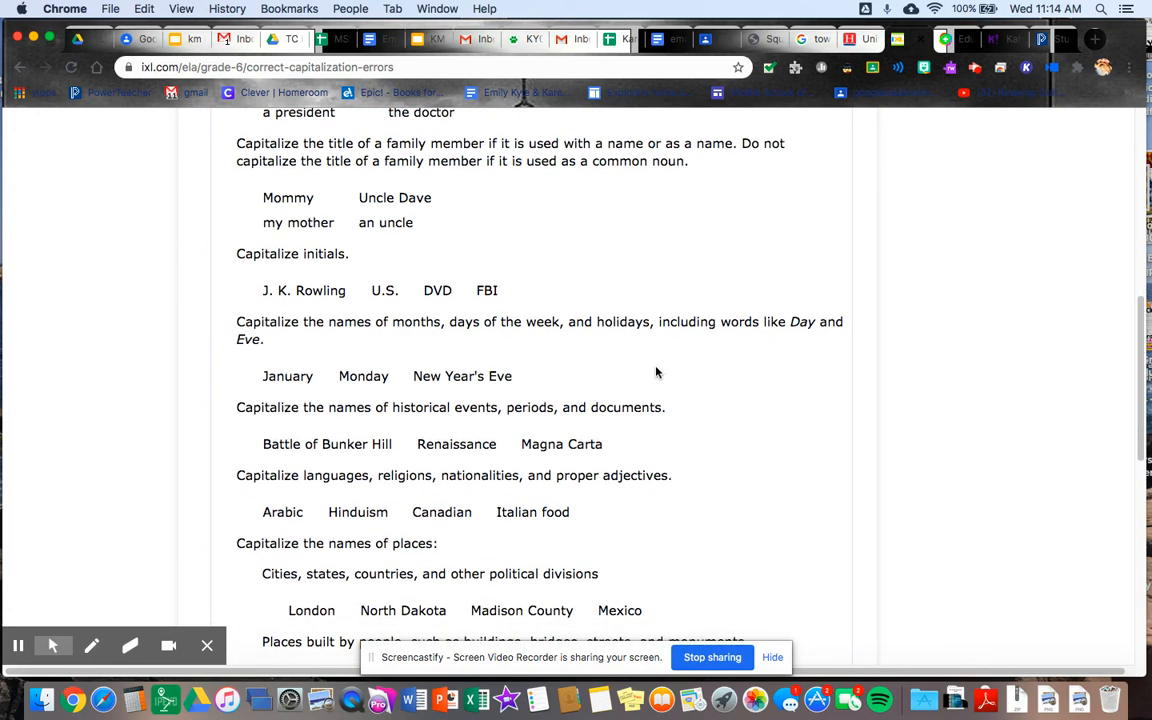
{"action": "scroll", "scroll_direction": "down", "scroll_amount": 3}
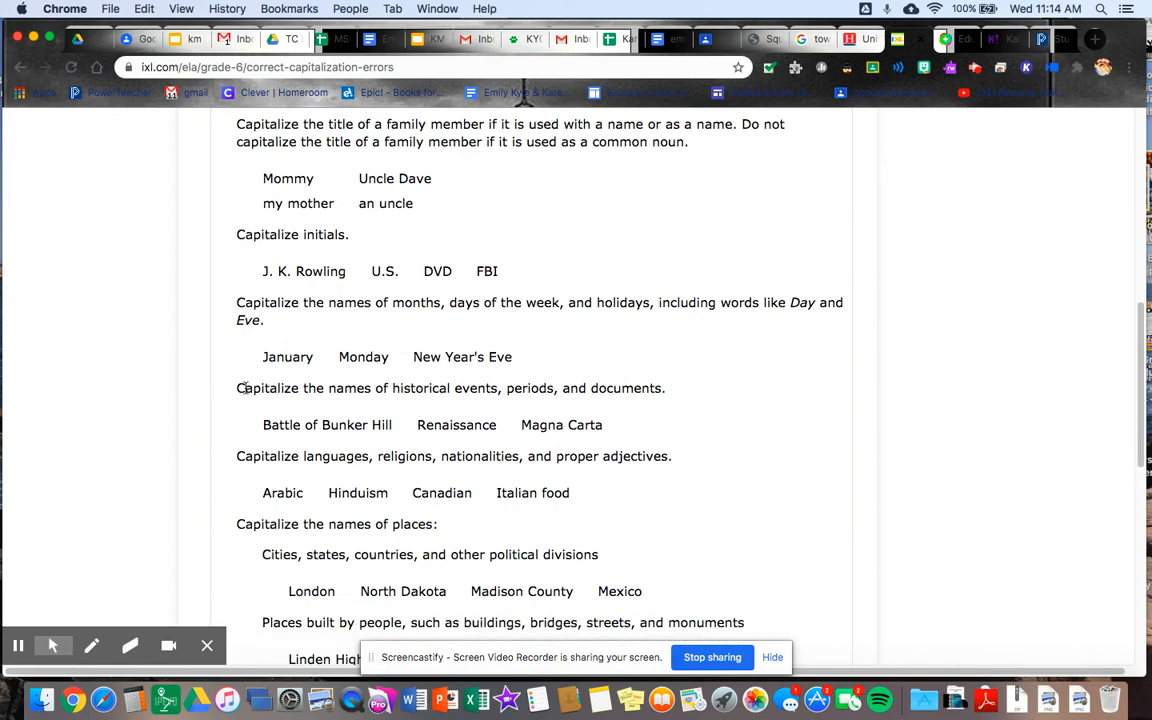
{"action": "scroll", "scroll_direction": "down", "scroll_amount": 3}
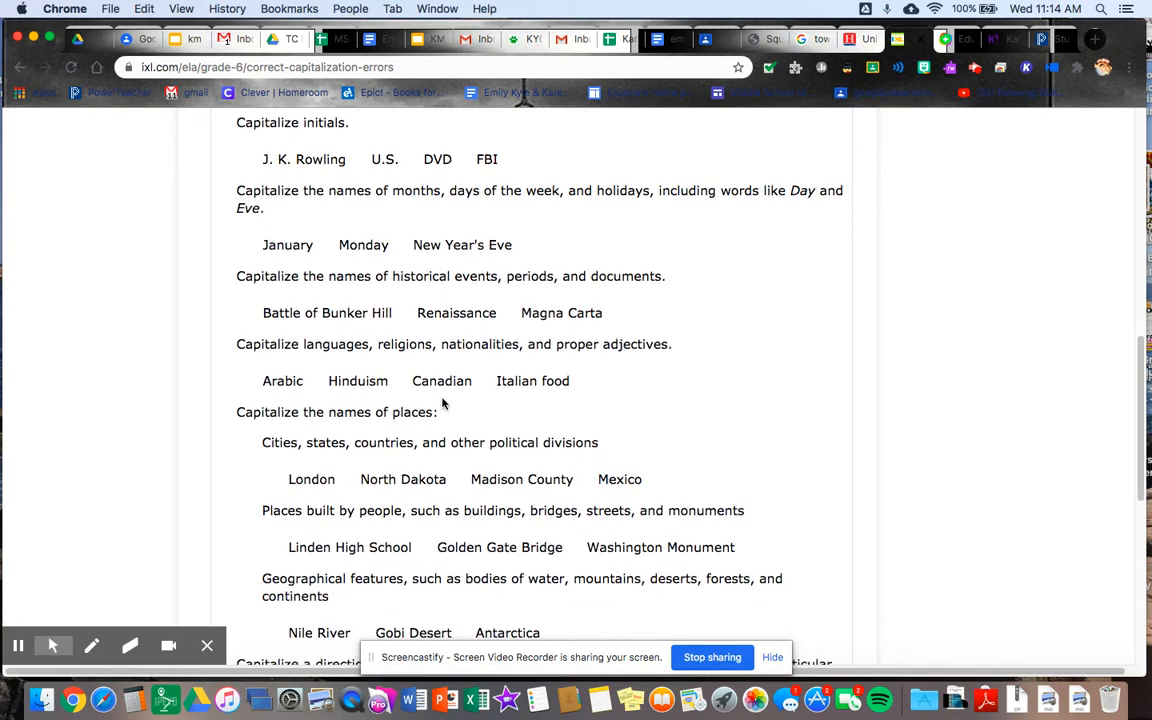
{"action": "scroll", "scroll_direction": "down", "scroll_amount": 3}
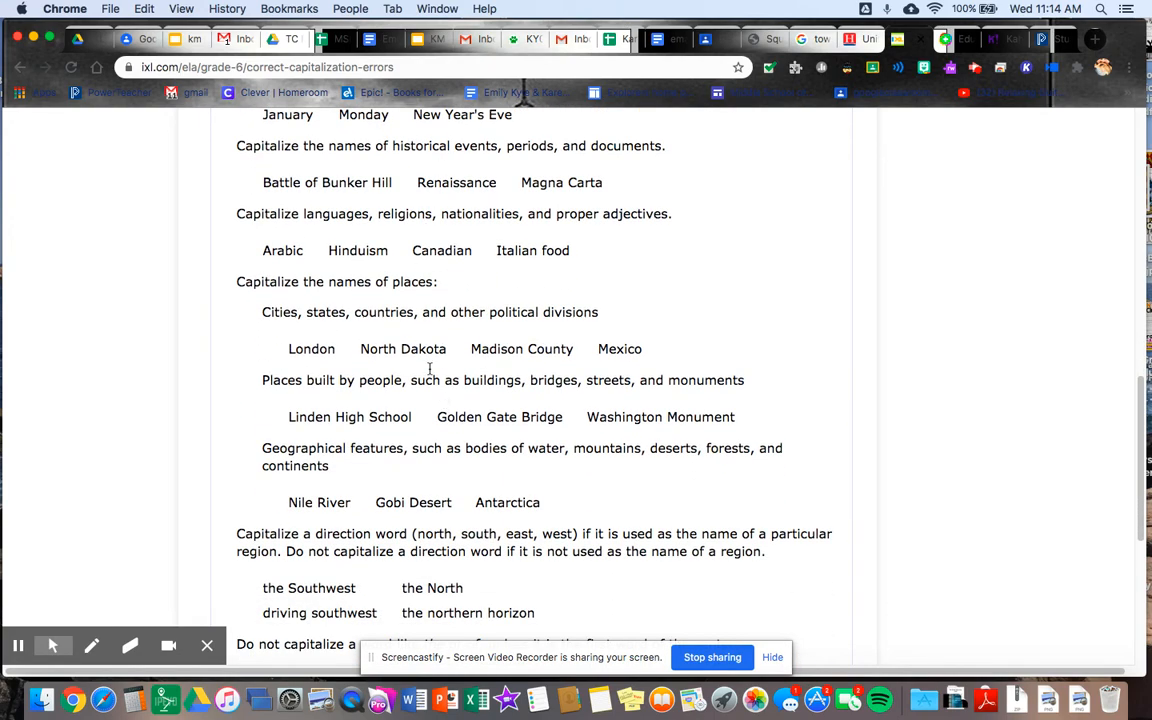
{"action": "scroll", "scroll_direction": "down", "scroll_amount": 3}
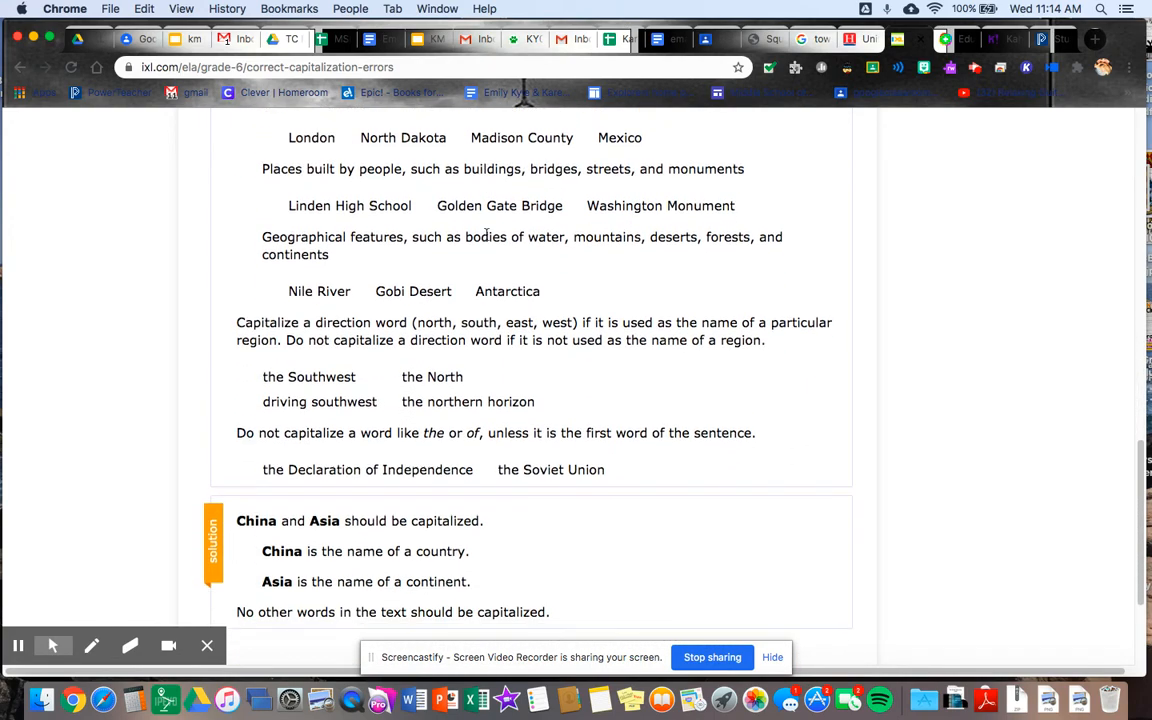
{"action": "scroll", "scroll_direction": "down", "scroll_amount": 3}
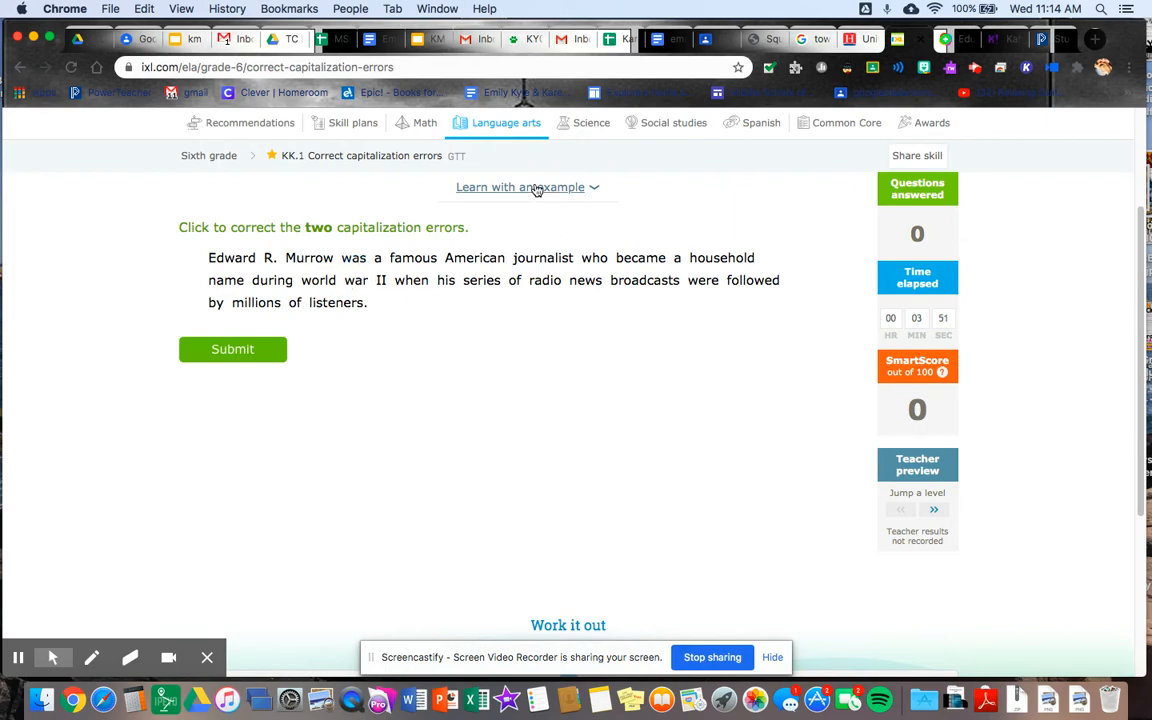
Reopen the worked example to its China-and-Asia solution, then collapse it back to the Murrow question.
{"action": "left_click", "coordinate": [520, 188]}
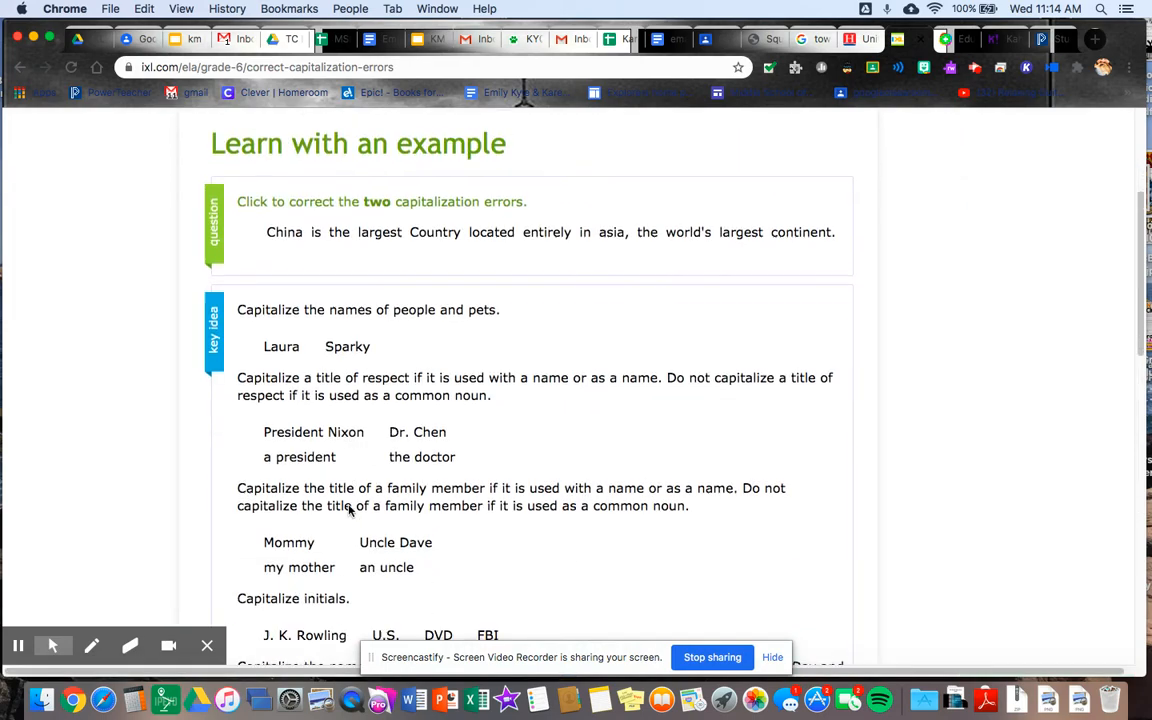
{"action": "scroll", "scroll_direction": "down", "scroll_amount": 3}
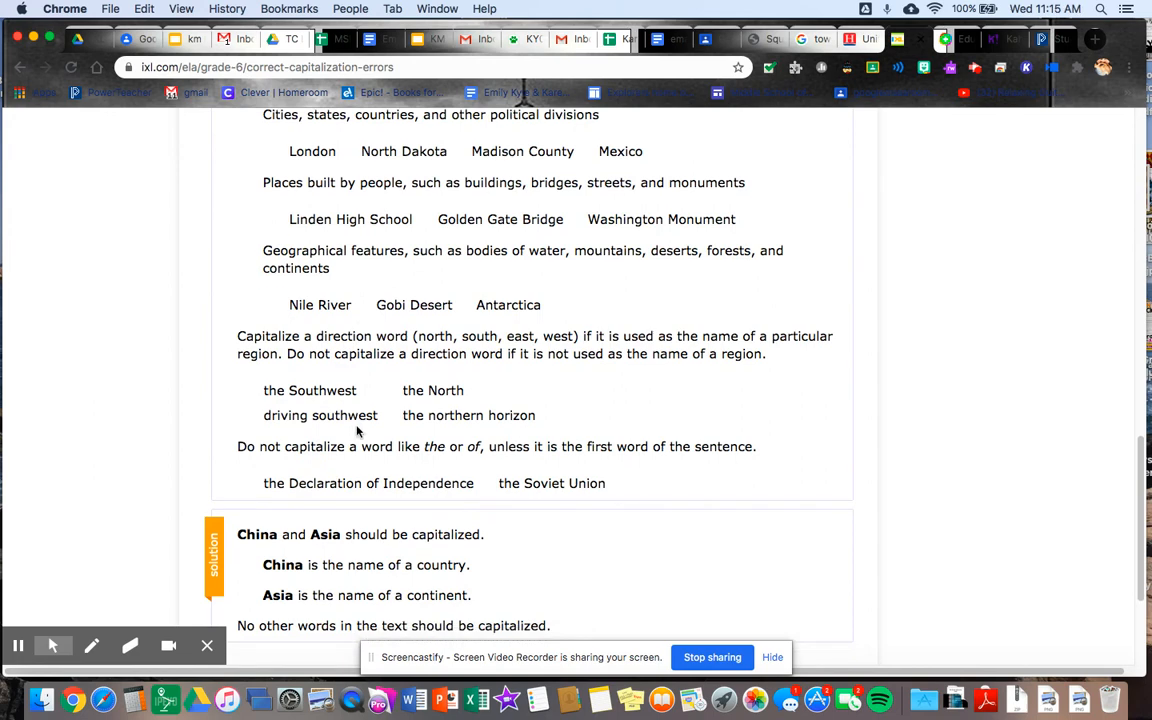
{"action": "scroll", "scroll_direction": "down", "scroll_amount": 3}
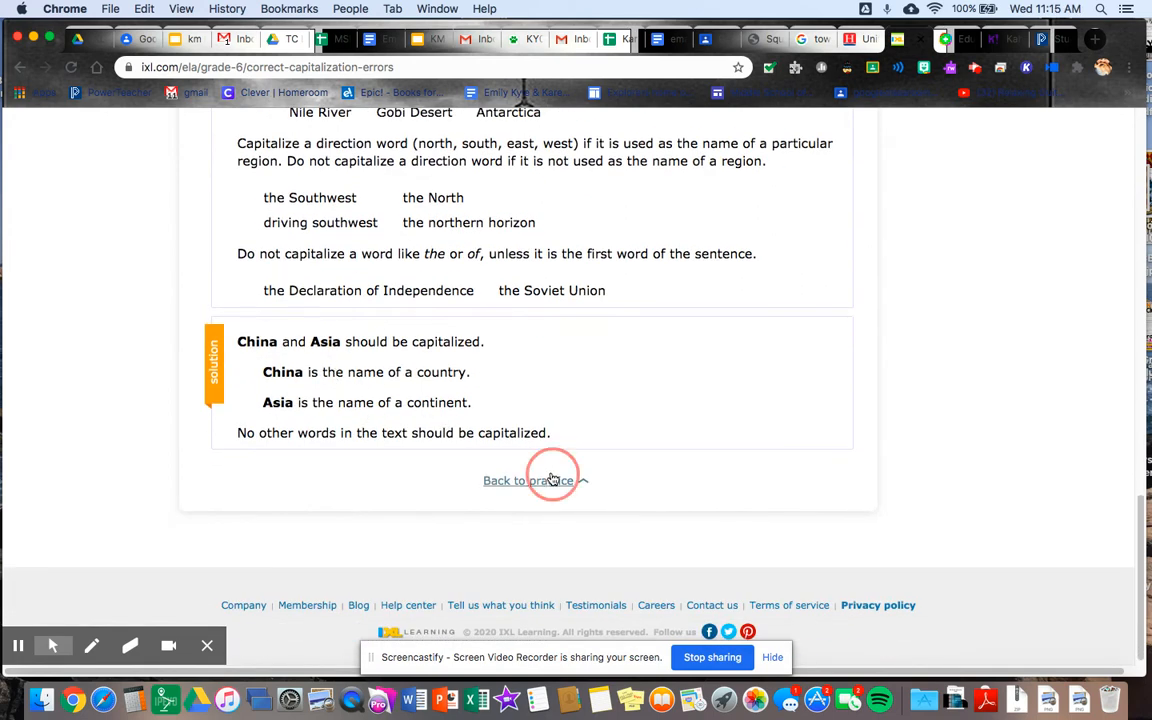
{"action": "left_click", "coordinate": [528, 480]}
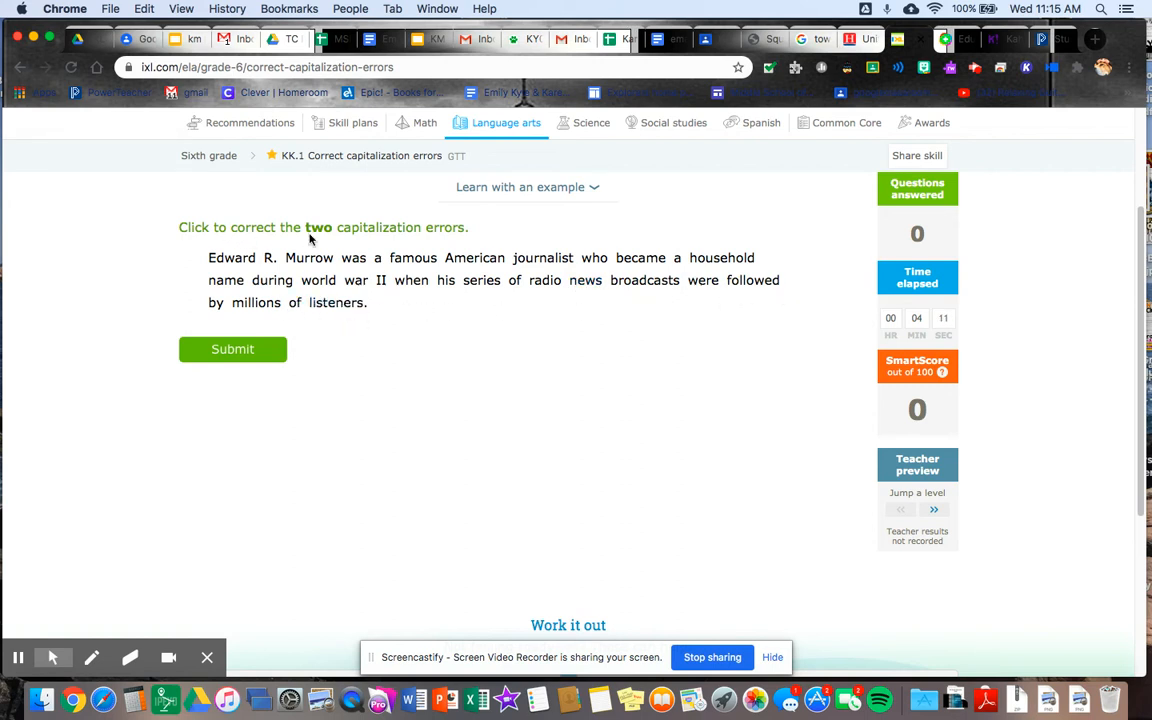
Capitalize World War in the Murrow sentence and submit, reaching SmartScore 10.
{"action": "left_click", "coordinate": [232, 256]}
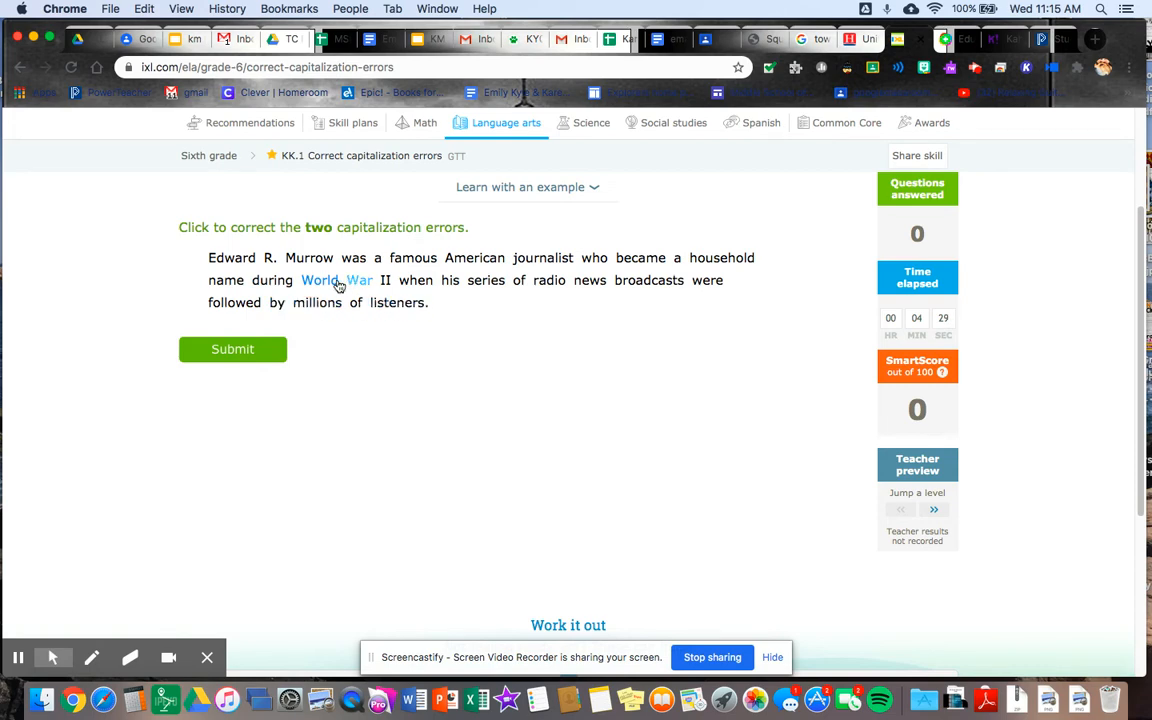
{"action": "left_click", "coordinate": [232, 348]}
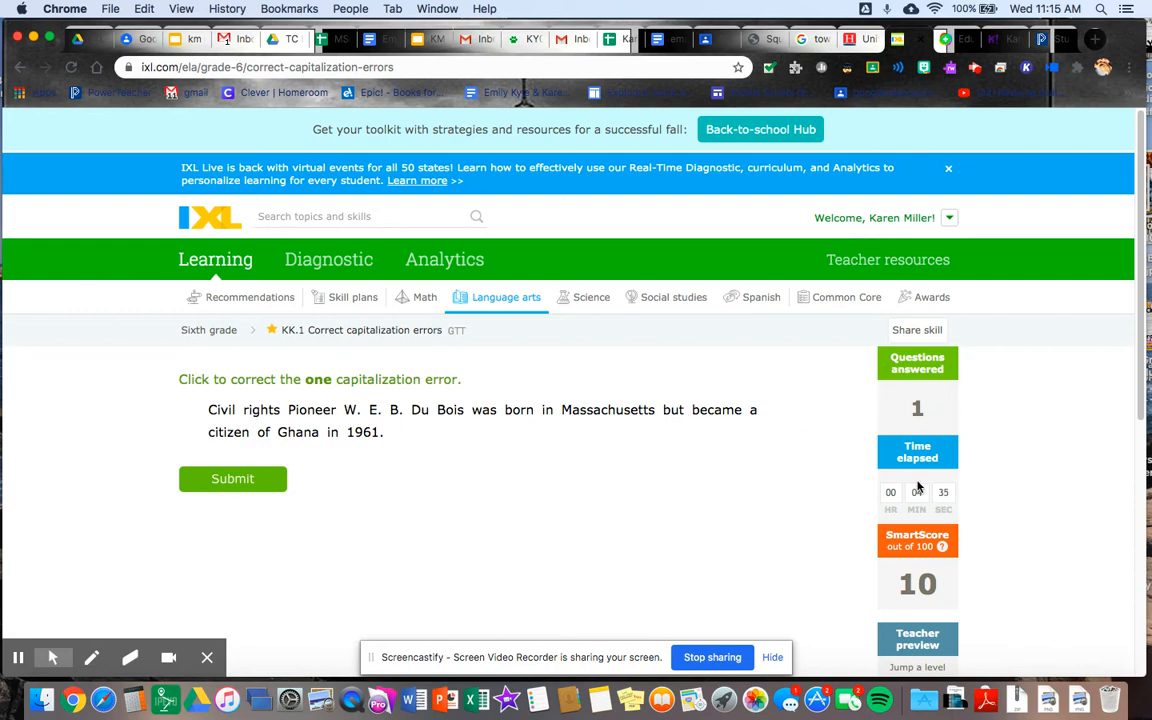
Lowercase pioneer in the Du Bois sentence and submit, reaching SmartScore 19.
{"action": "scroll", "scroll_direction": "down", "scroll_amount": 3}
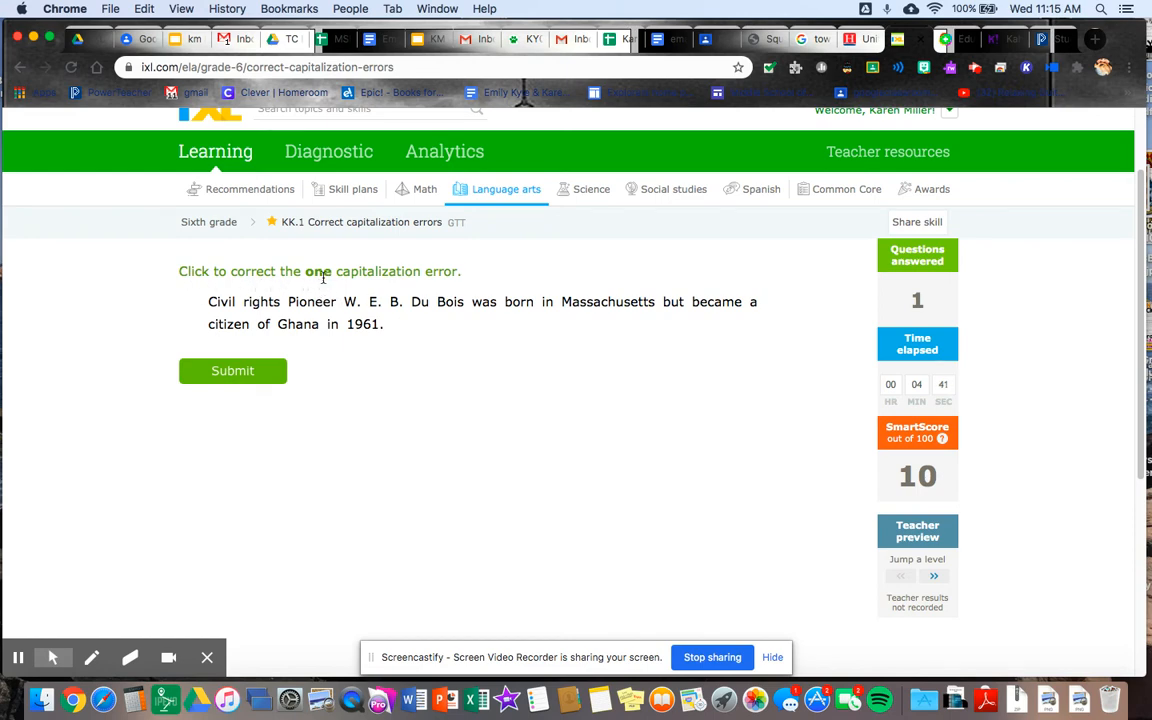
{"action": "left_click", "coordinate": [220, 302]}
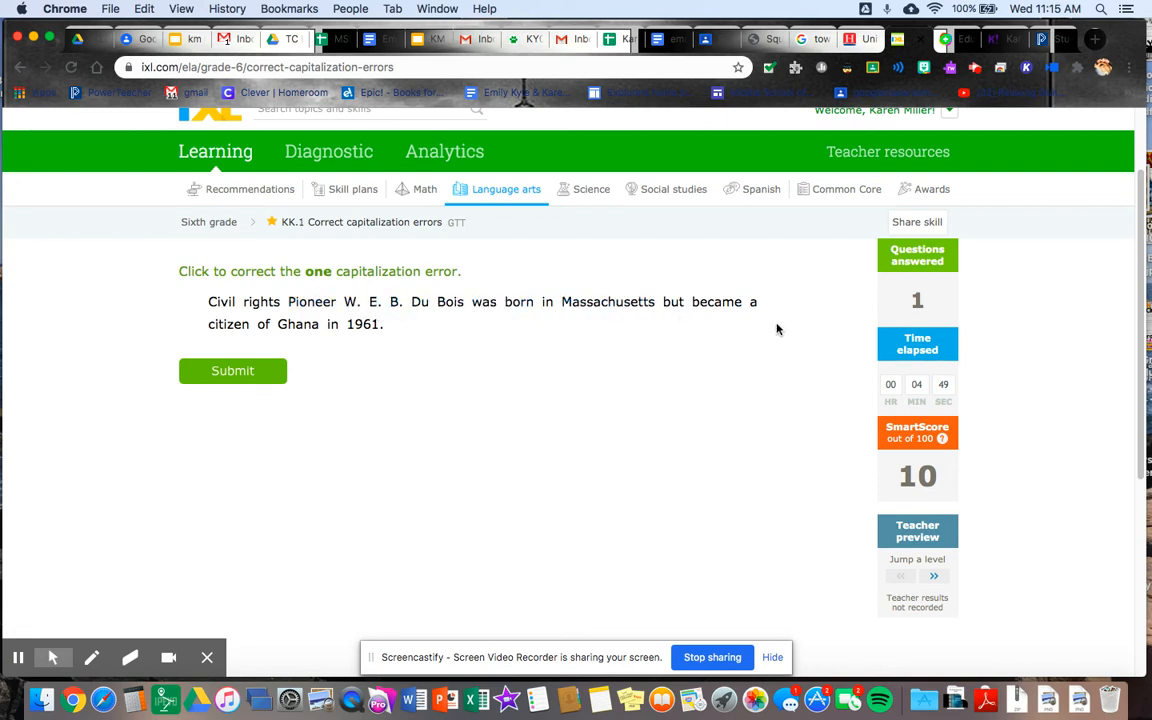
{"action": "mouse_move", "coordinate": [388, 338]}
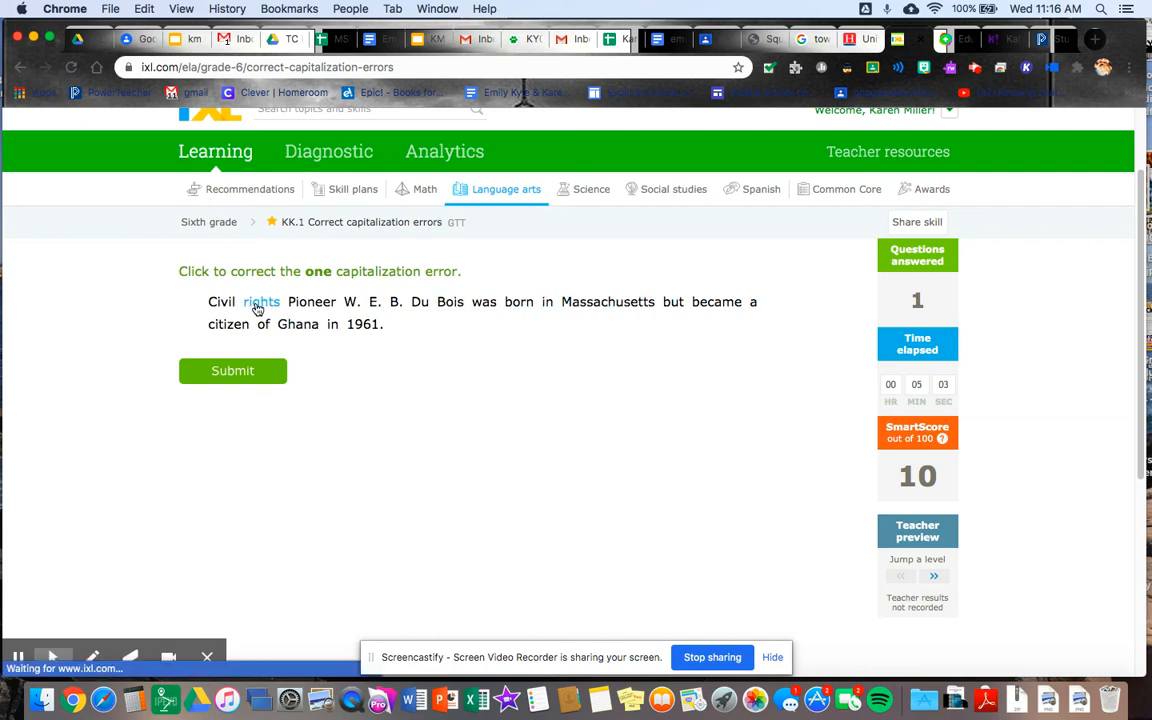
{"action": "left_click", "coordinate": [312, 300]}
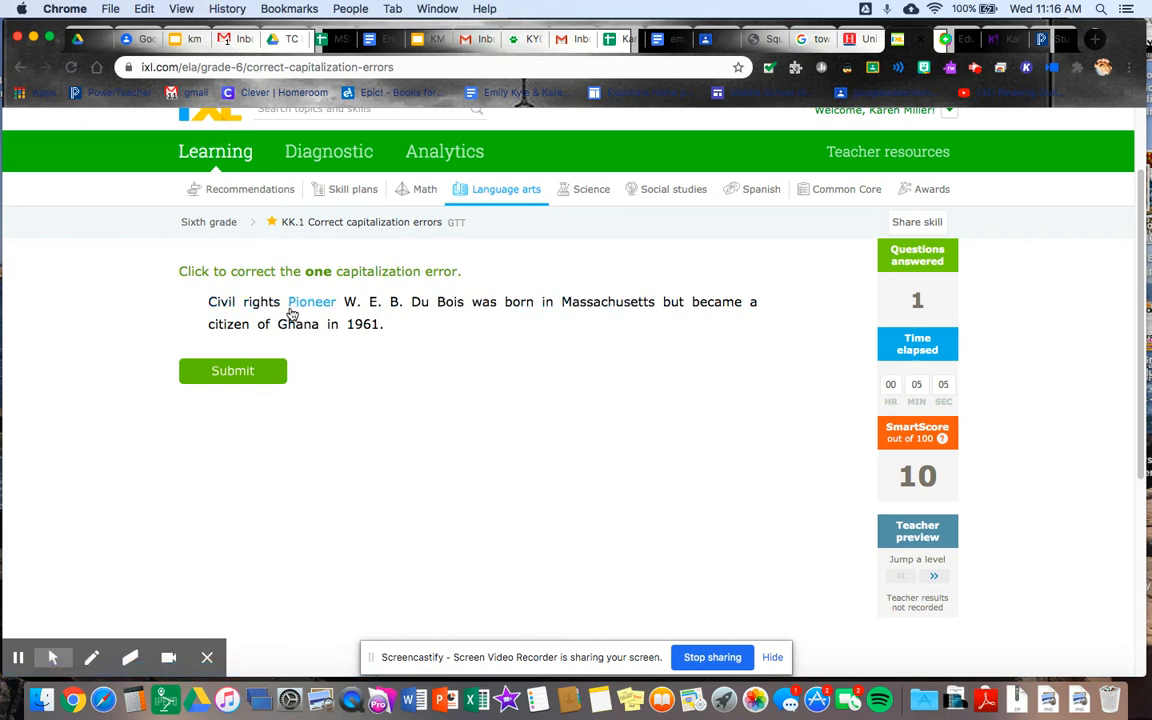
{"action": "left_click", "coordinate": [312, 300]}
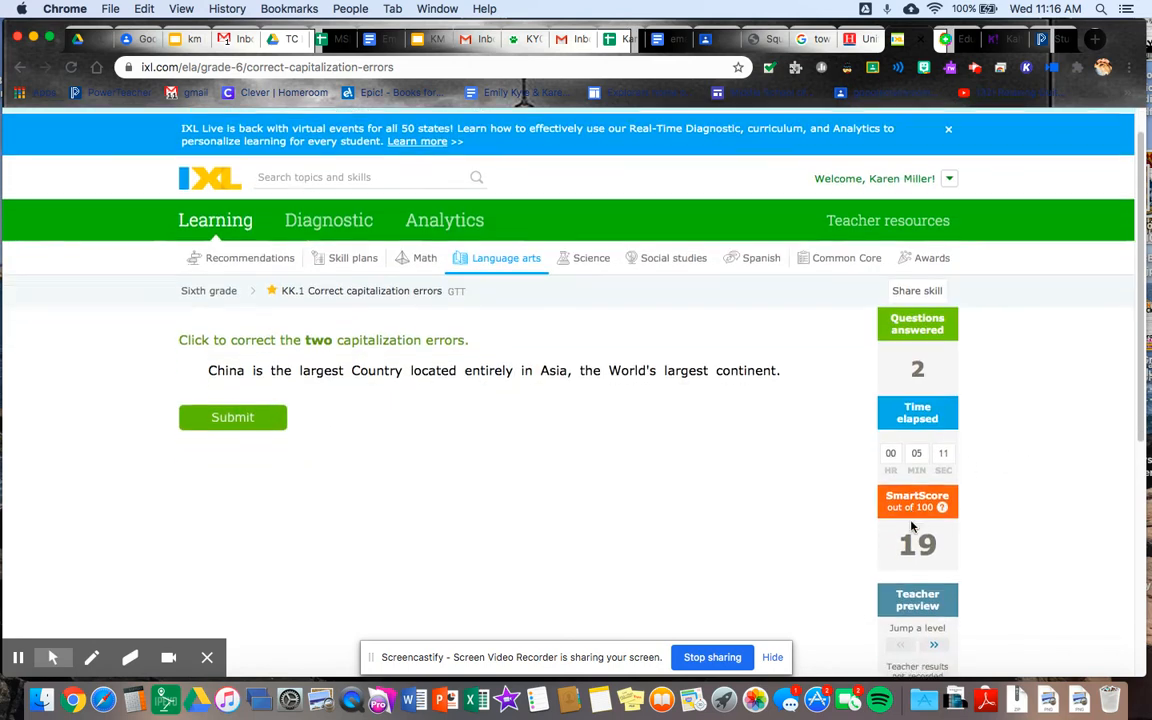
Lowercase world's and capitalize Continent in the China sentence and submit; marked incorrect, SmartScore 17.
{"action": "left_click", "coordinate": [948, 128]}
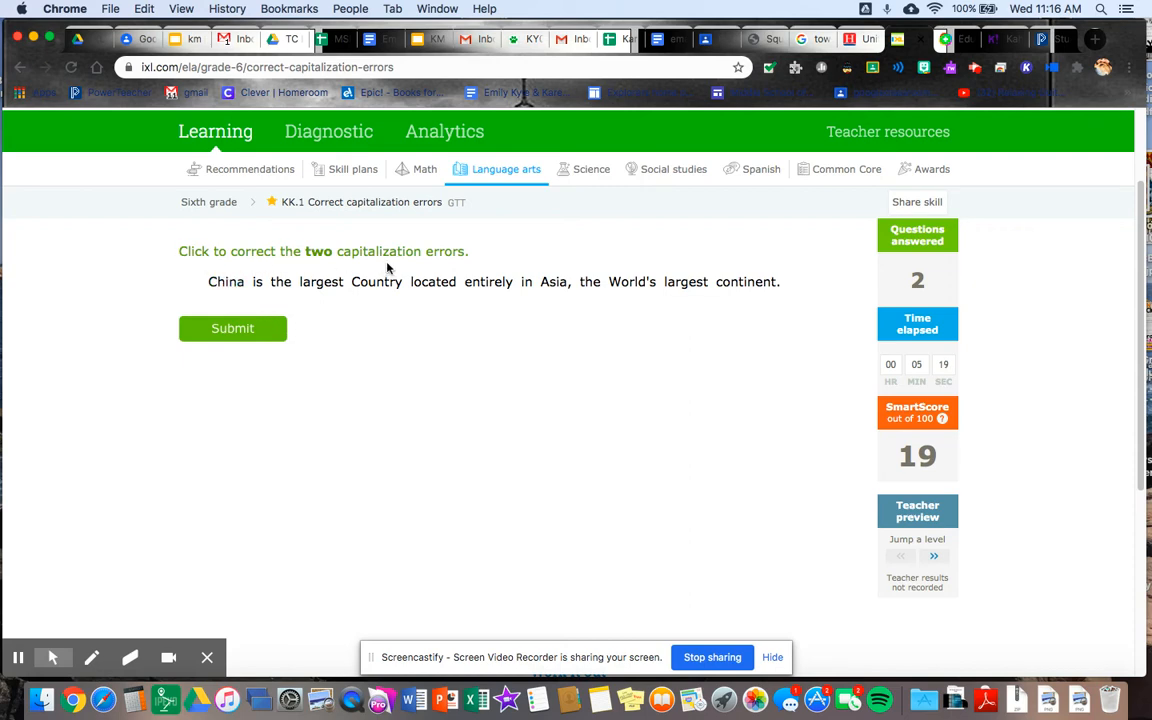
{"action": "left_click", "coordinate": [376, 280]}
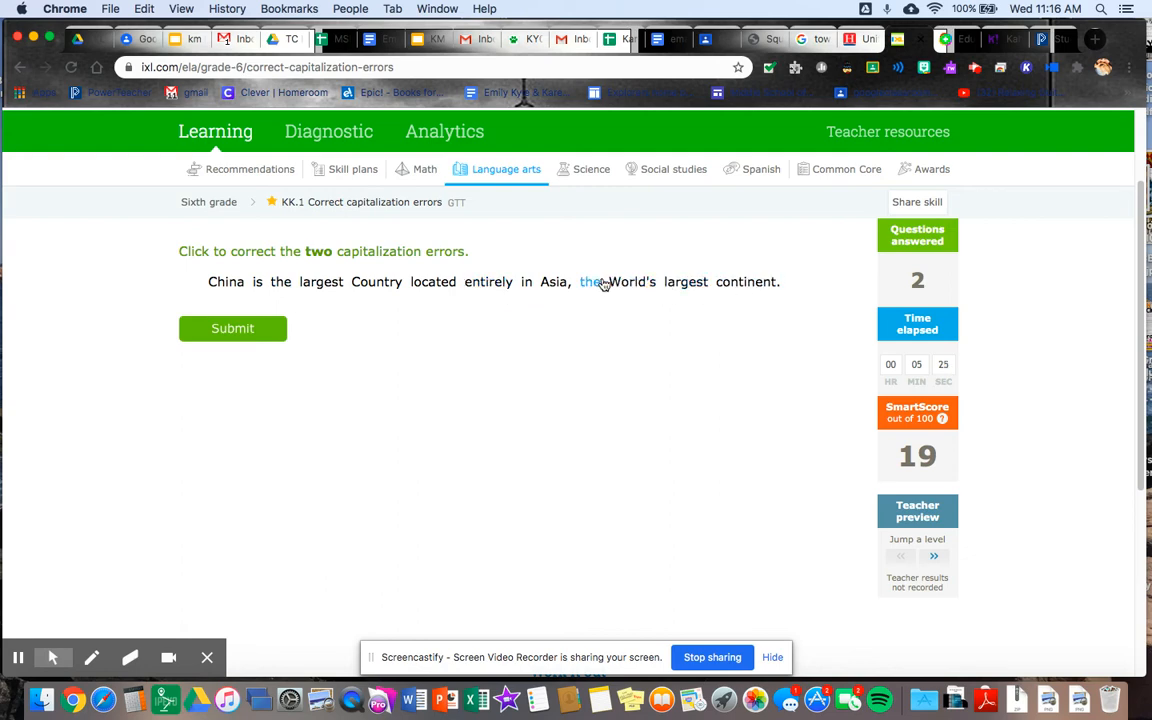
{"action": "left_click", "coordinate": [632, 280]}
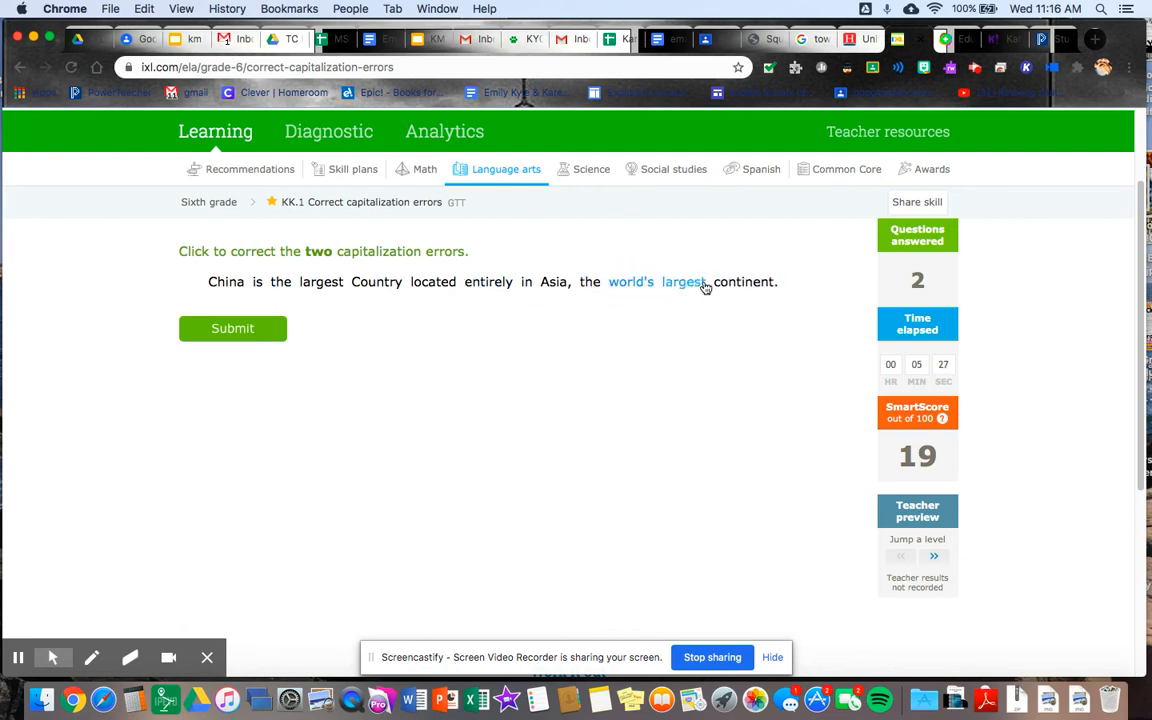
{"action": "left_click", "coordinate": [744, 280]}
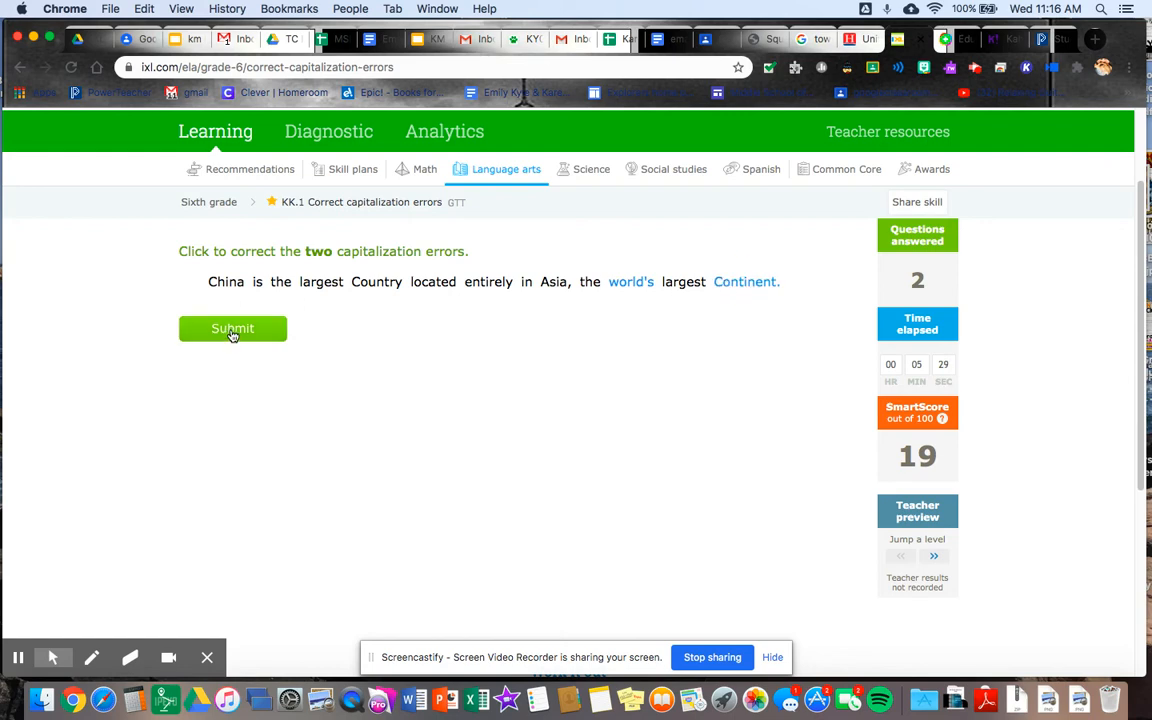
{"action": "left_click", "coordinate": [232, 328]}
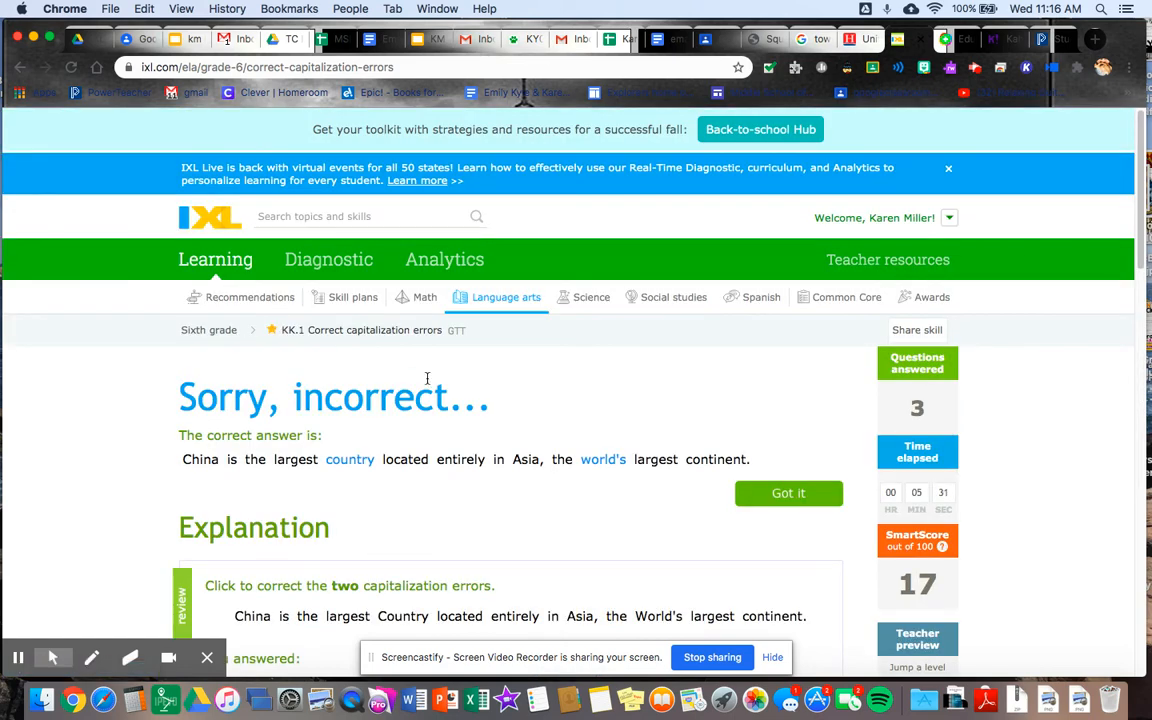
Read through the China explanation and dismiss it with Got it to reach the J. K. Rowling question.
{"action": "scroll", "scroll_direction": "down", "scroll_amount": 3}
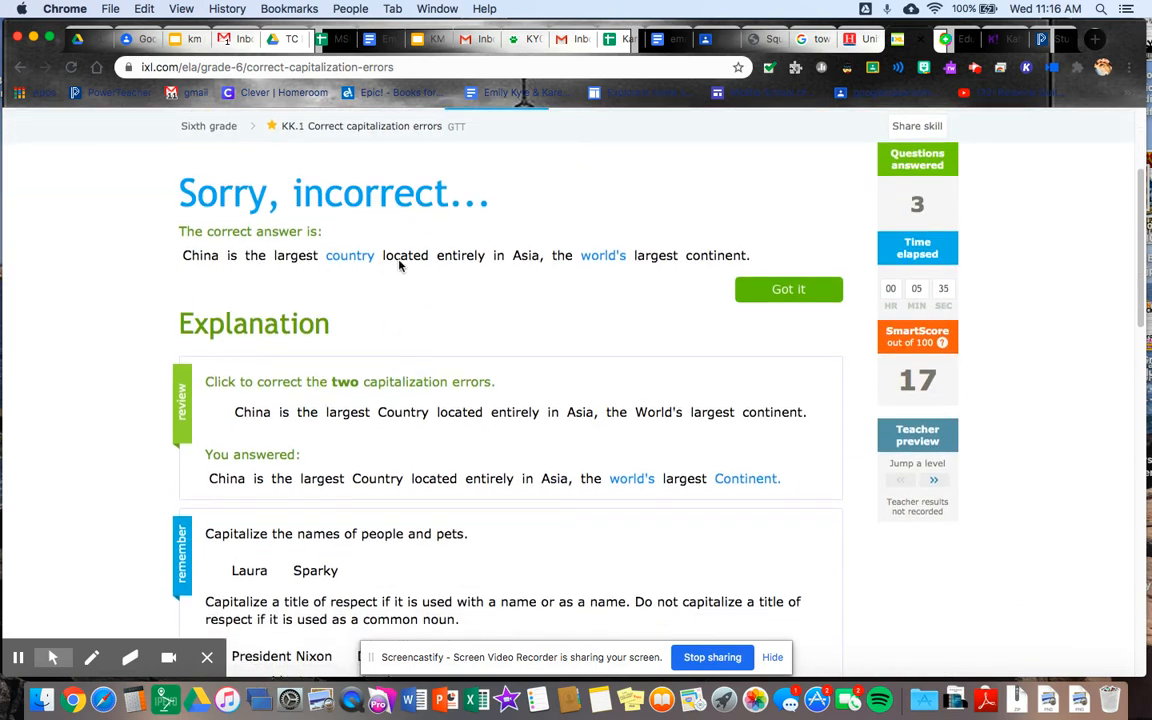
{"action": "mouse_move", "coordinate": [616, 272]}
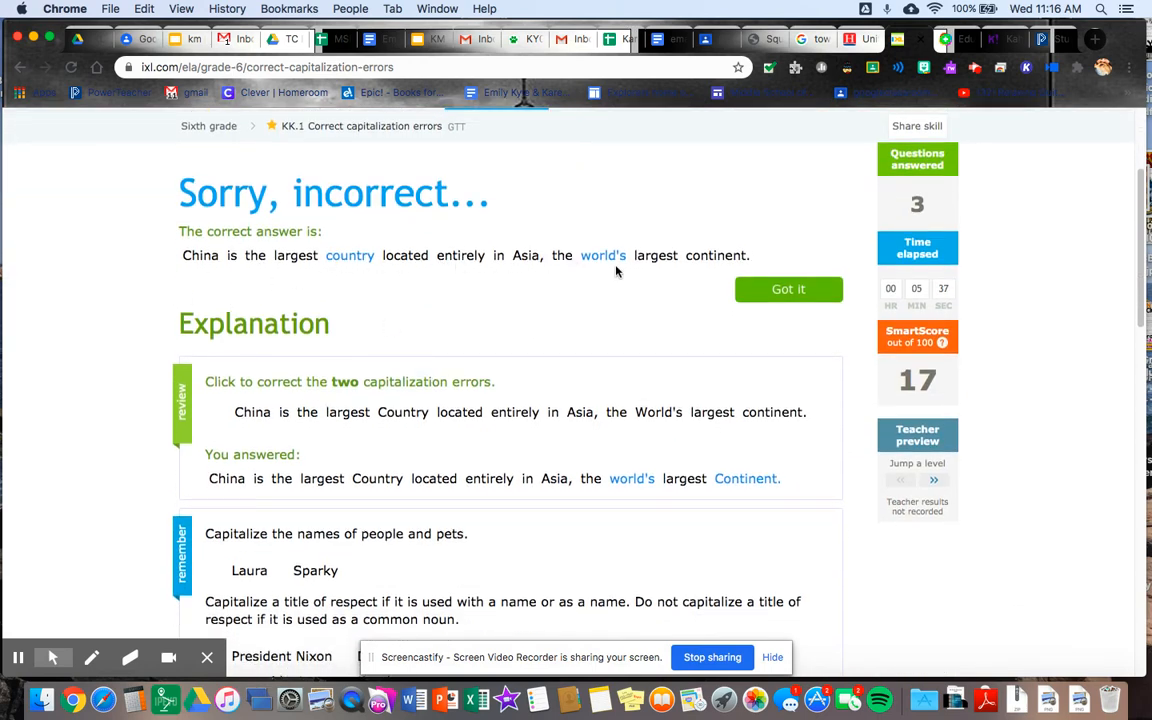
{"action": "scroll", "scroll_direction": "down", "scroll_amount": 3}
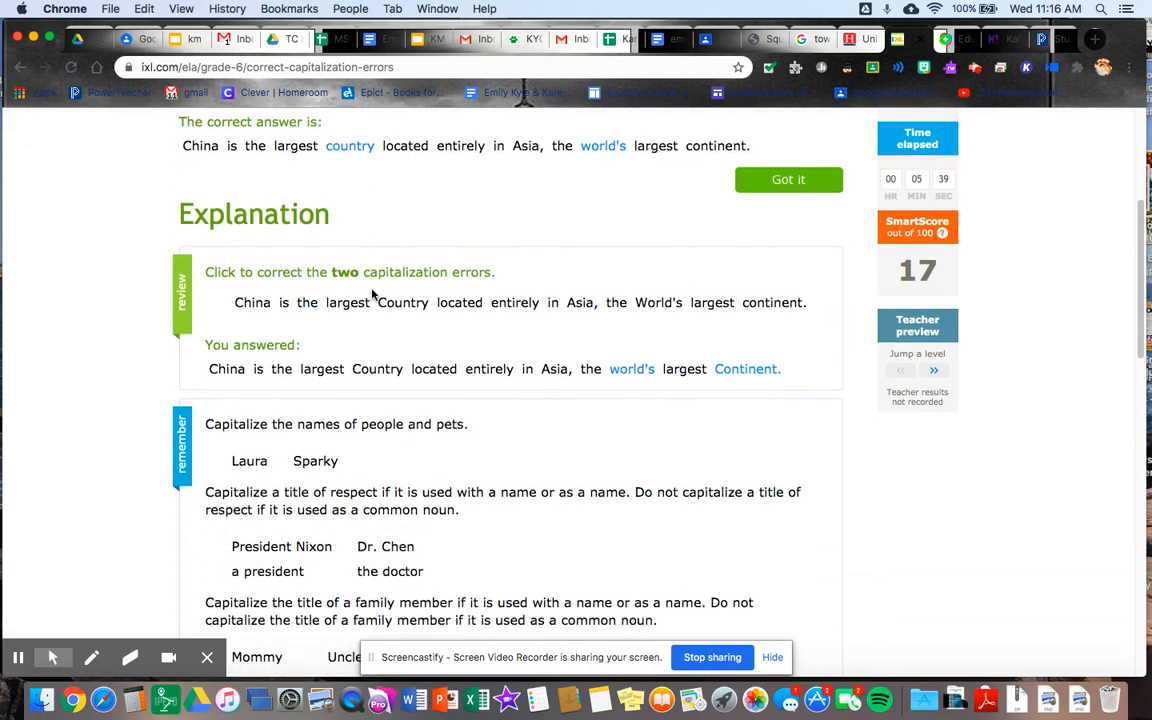
{"action": "scroll", "scroll_direction": "down", "scroll_amount": 3}
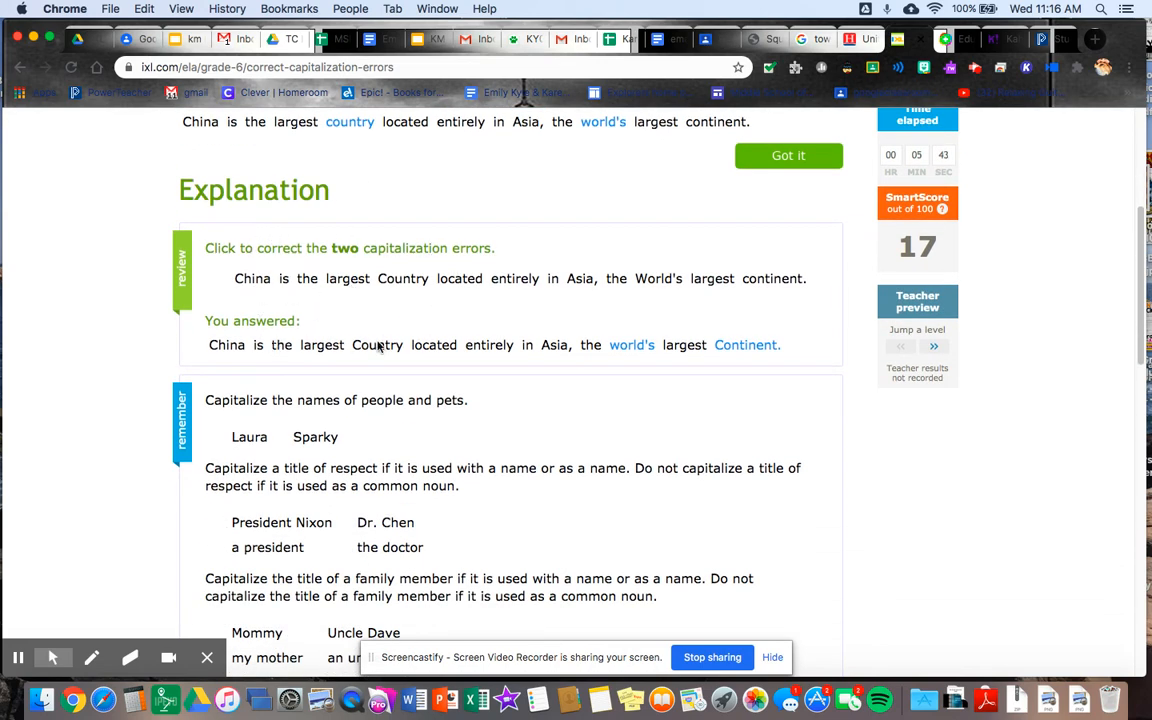
{"action": "scroll", "scroll_direction": "down", "scroll_amount": 3}
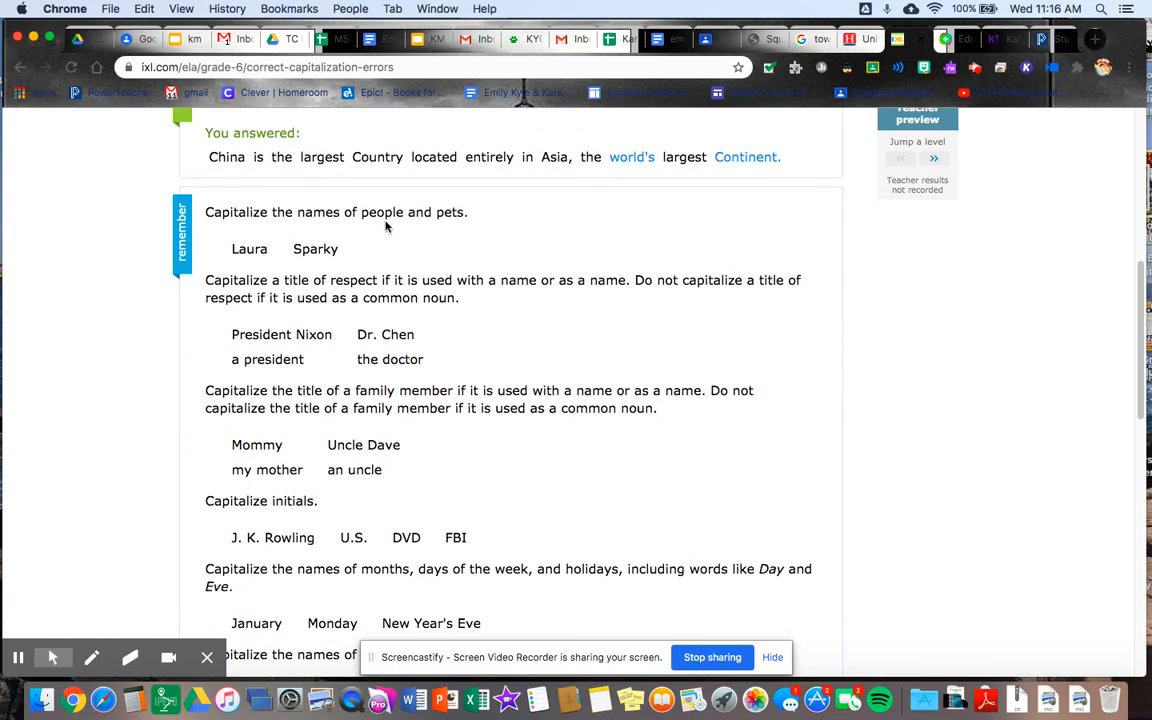
{"action": "scroll", "scroll_direction": "down", "scroll_amount": 3}
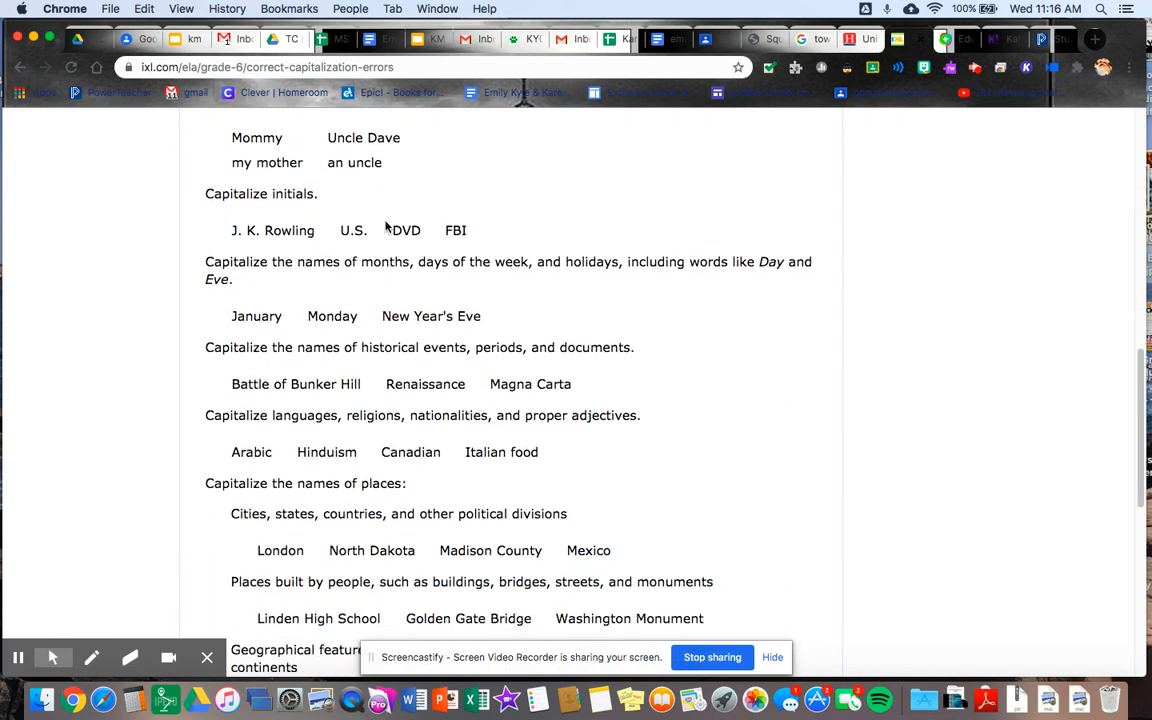
{"action": "scroll", "scroll_direction": "down", "scroll_amount": 3}
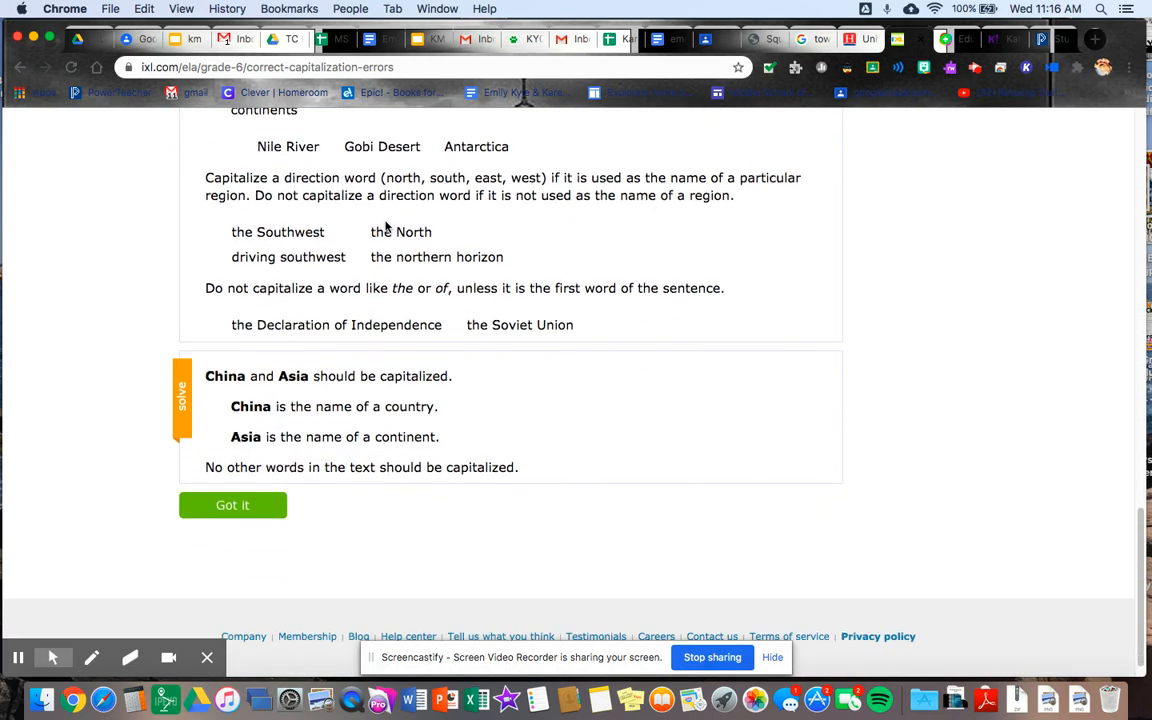
{"action": "mouse_move", "coordinate": [258, 424]}
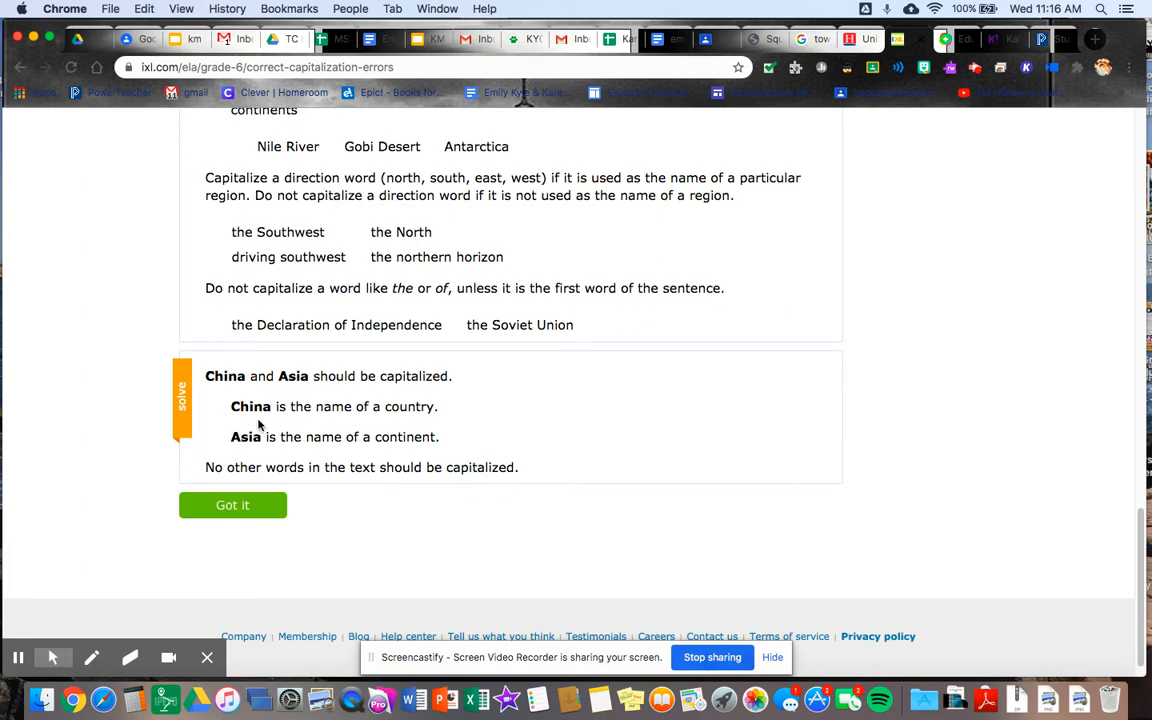
{"action": "mouse_move", "coordinate": [356, 452]}
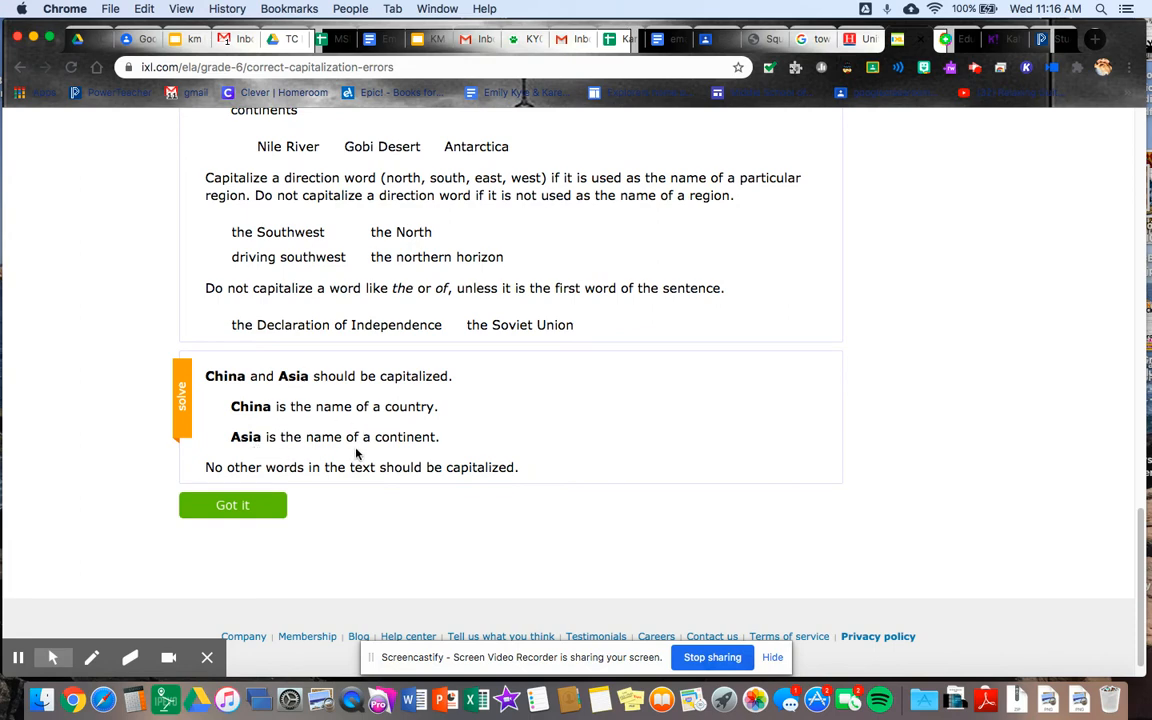
{"action": "scroll", "scroll_direction": "down", "scroll_amount": 3}
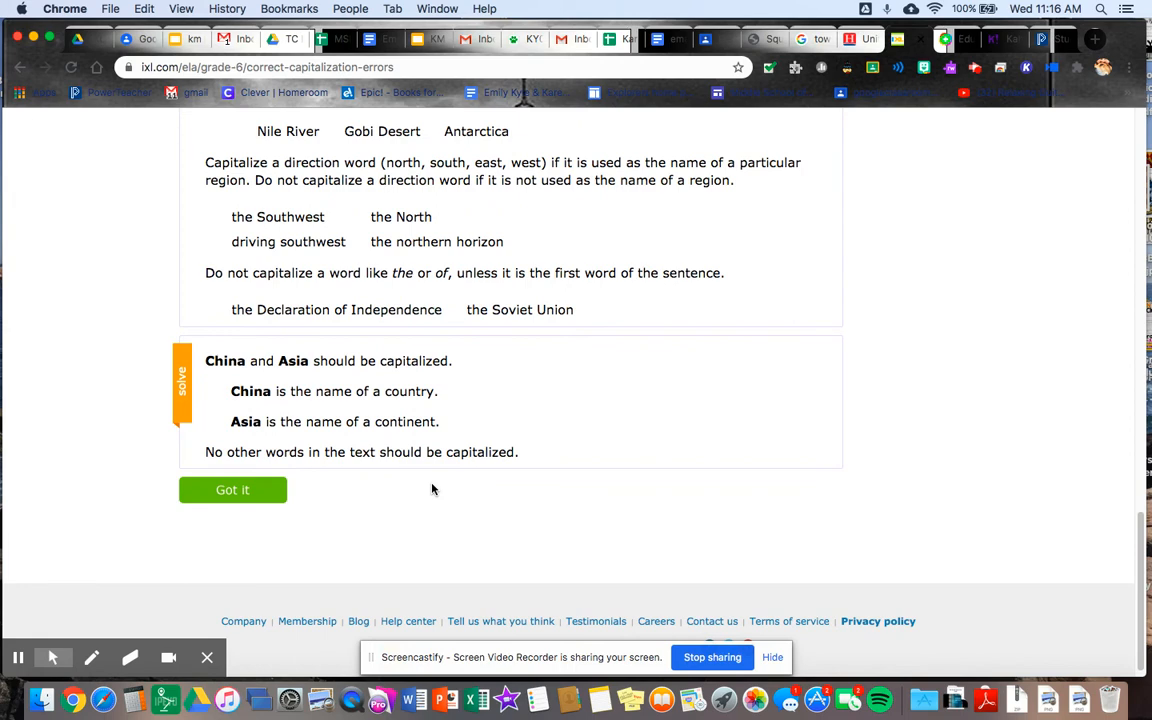
{"action": "left_click", "coordinate": [232, 488]}
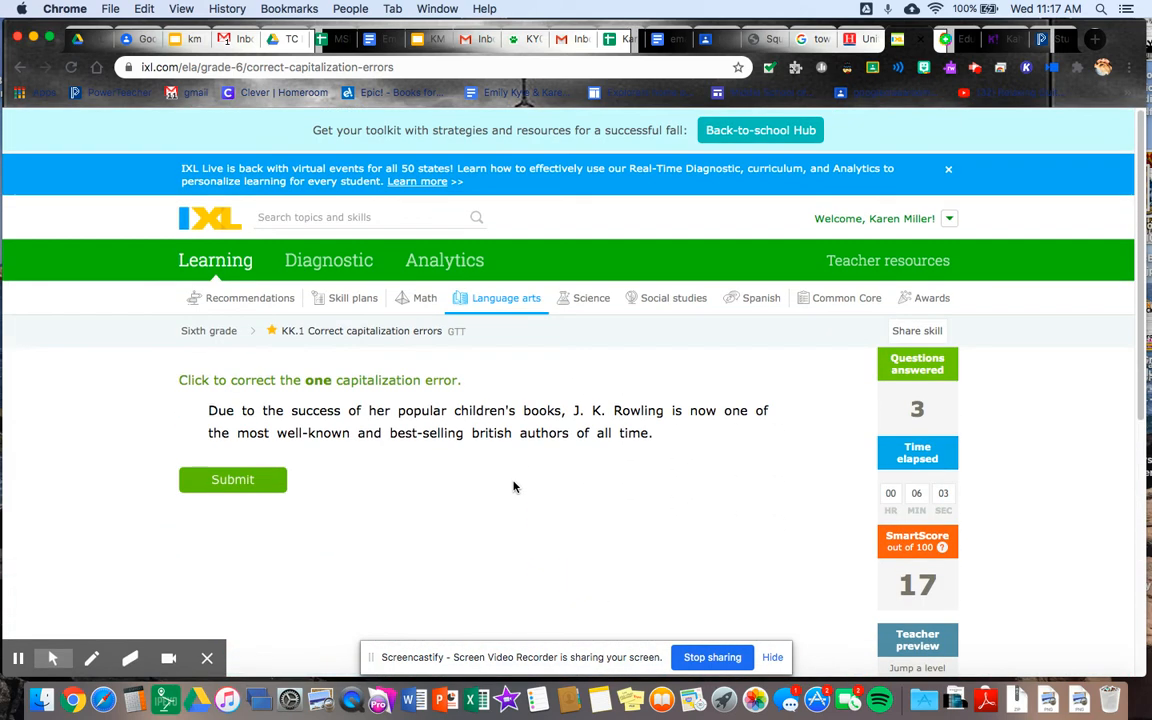
{"action": "mouse_move", "coordinate": [340, 462]}
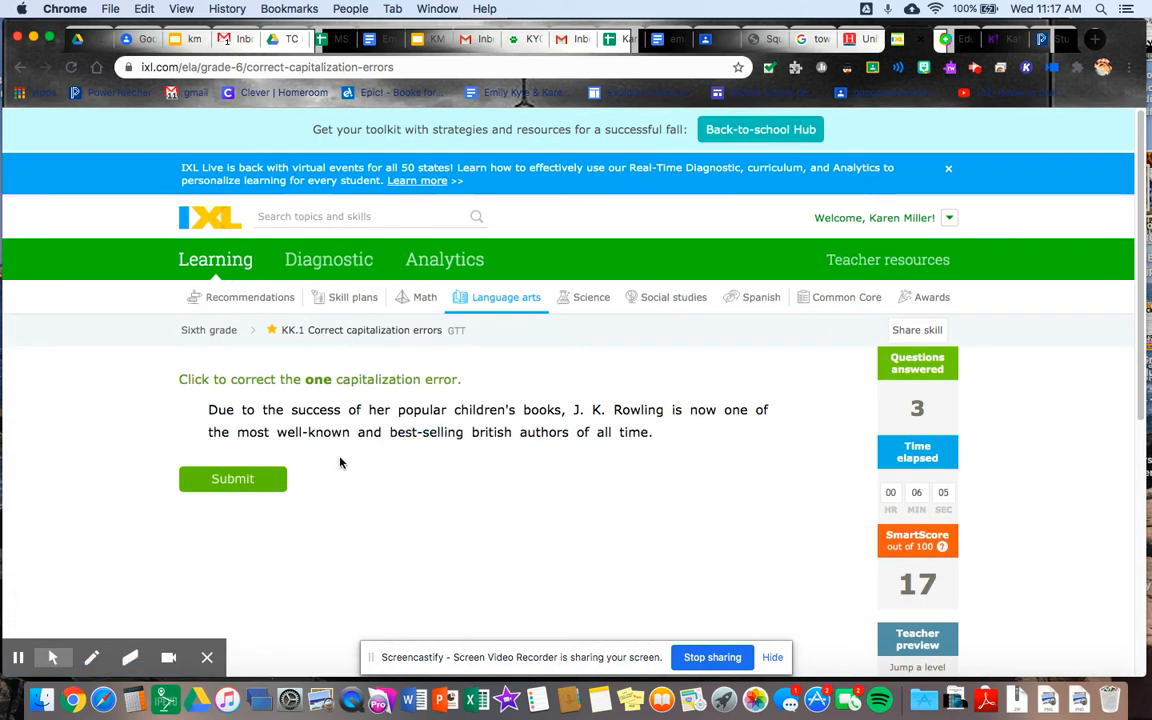
Capitalize 'authors' in the Rowling sentence and submit, getting it marked incorrect (British was needed).
{"action": "left_click", "coordinate": [492, 432]}
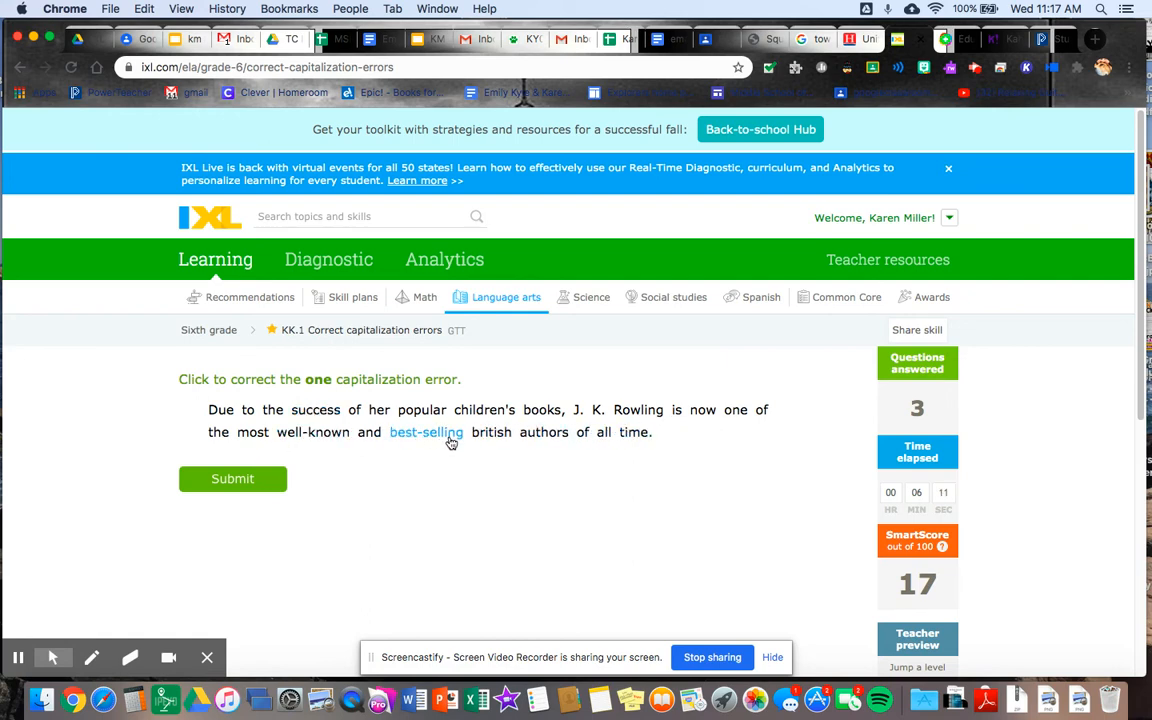
{"action": "left_click", "coordinate": [540, 432]}
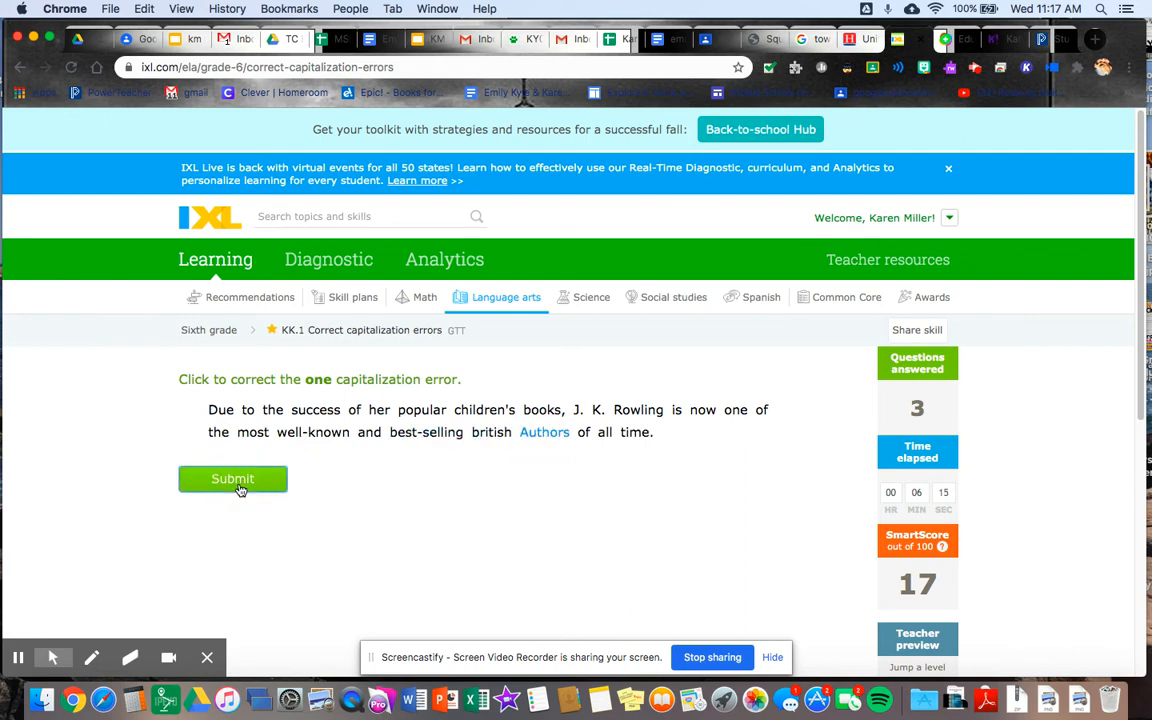
{"action": "left_click", "coordinate": [232, 478]}
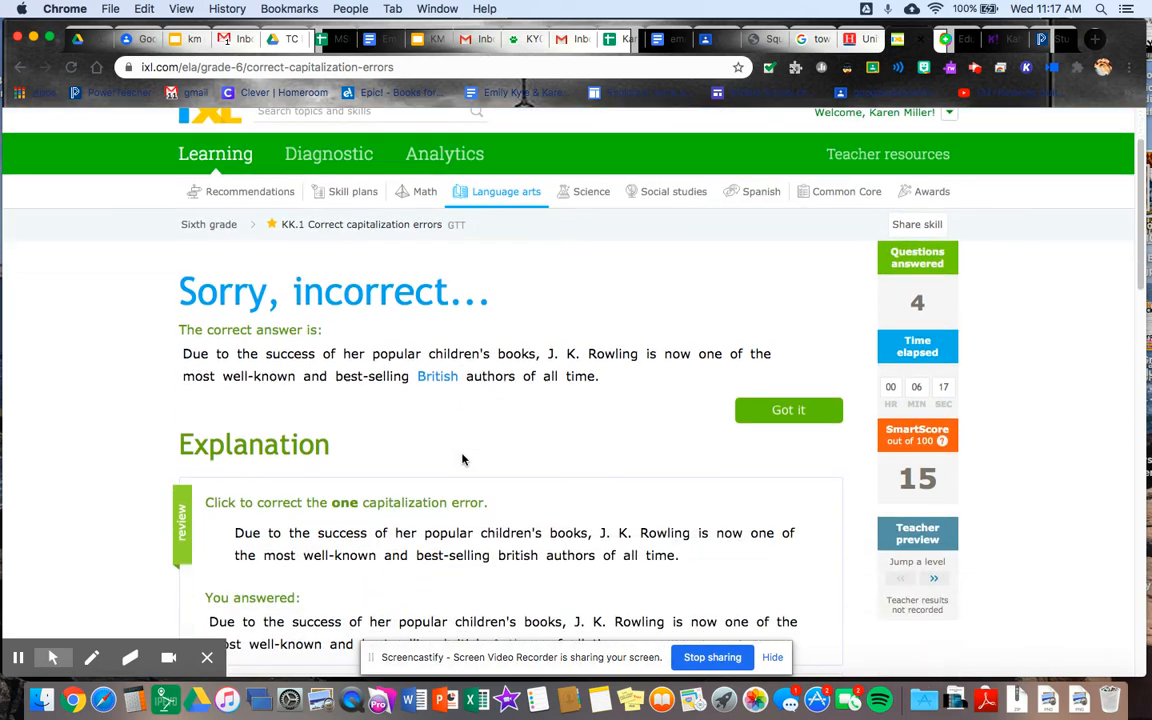
Finish the Rowling/British explanation and continue with Got it to the Mexico City question.
{"action": "scroll", "scroll_direction": "down", "scroll_amount": 3}
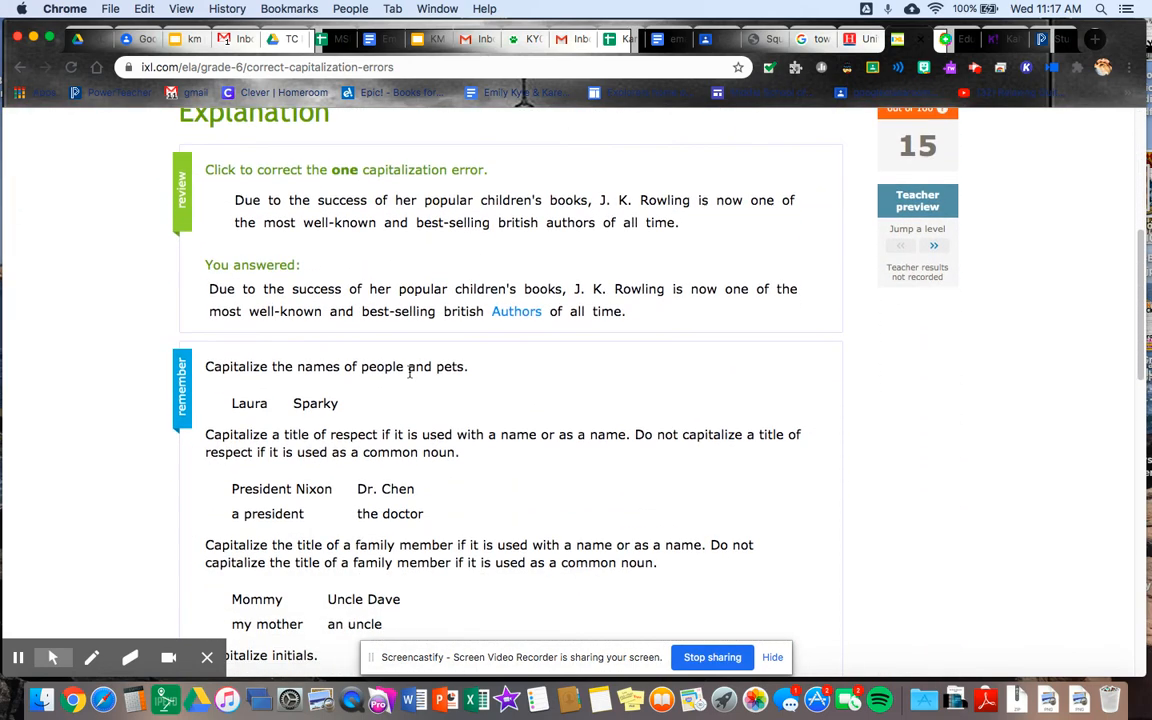
{"action": "scroll", "scroll_direction": "down", "scroll_amount": 3}
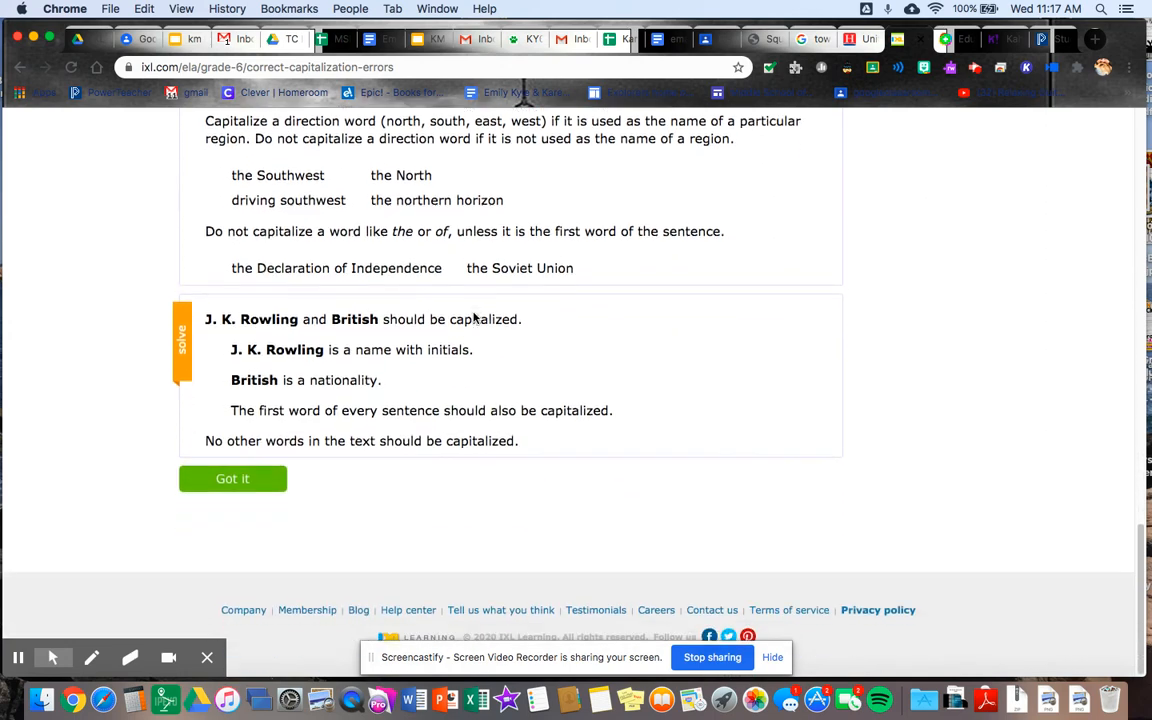
{"action": "mouse_move", "coordinate": [300, 396]}
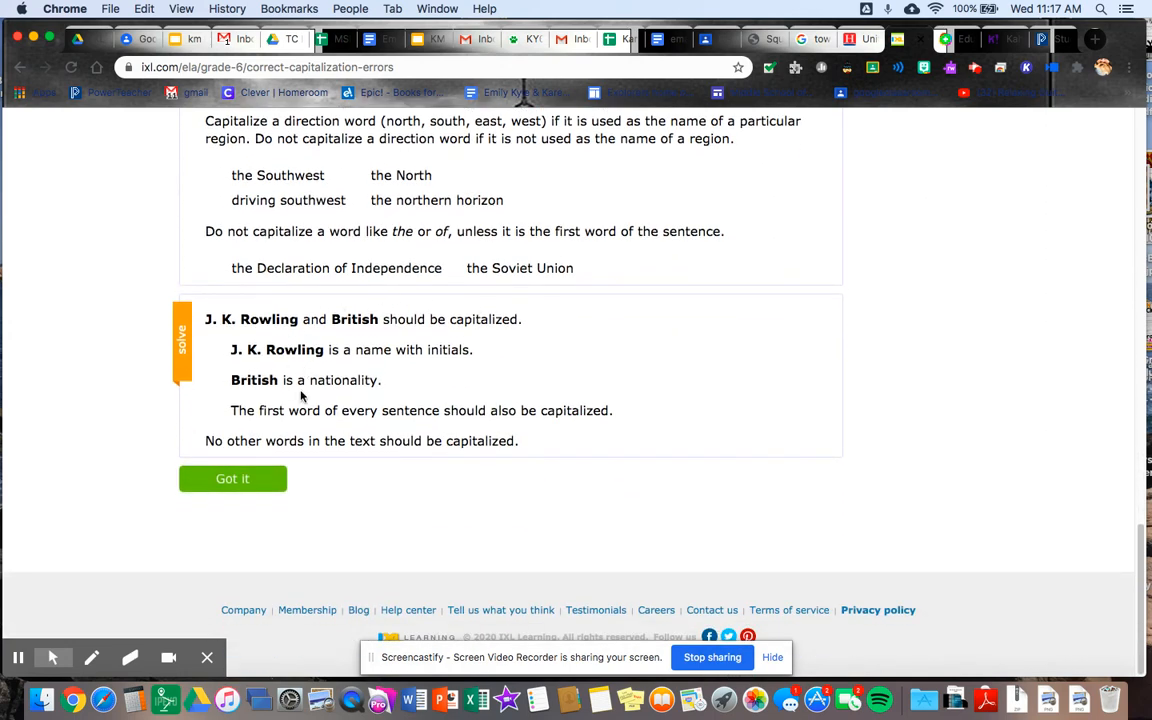
{"action": "left_click", "coordinate": [232, 478]}
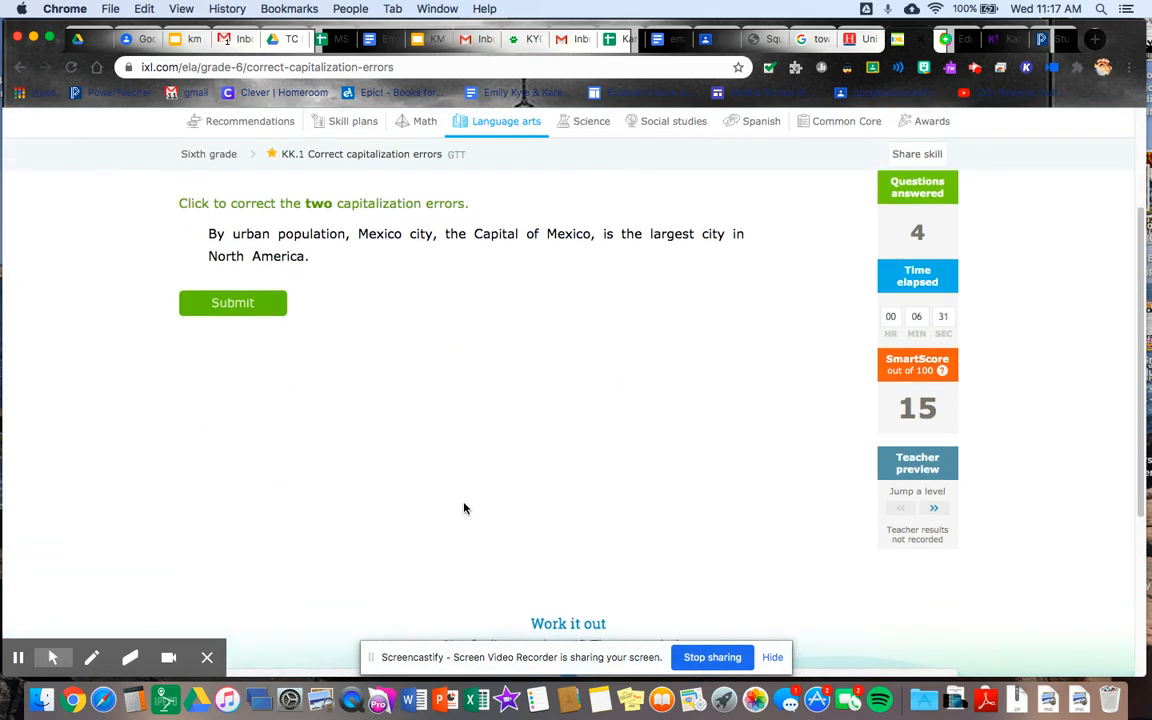
{"action": "scroll", "scroll_direction": "down", "scroll_amount": 3}
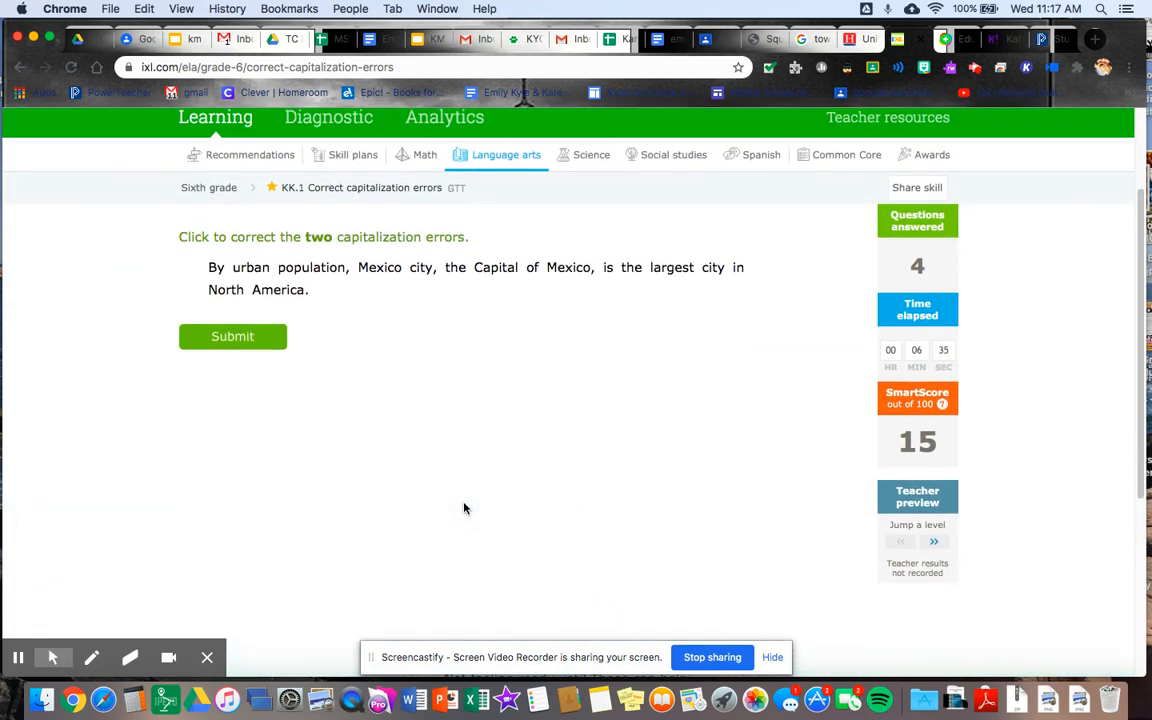
{"action": "scroll", "scroll_direction": "down", "scroll_amount": 3}
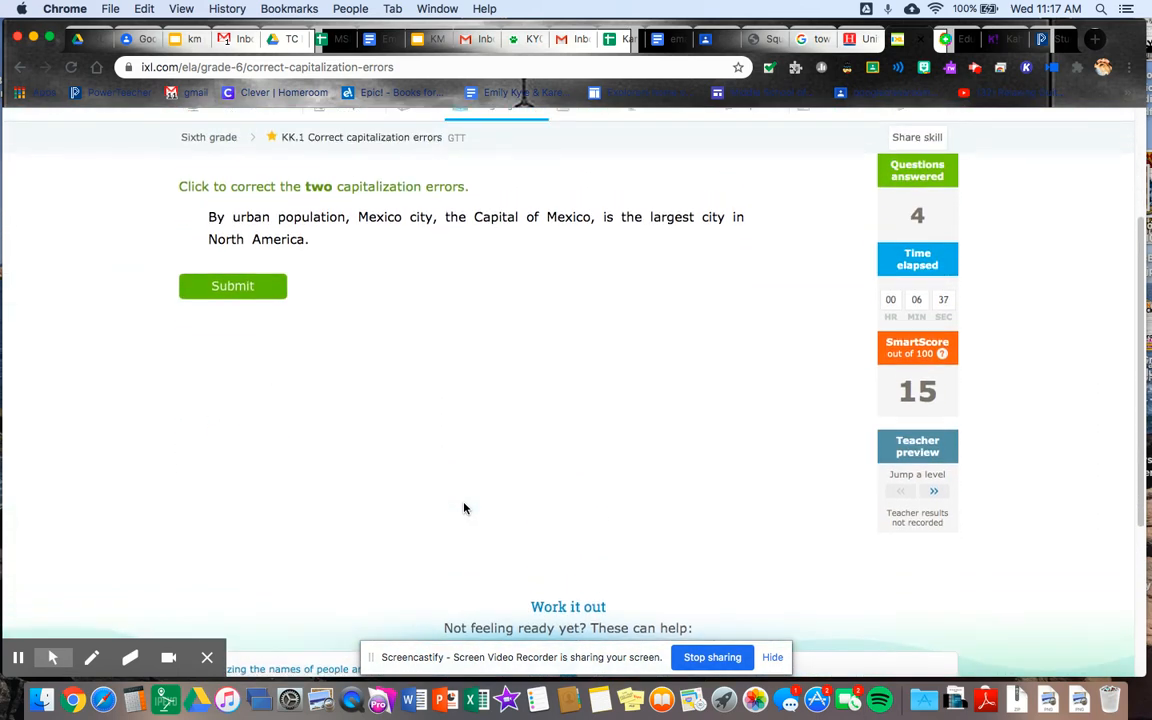
{"action": "scroll", "scroll_direction": "down", "scroll_amount": 3}
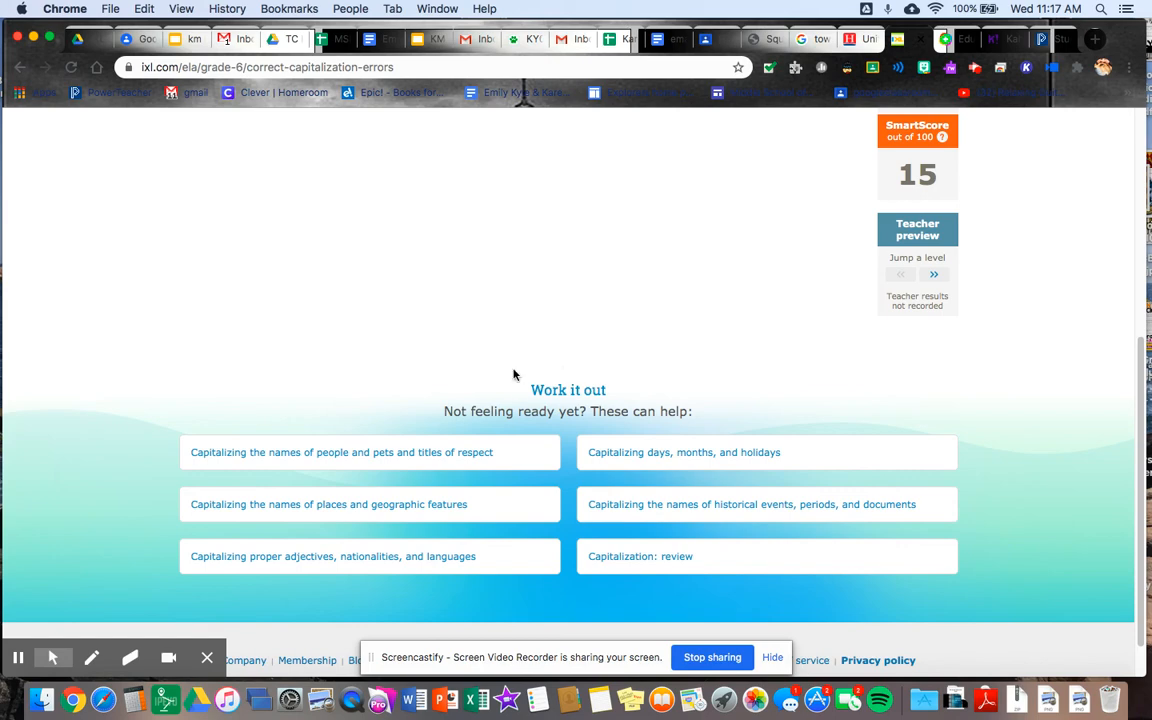
{"action": "mouse_move", "coordinate": [476, 392]}
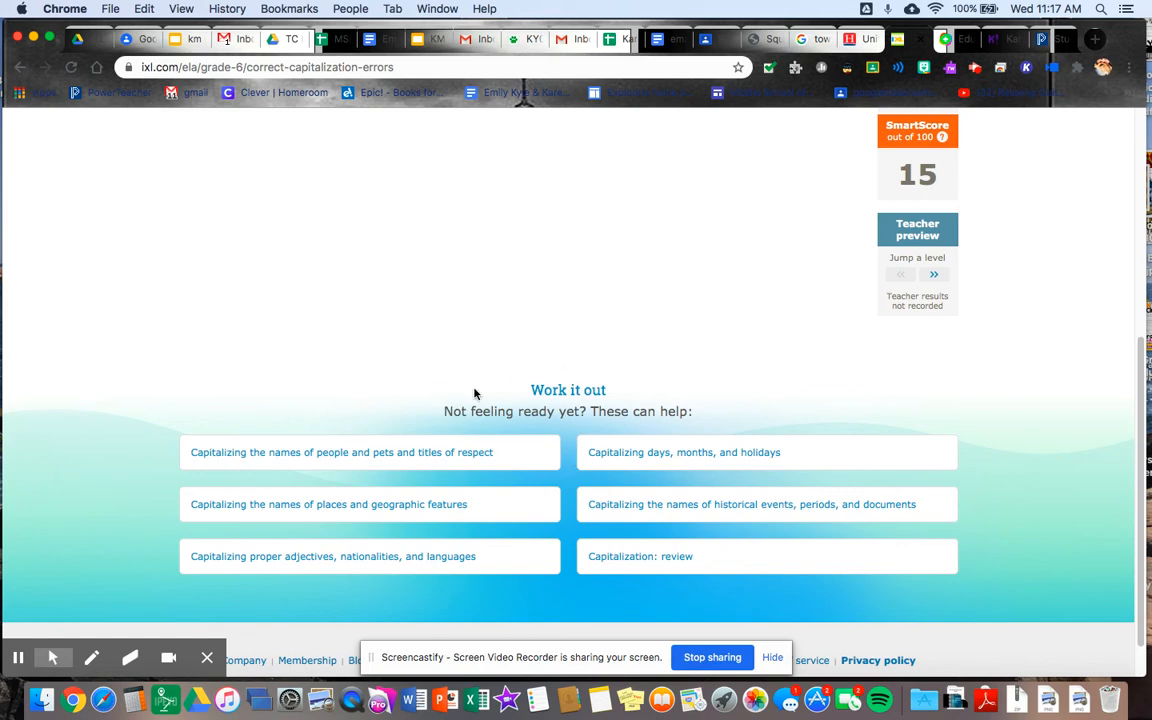
Scroll to the Work it out links and preview the historical events capitalization skill.
{"action": "scroll", "scroll_direction": "down", "scroll_amount": 3}
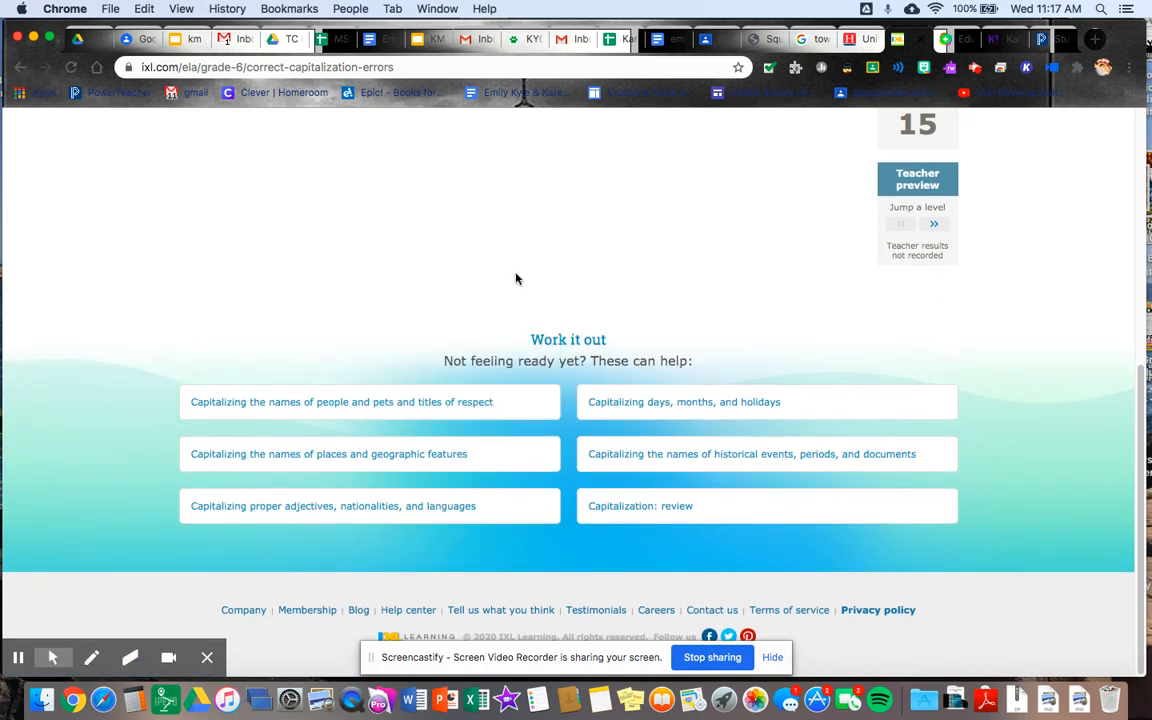
{"action": "scroll", "scroll_direction": "up", "scroll_amount": 3}
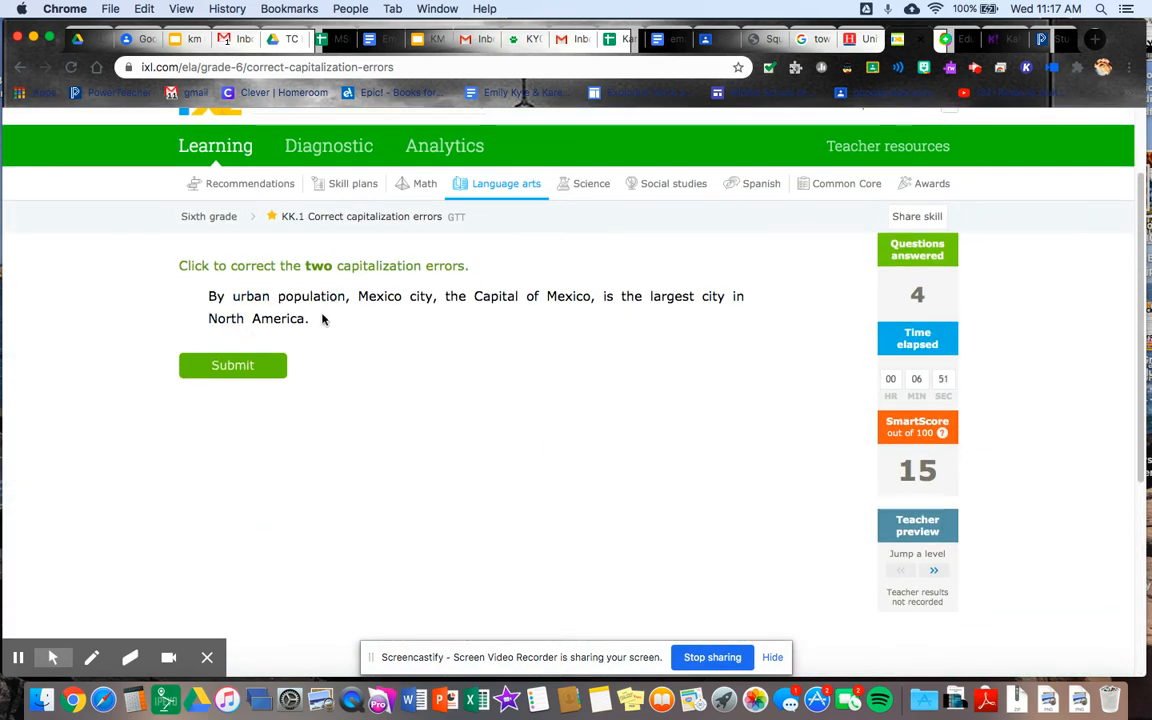
{"action": "scroll", "scroll_direction": "down", "scroll_amount": 3}
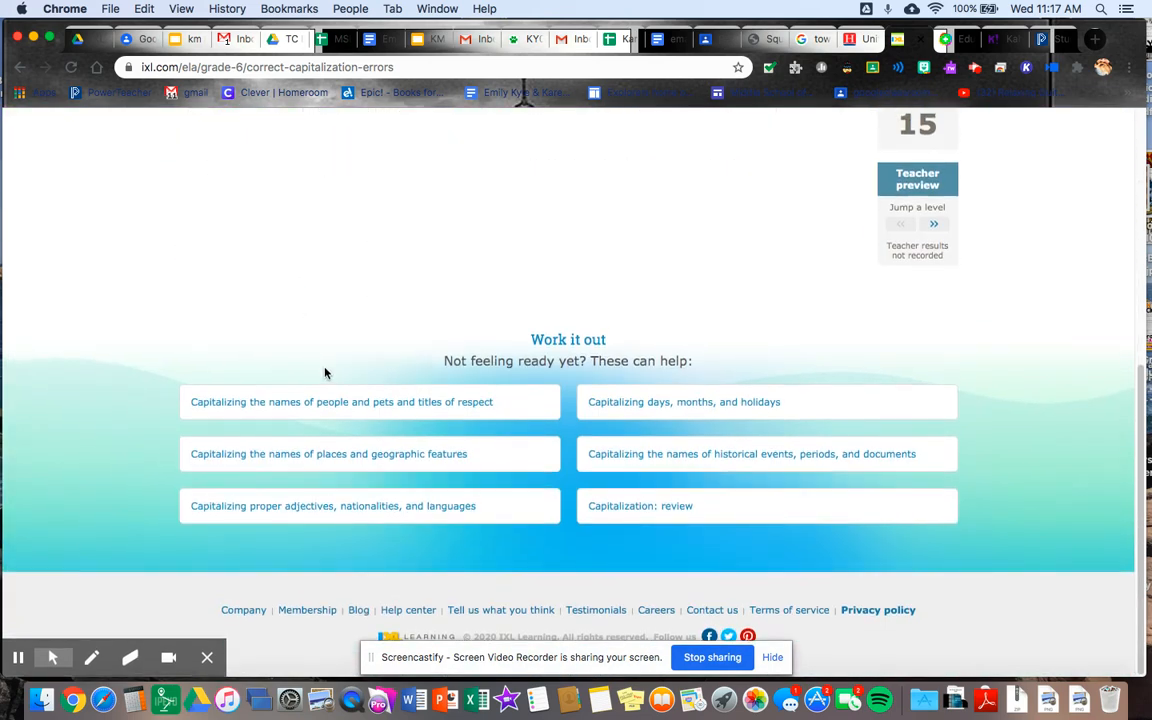
{"action": "mouse_move", "coordinate": [226, 388]}
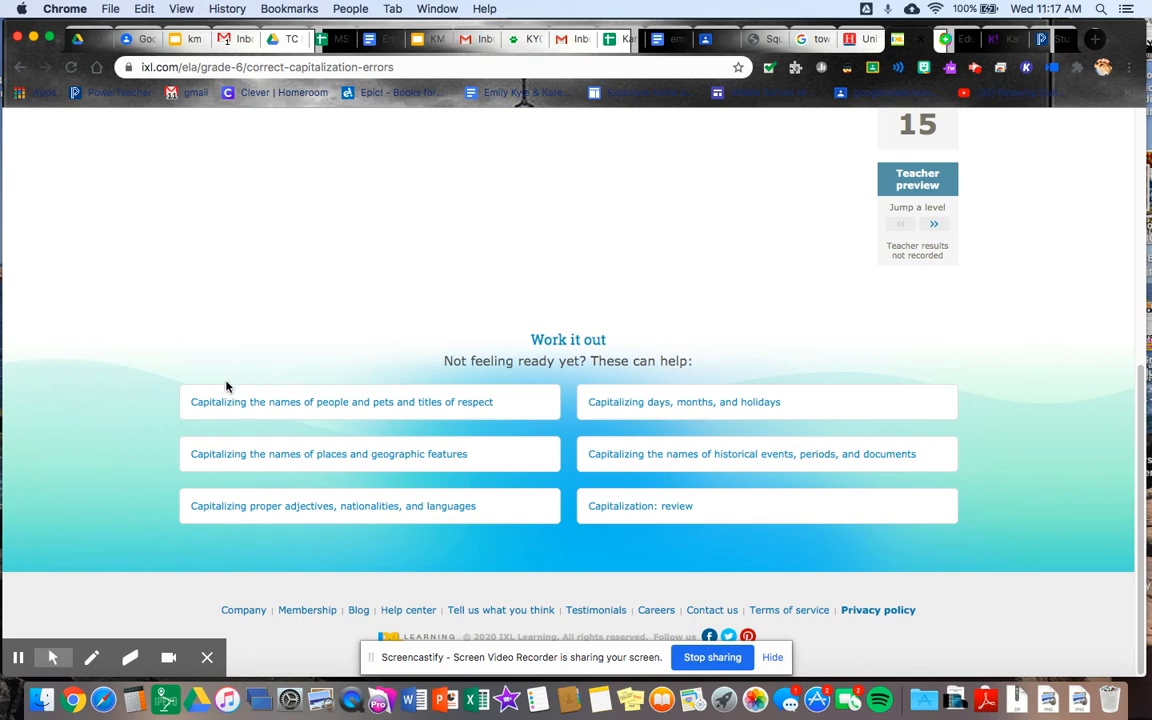
{"action": "mouse_move", "coordinate": [236, 436]}
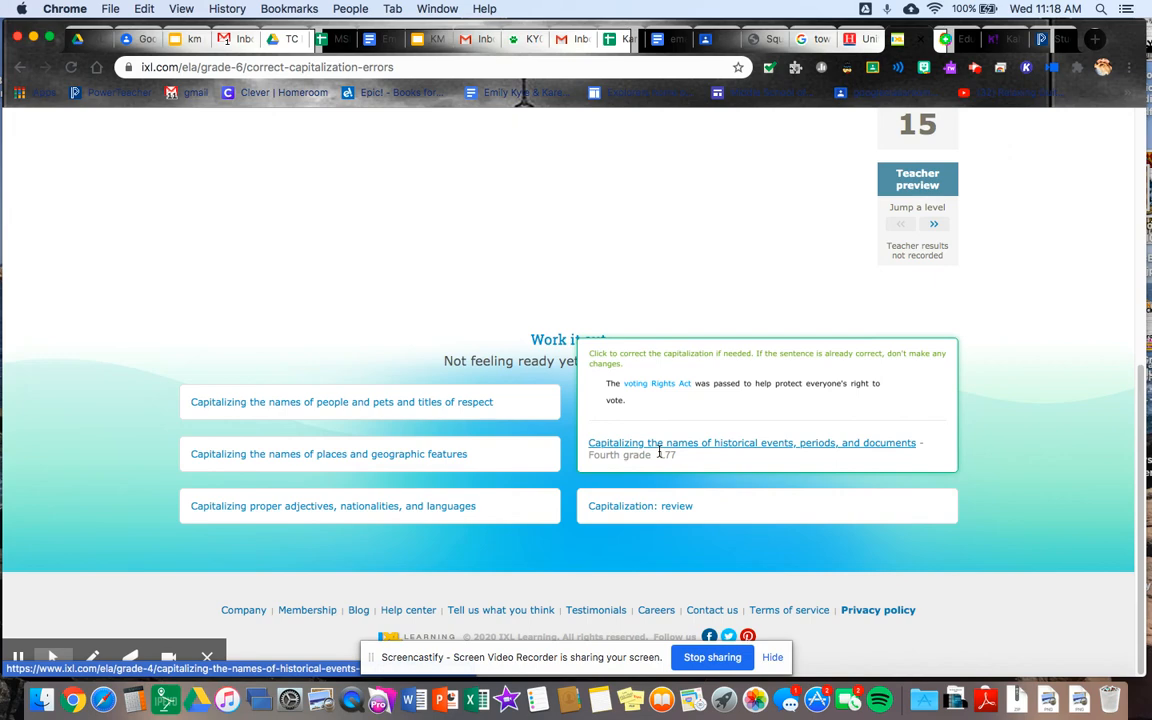
{"action": "mouse_move", "coordinate": [616, 532]}
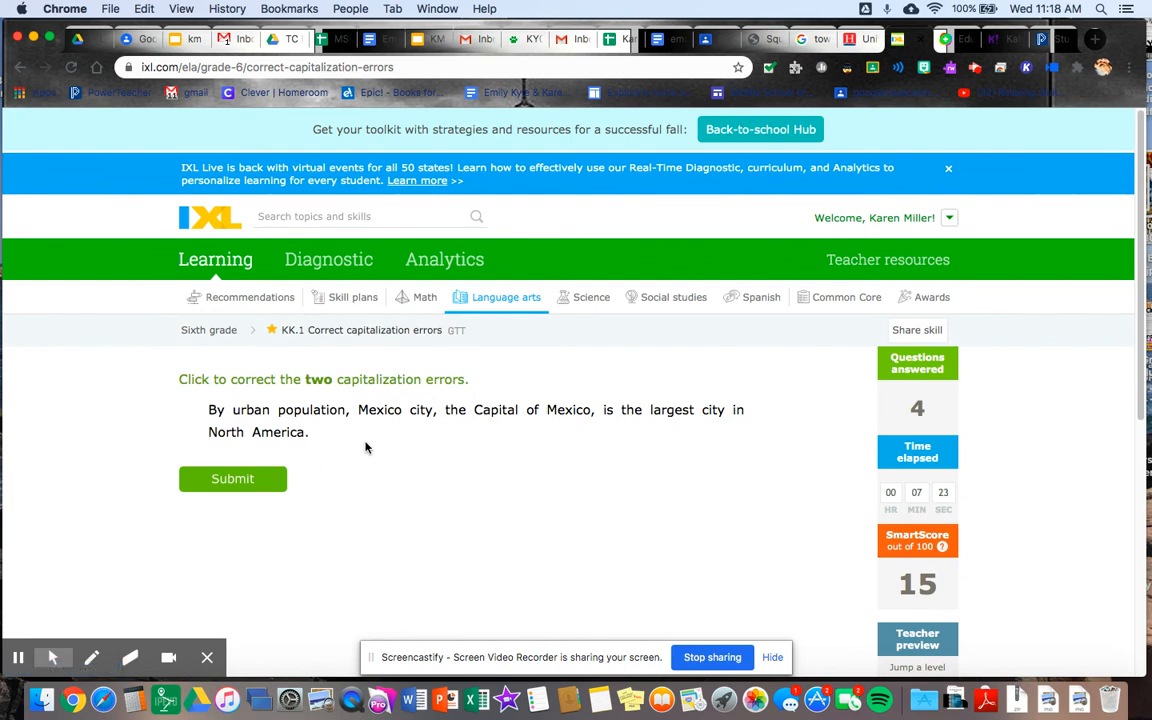
Capitalize City in Mexico City, lowercase Capital, and submit for a correct answer raising SmartScore to 24.
{"action": "scroll", "scroll_direction": "down", "scroll_amount": 3}
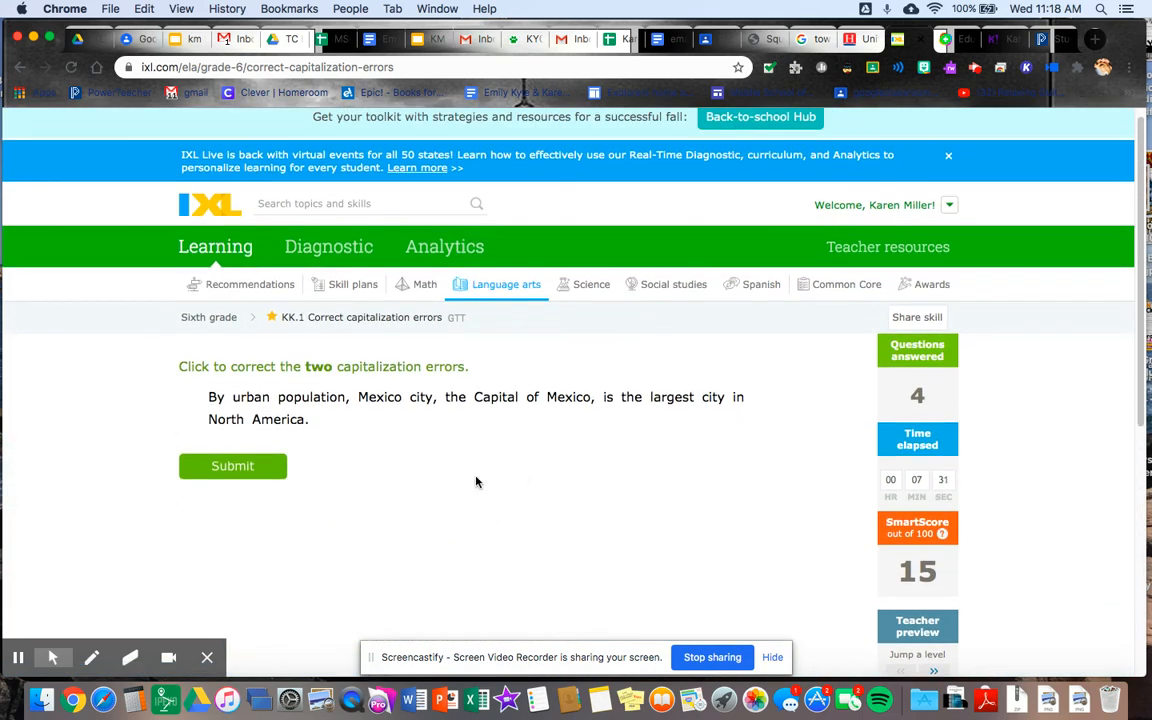
{"action": "mouse_move", "coordinate": [448, 458]}
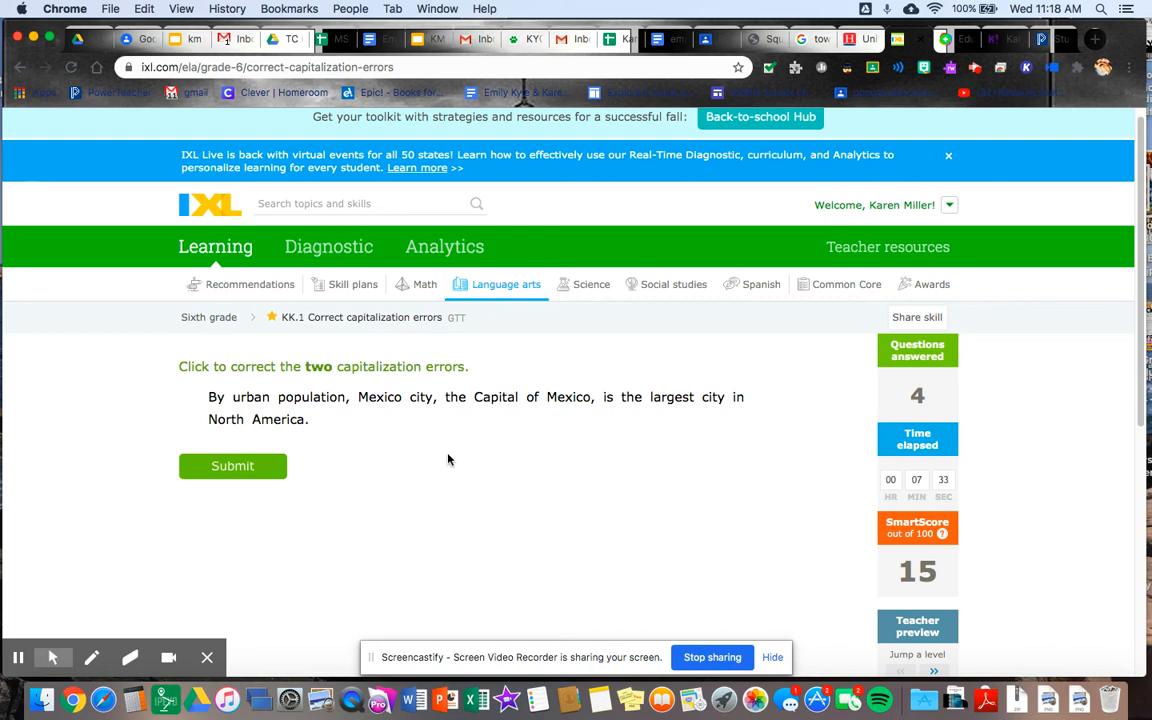
{"action": "mouse_move", "coordinate": [384, 472]}
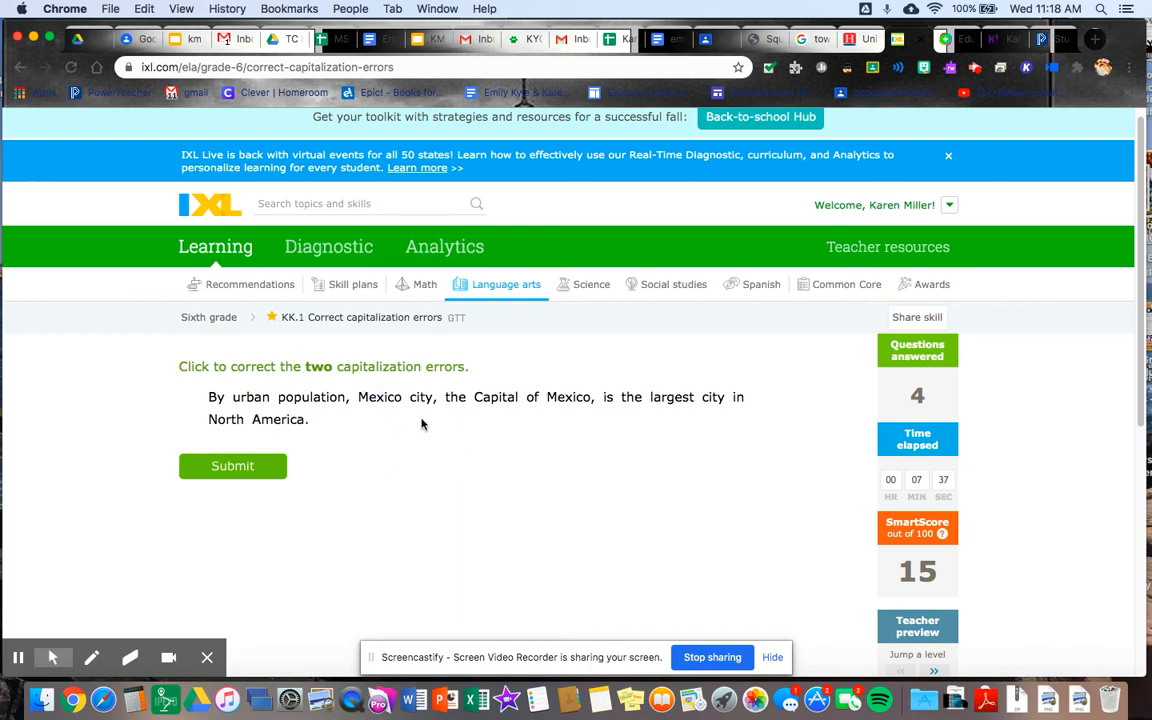
{"action": "left_click", "coordinate": [420, 396]}
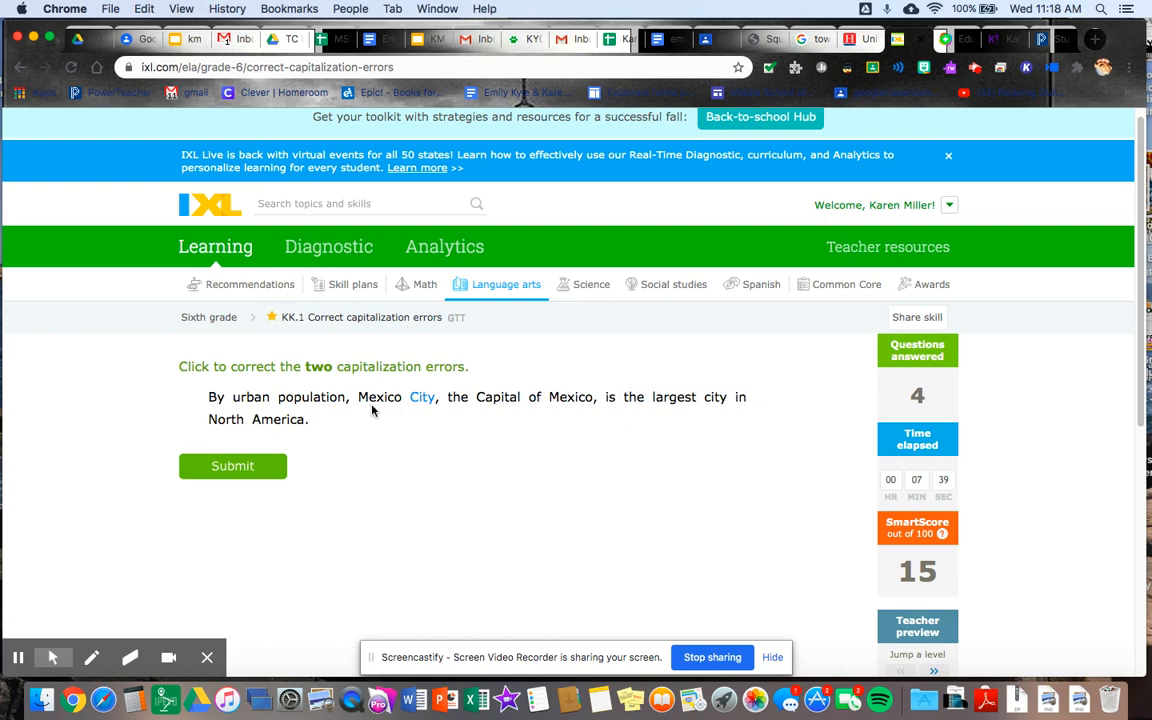
{"action": "left_click", "coordinate": [496, 396]}
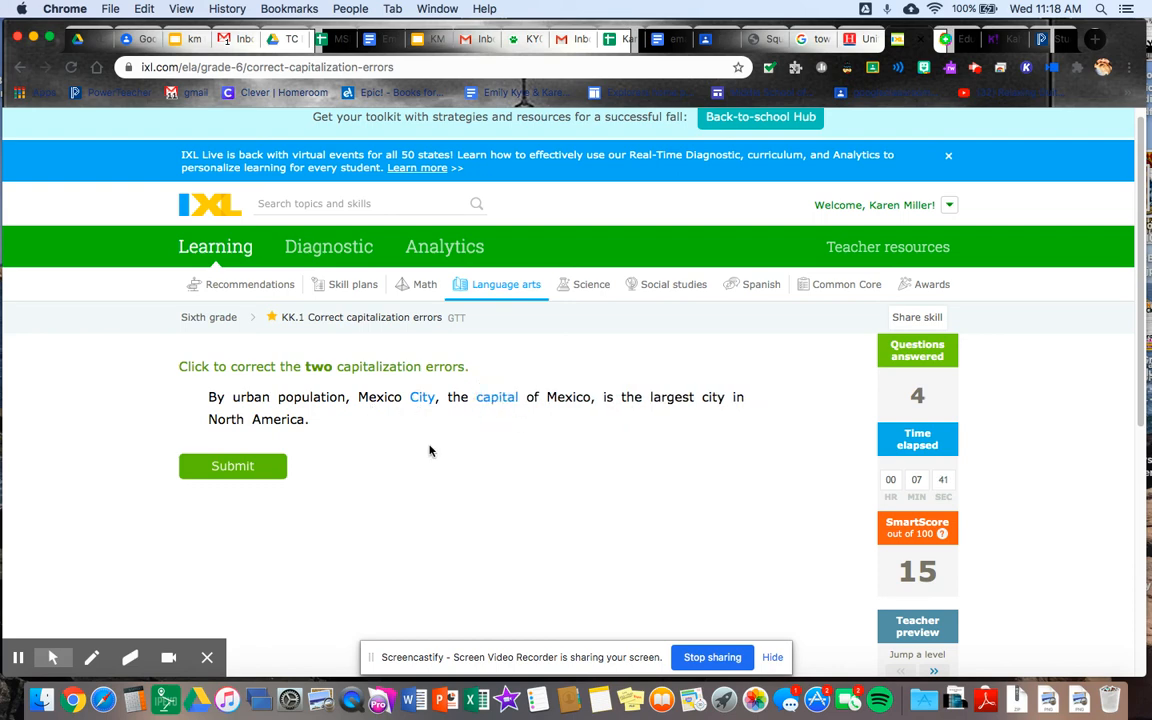
{"action": "left_click", "coordinate": [232, 466]}
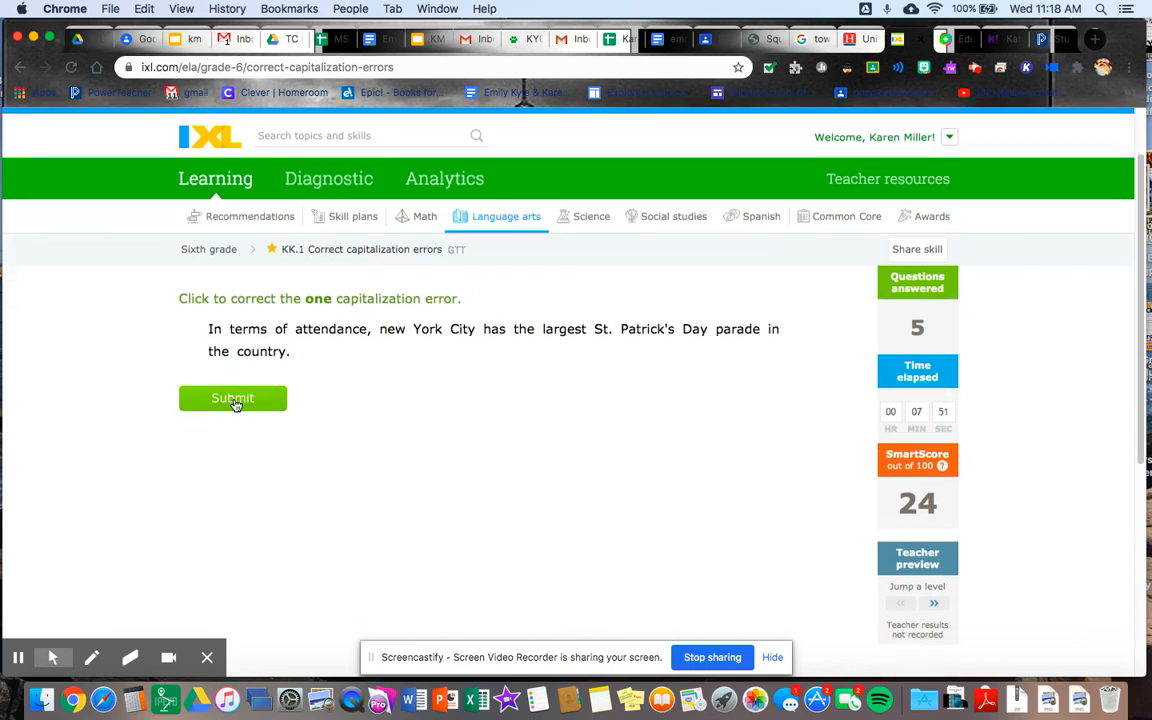
Scroll to Work it out and preview the places and geographic features skill, then return to the New York City question.
{"action": "scroll", "scroll_direction": "down", "scroll_amount": 3}
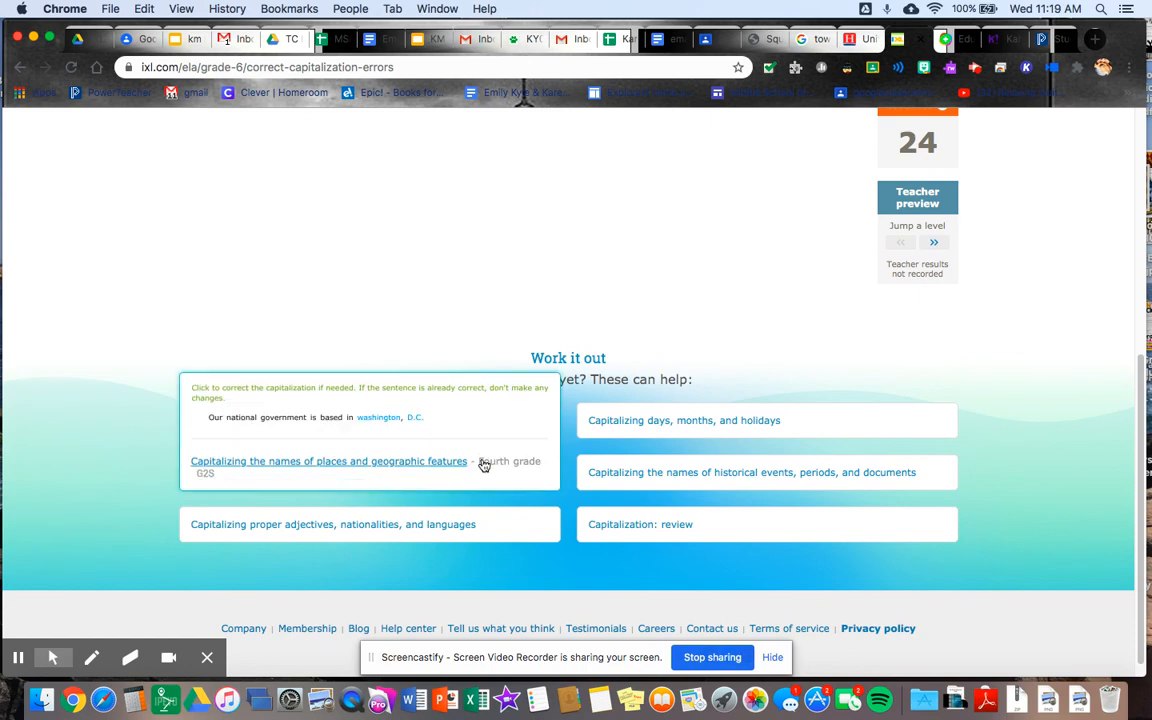
{"action": "scroll", "scroll_direction": "up", "scroll_amount": 3}
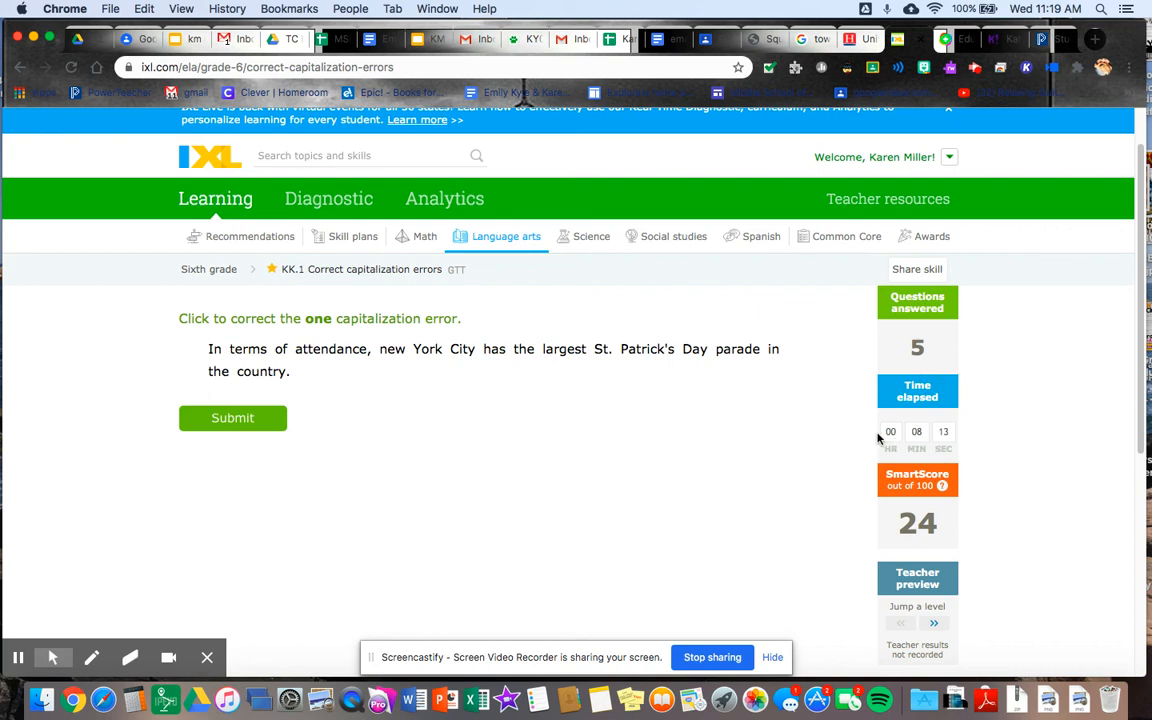
{"action": "mouse_move", "coordinate": [944, 424]}
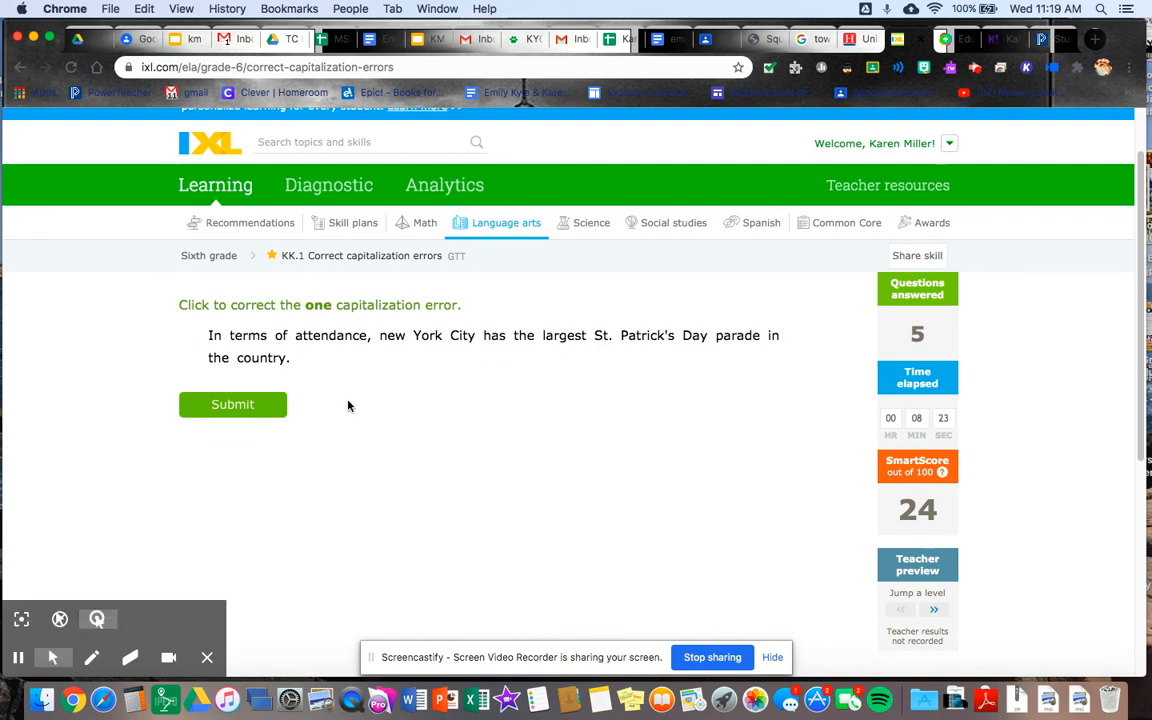
{"action": "mouse_move", "coordinate": [36, 608]}
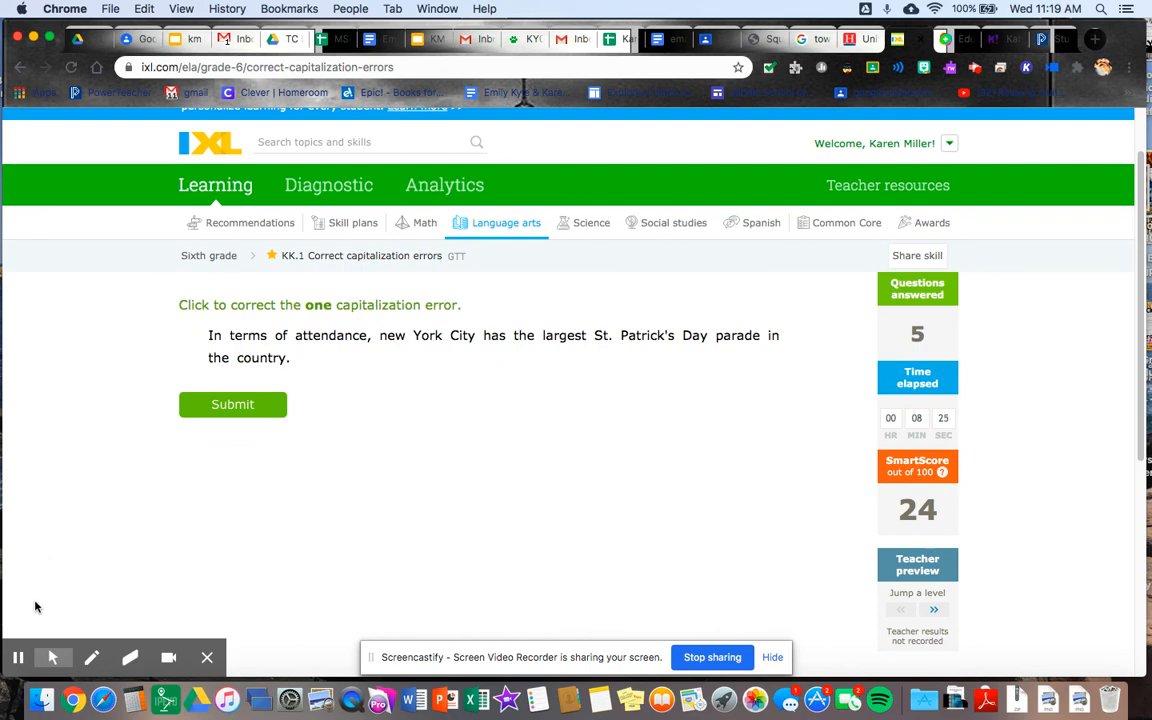
{"action": "mouse_move", "coordinate": [16, 656]}
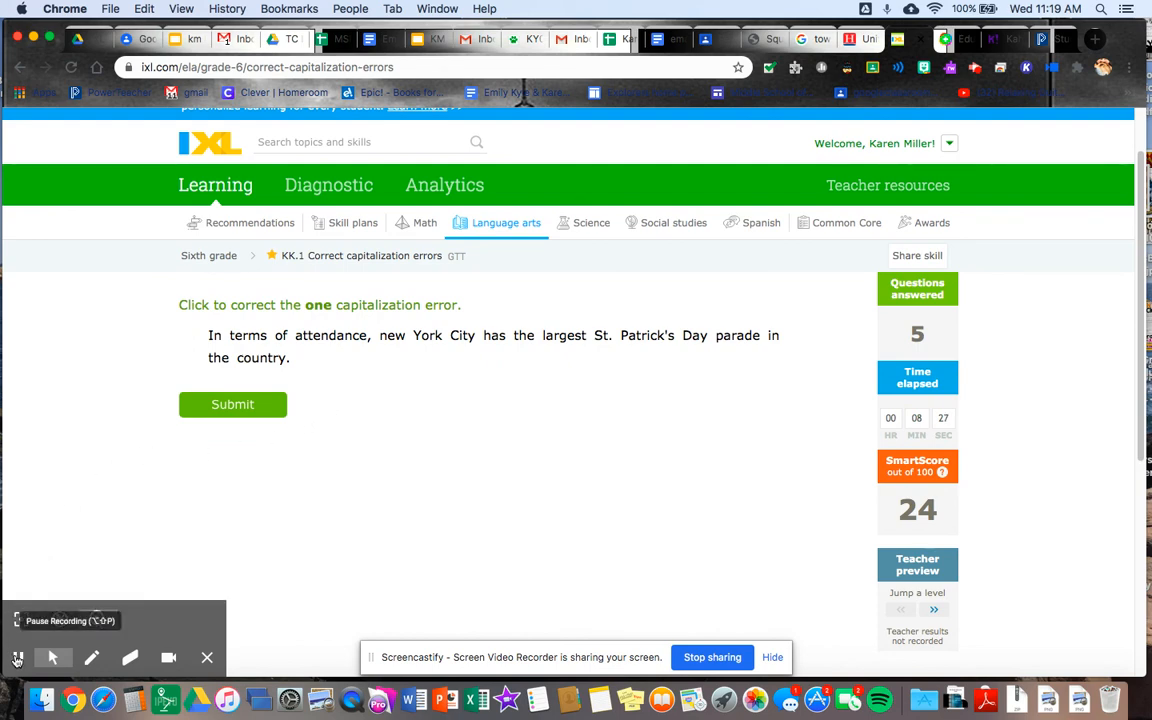